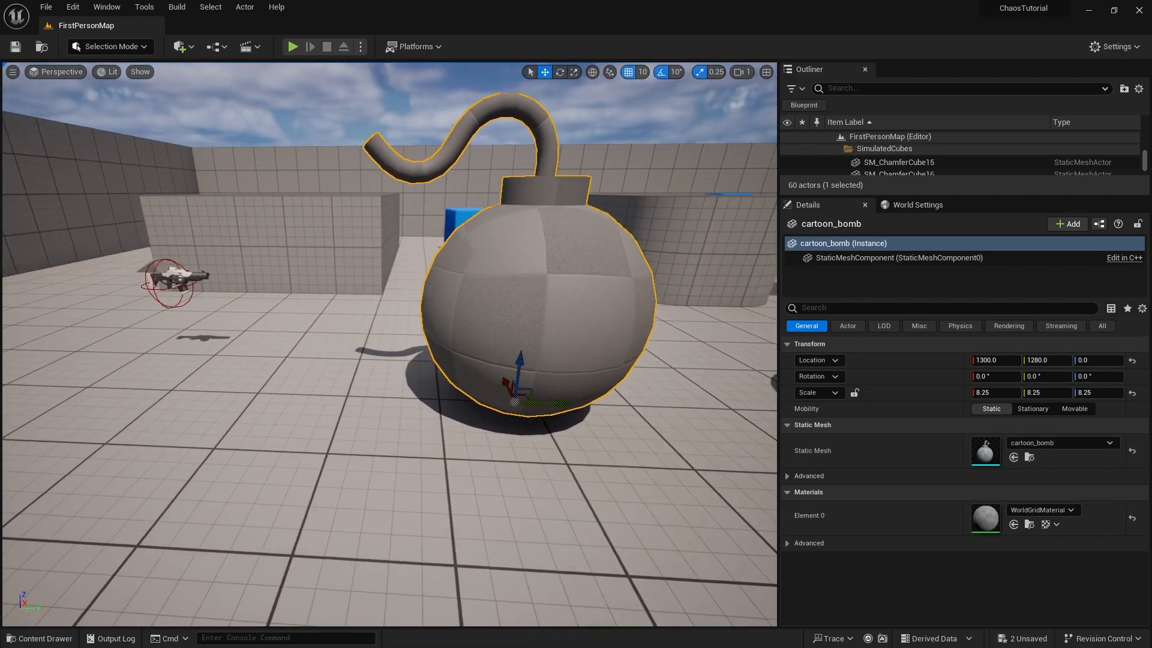
# Switch the level editor to Modeling mode and show the XForm transform tools for the bomb
pyautogui.click(110, 46)
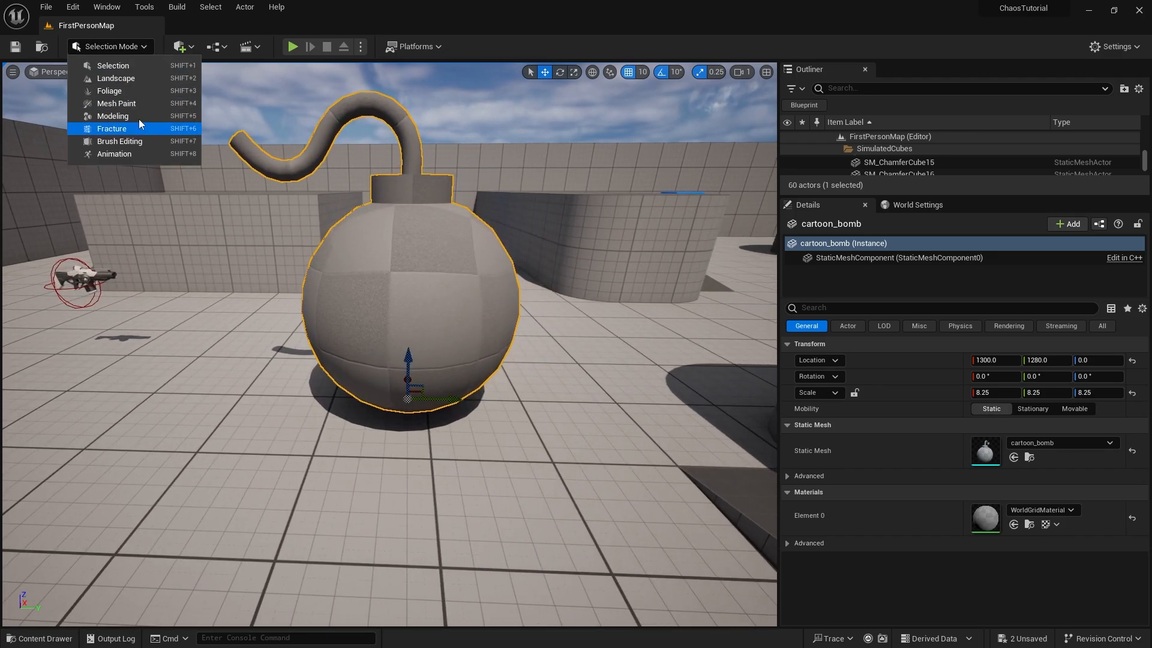
pyautogui.click(113, 117)
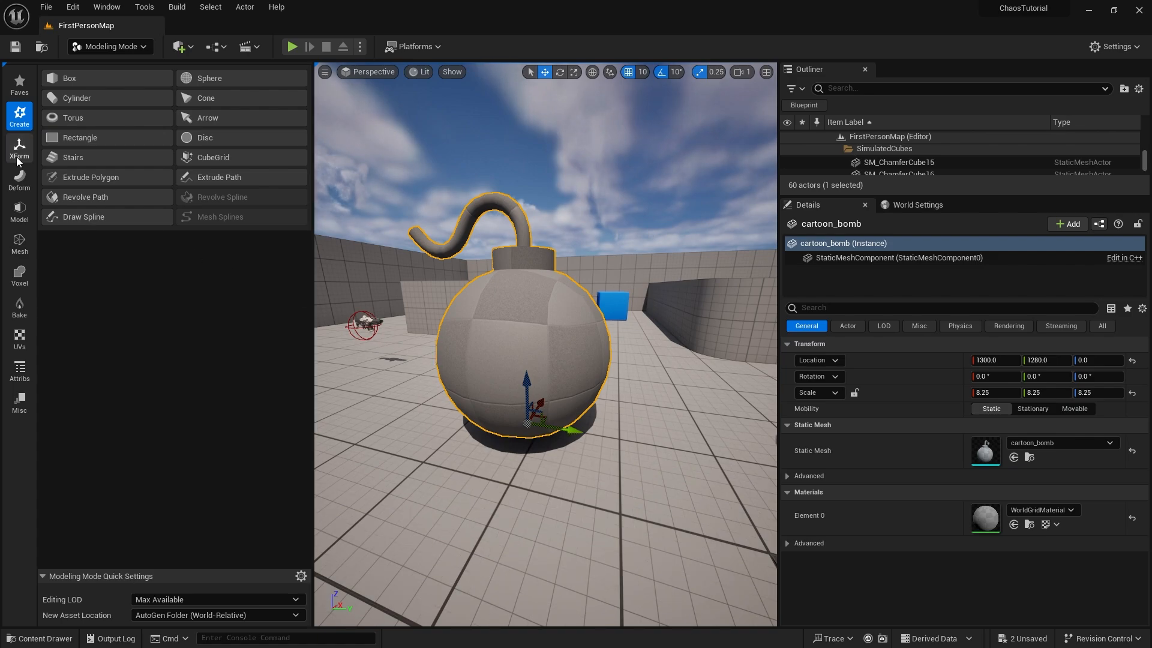
pyautogui.click(18, 149)
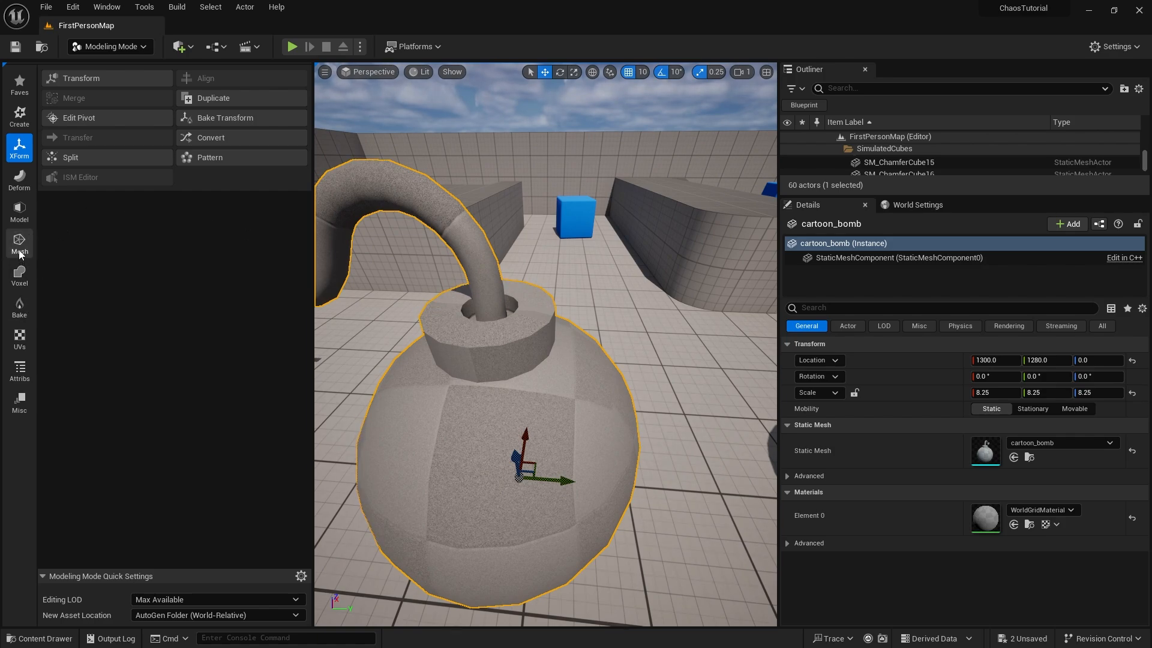
# Check PolyGroup Edit, see the bomb has a single polygroup, and cancel out
pyautogui.click(18, 245)
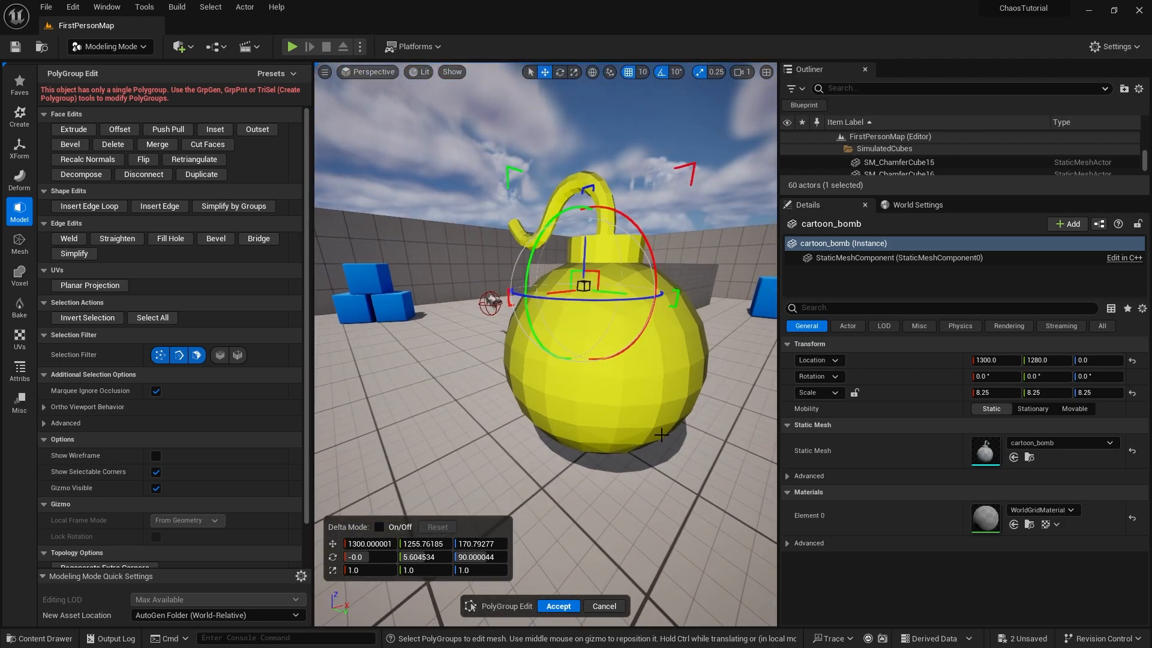
pyautogui.moveTo(564, 326)
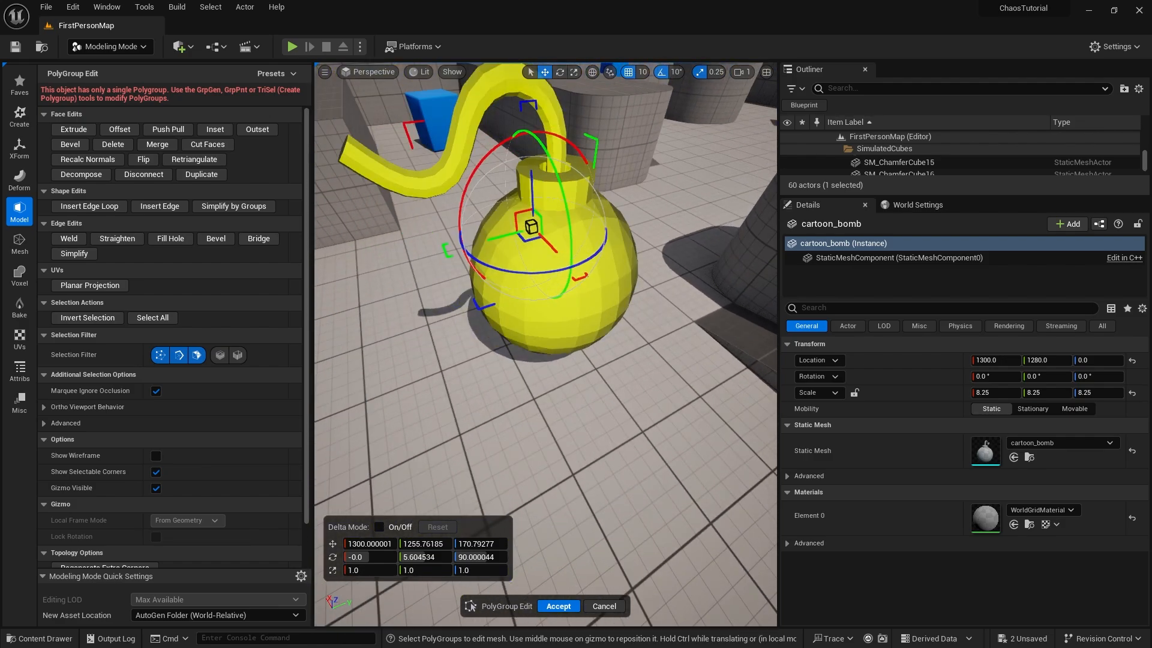
pyautogui.click(557, 606)
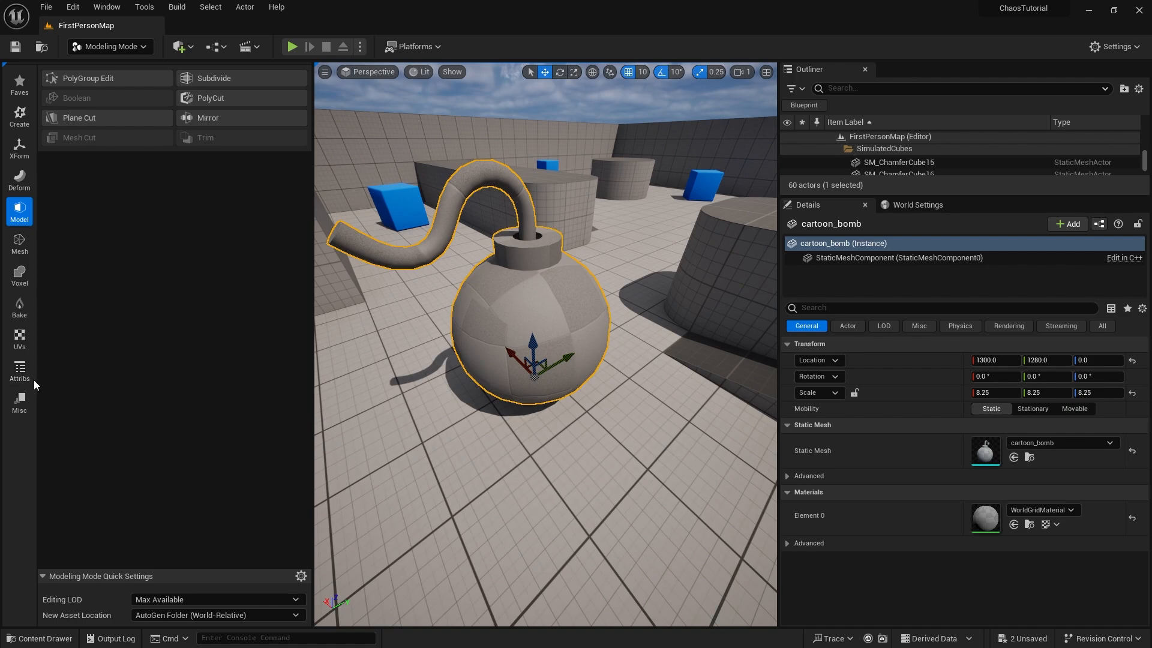
# Generate polygroups on the bomb, trying Find Quads then accepting From UV Islands
pyautogui.click(19, 370)
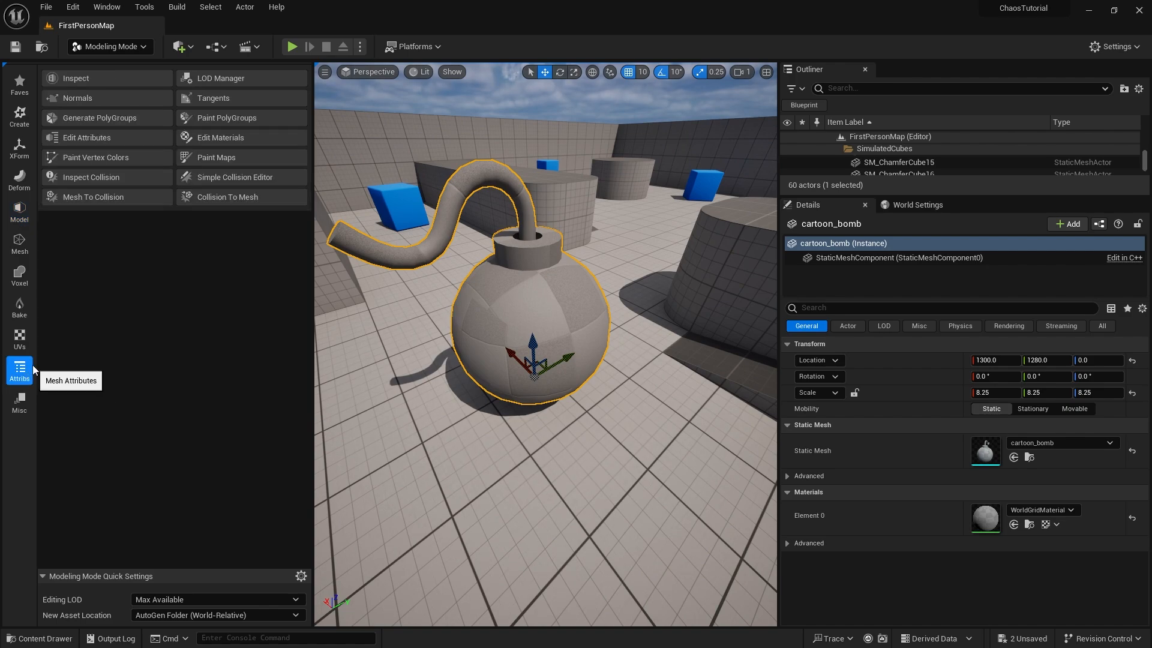
pyautogui.moveTo(103, 122)
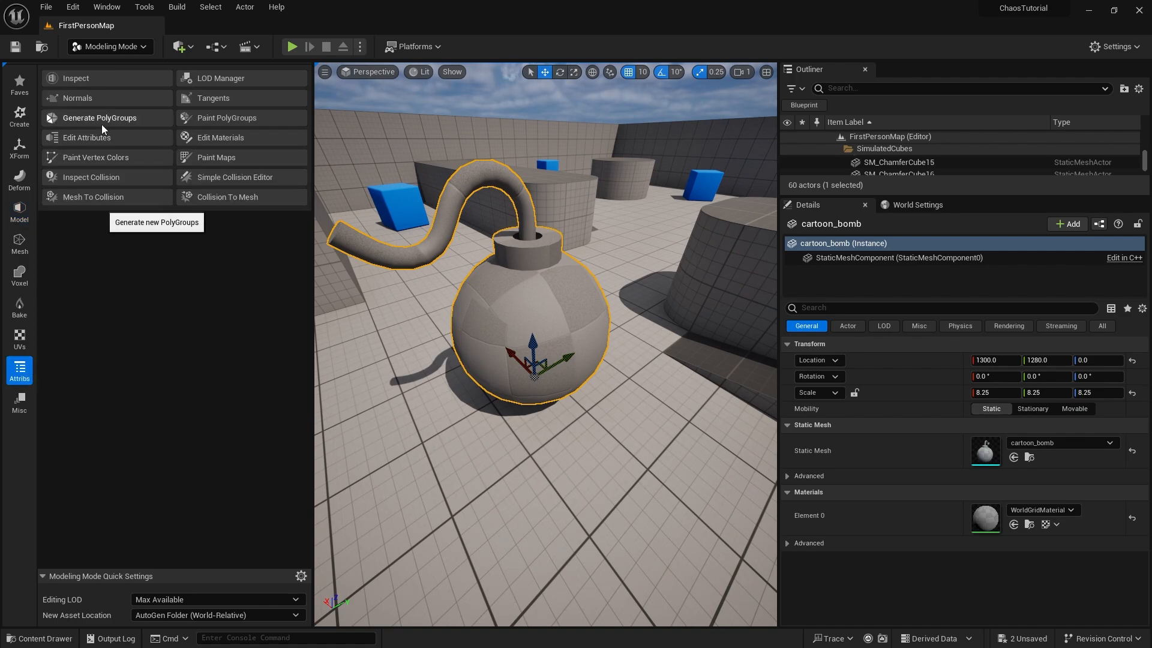
pyautogui.click(100, 118)
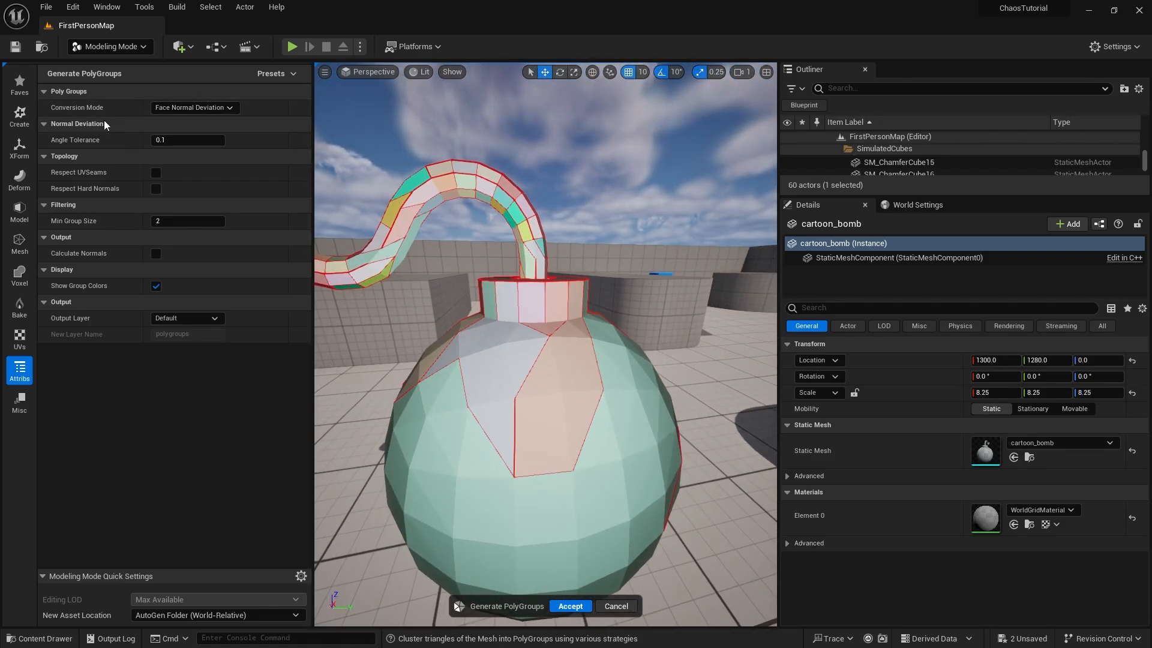
pyautogui.moveTo(194, 107)
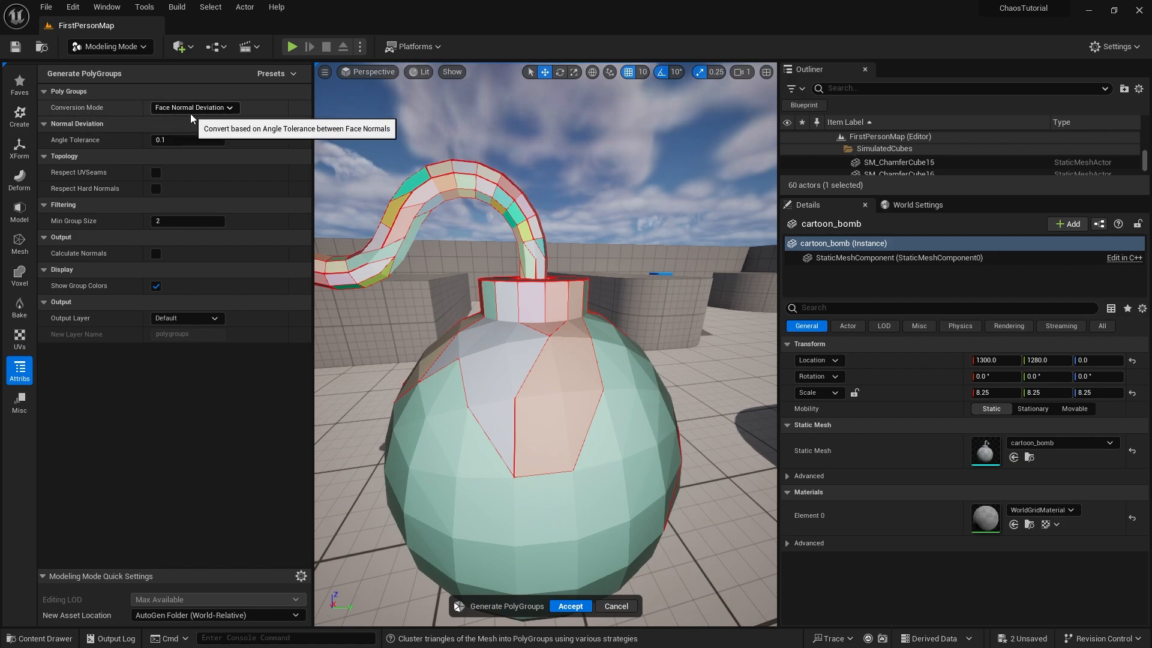
pyautogui.click(195, 107)
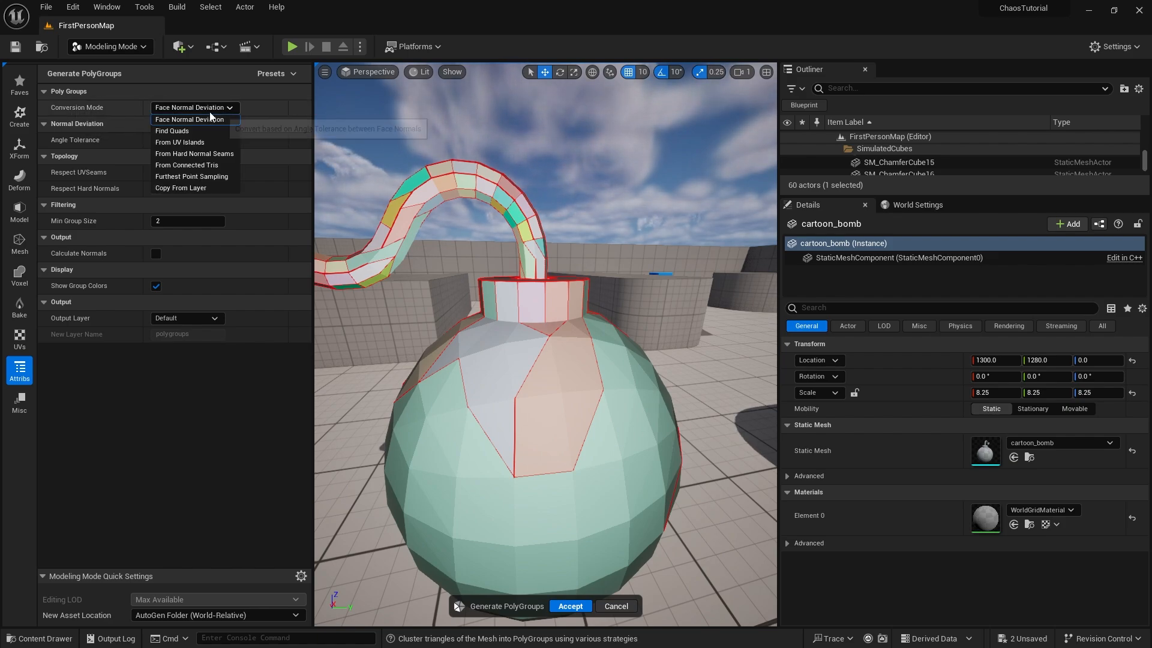
pyautogui.click(171, 130)
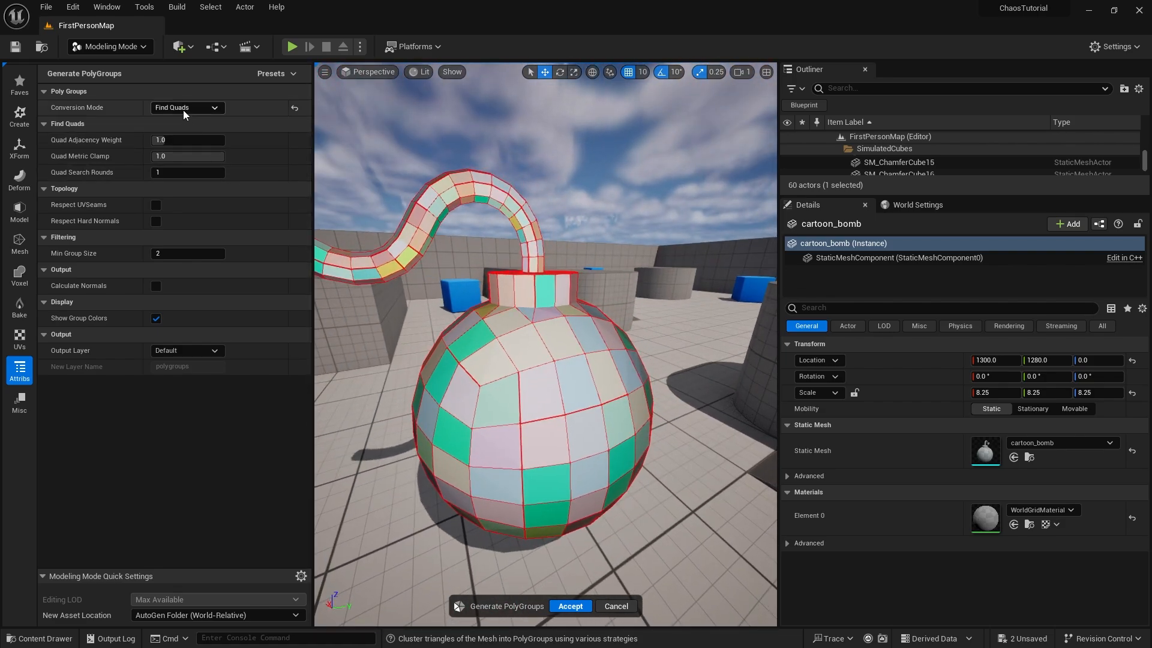
pyautogui.click(187, 106)
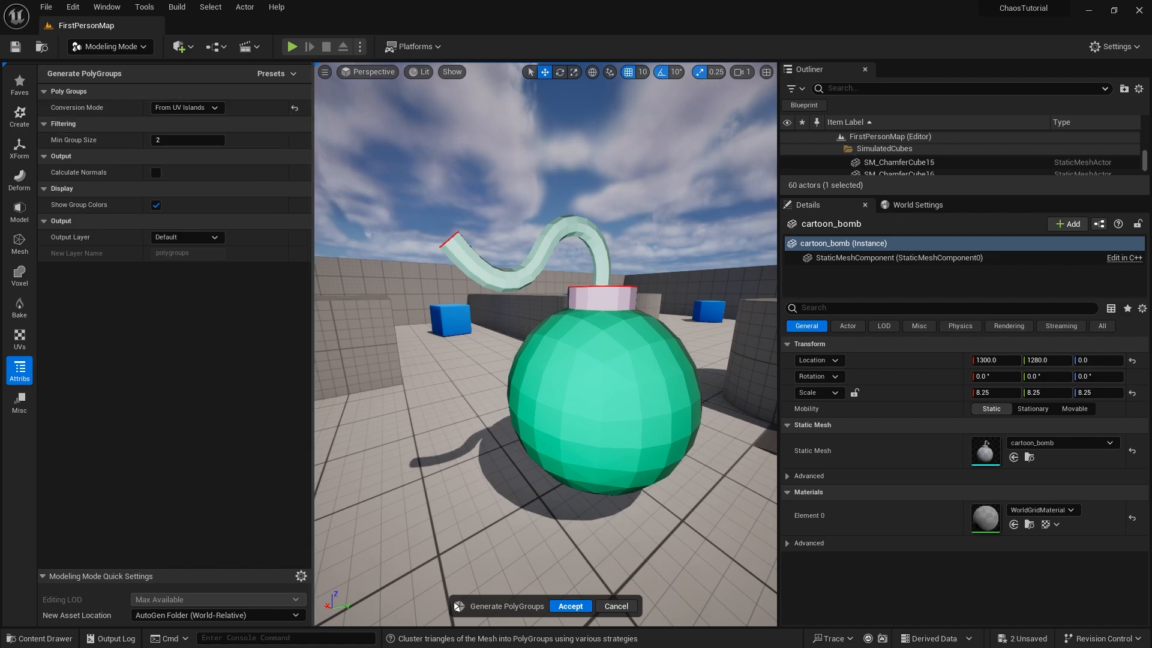
pyautogui.click(569, 606)
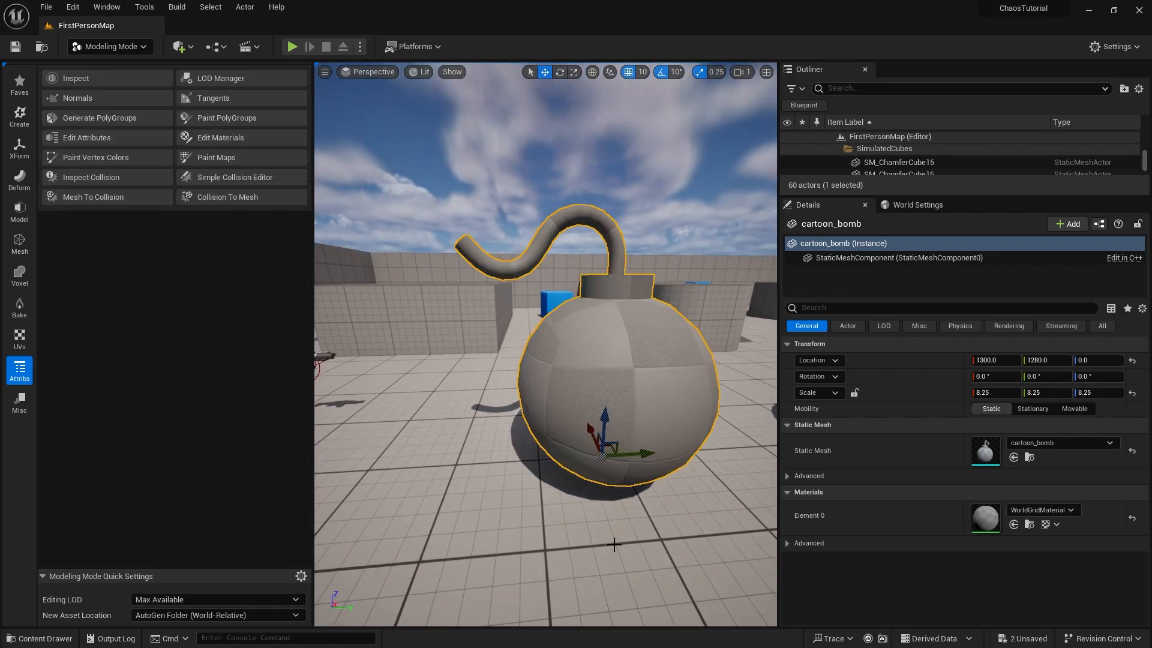
# Confirm in PolyGroup Edit that the body is its own group, then return to Attributes
pyautogui.click(18, 214)
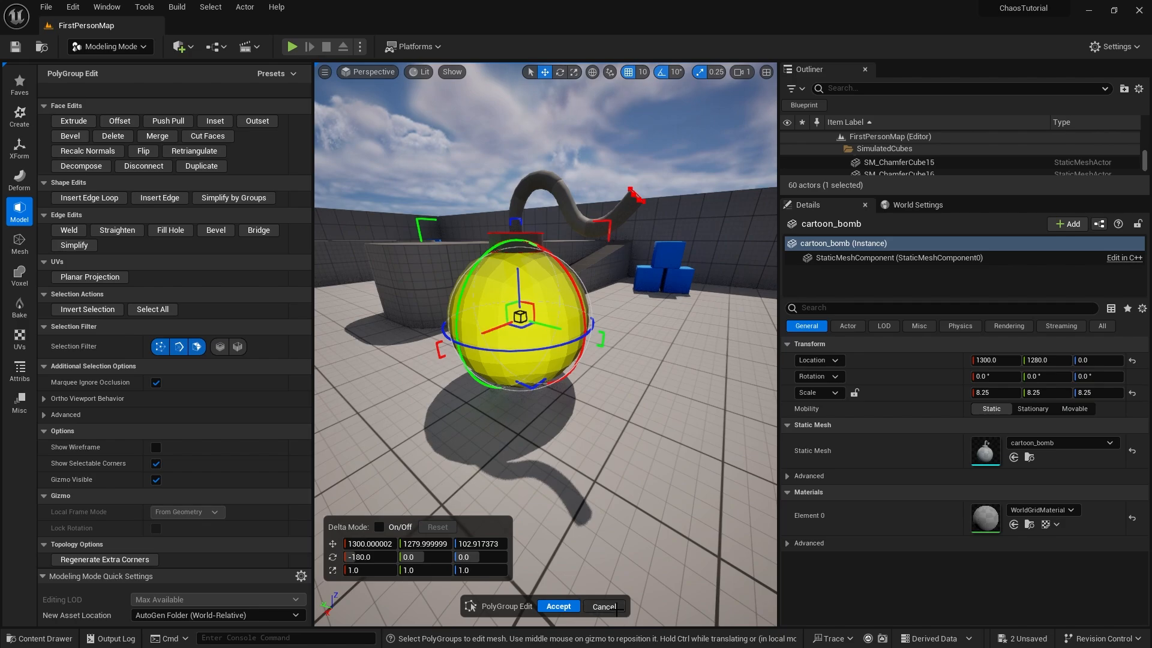
pyautogui.click(557, 605)
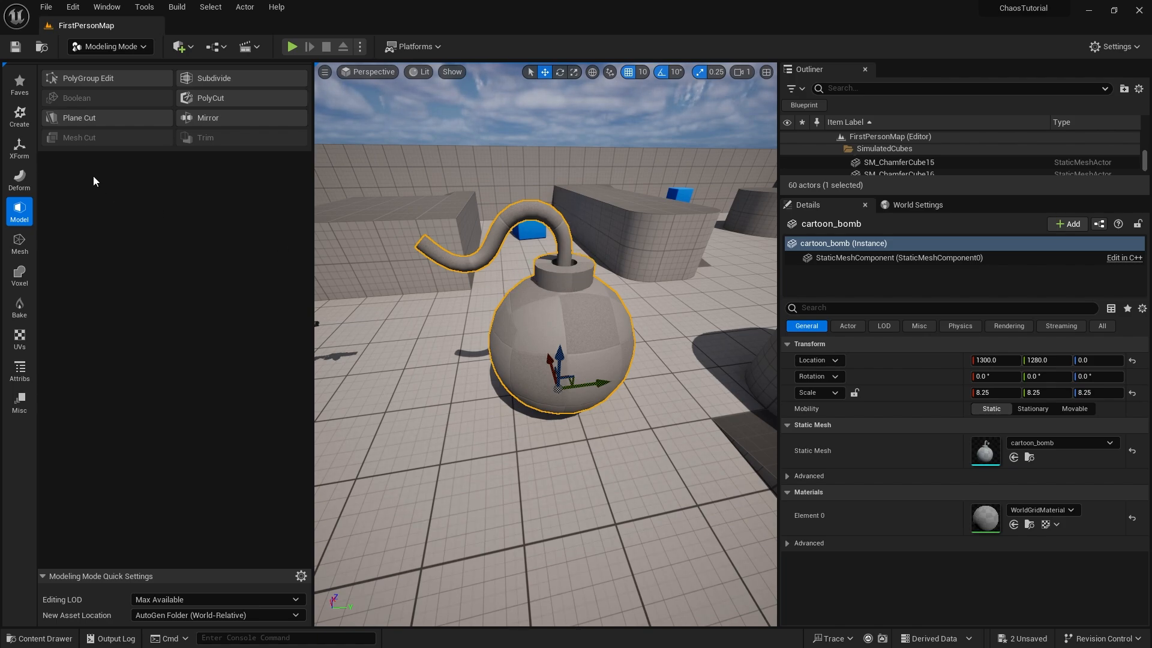
pyautogui.moveTo(19, 368)
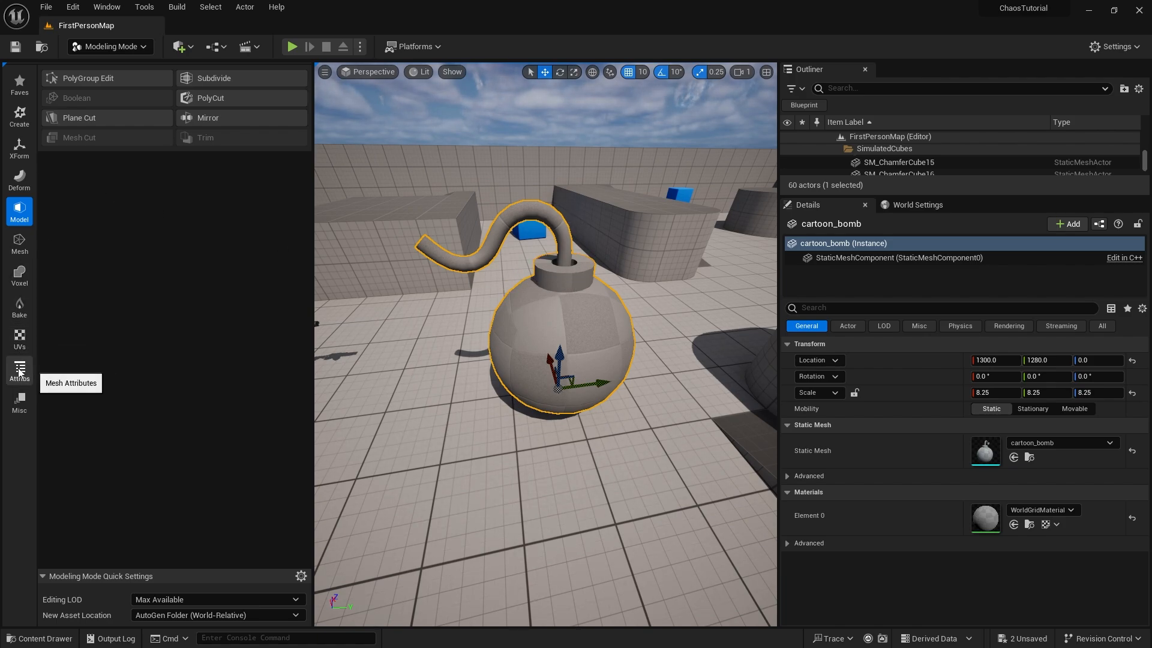
pyautogui.click(18, 369)
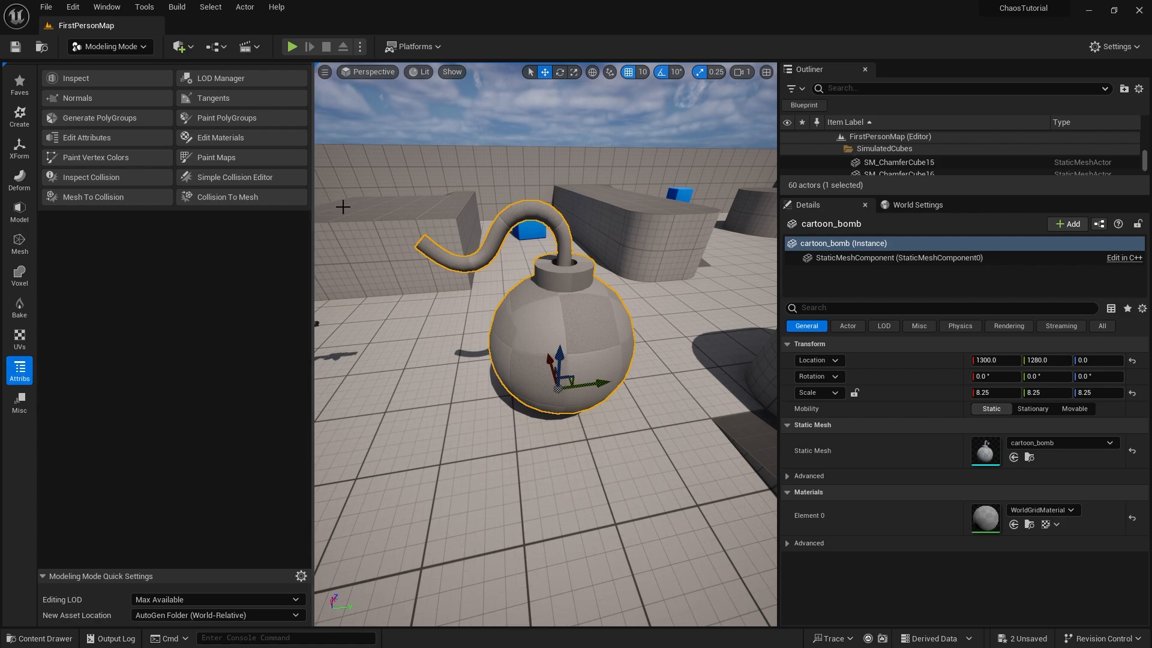
pyautogui.moveTo(331, 204)
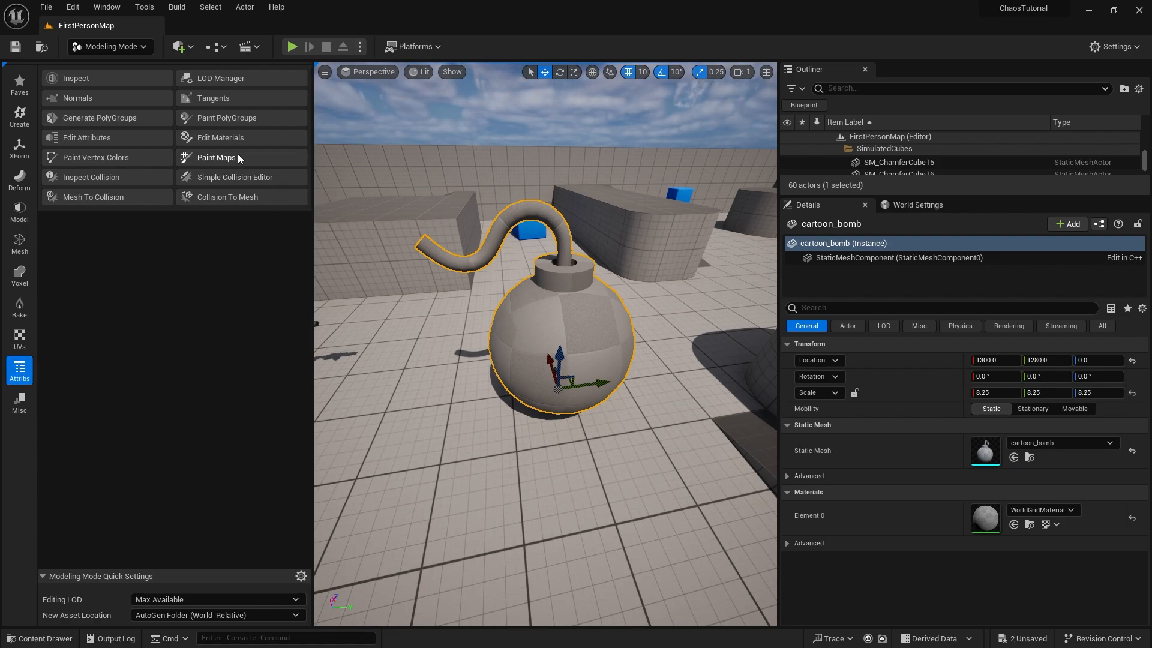
# Start Edit Materials on the bomb and add a second material slot to its list
pyautogui.click(220, 137)
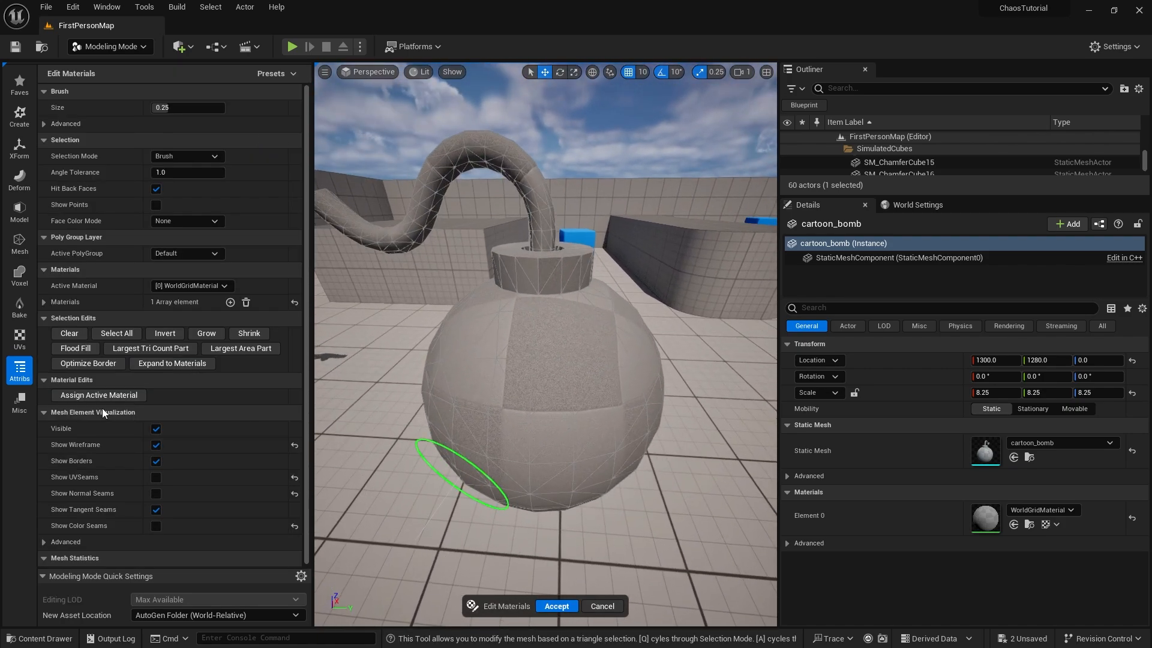
pyautogui.click(513, 358)
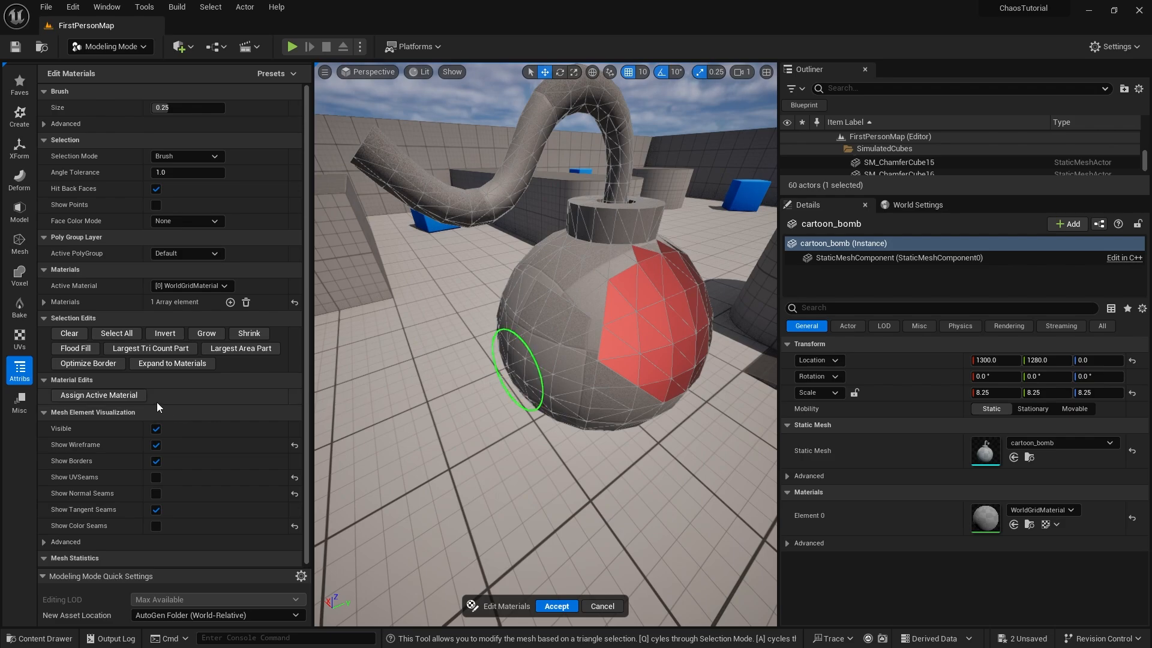
pyautogui.moveTo(73, 353)
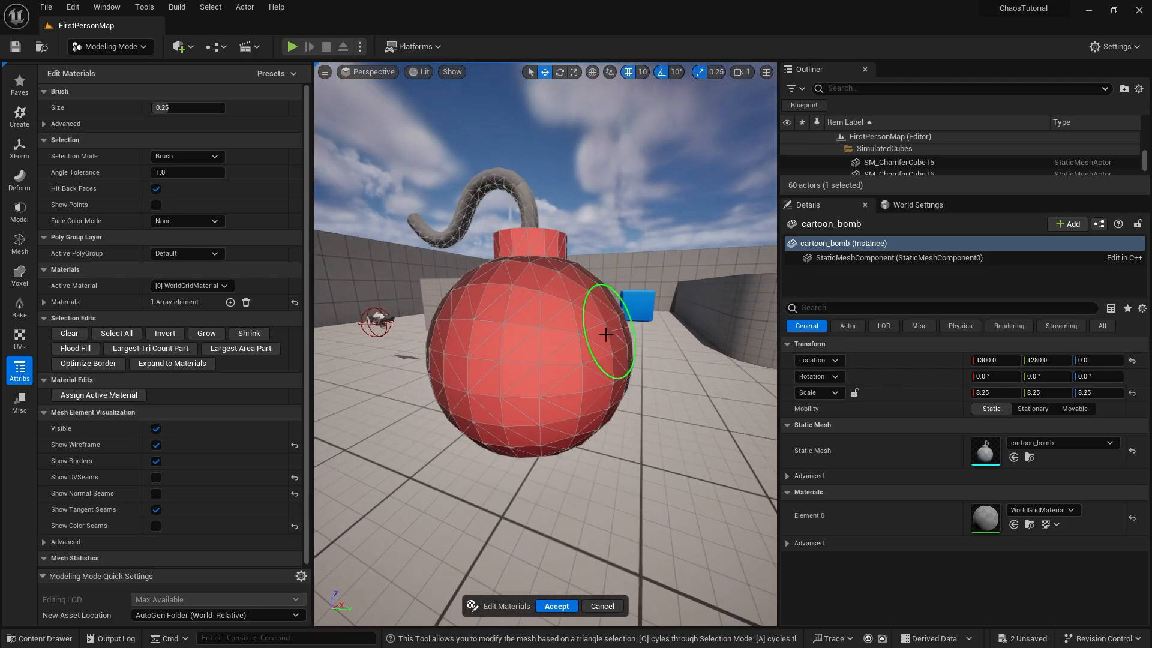
pyautogui.moveTo(558, 284)
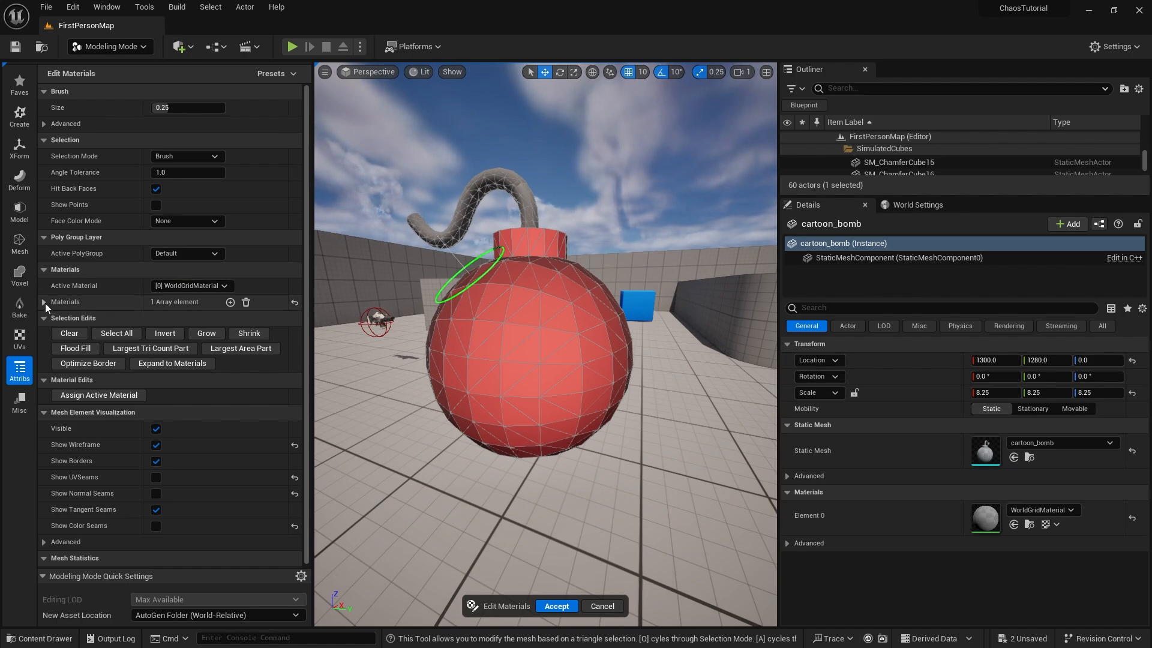
pyautogui.click(43, 302)
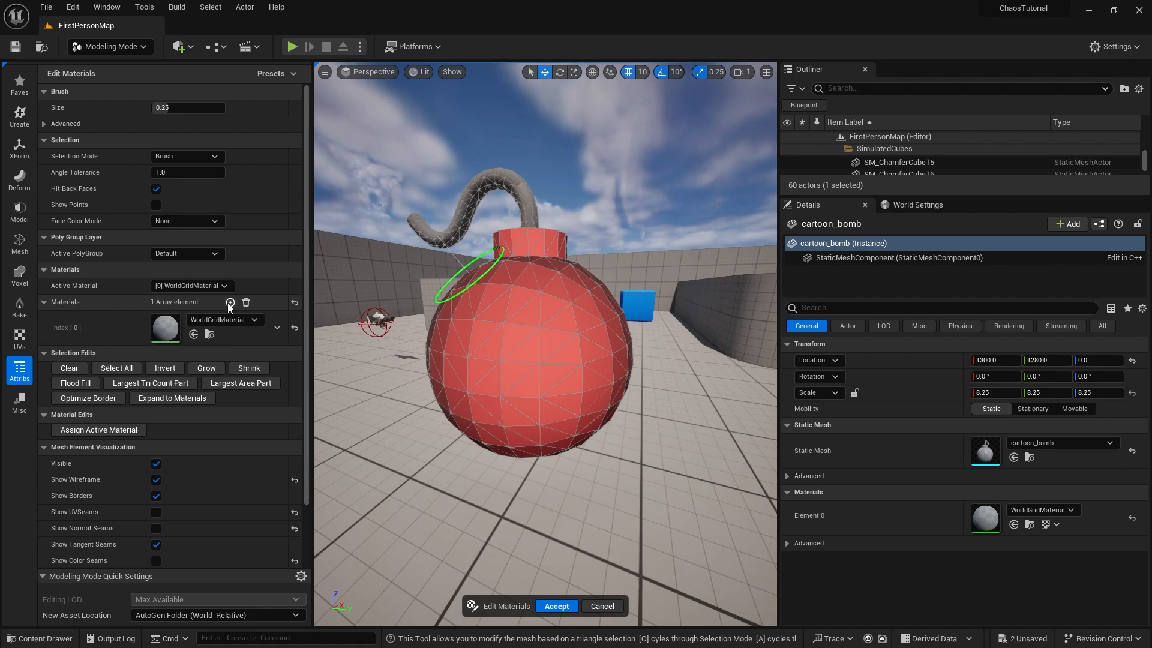
pyautogui.click(229, 302)
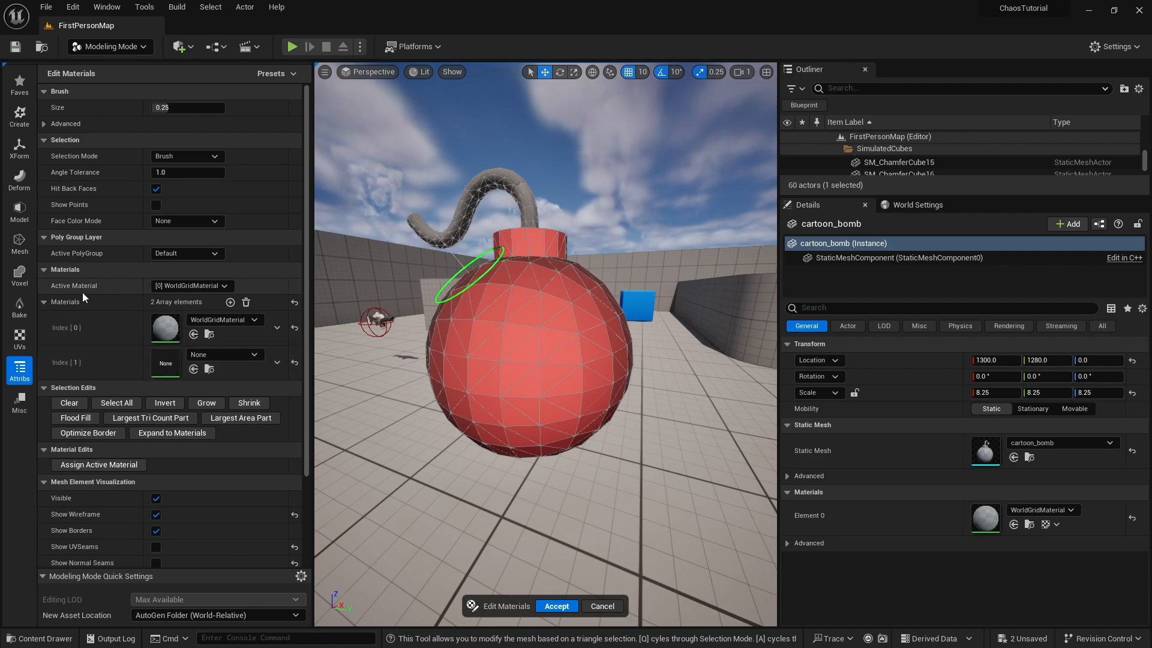
pyautogui.moveTo(182, 314)
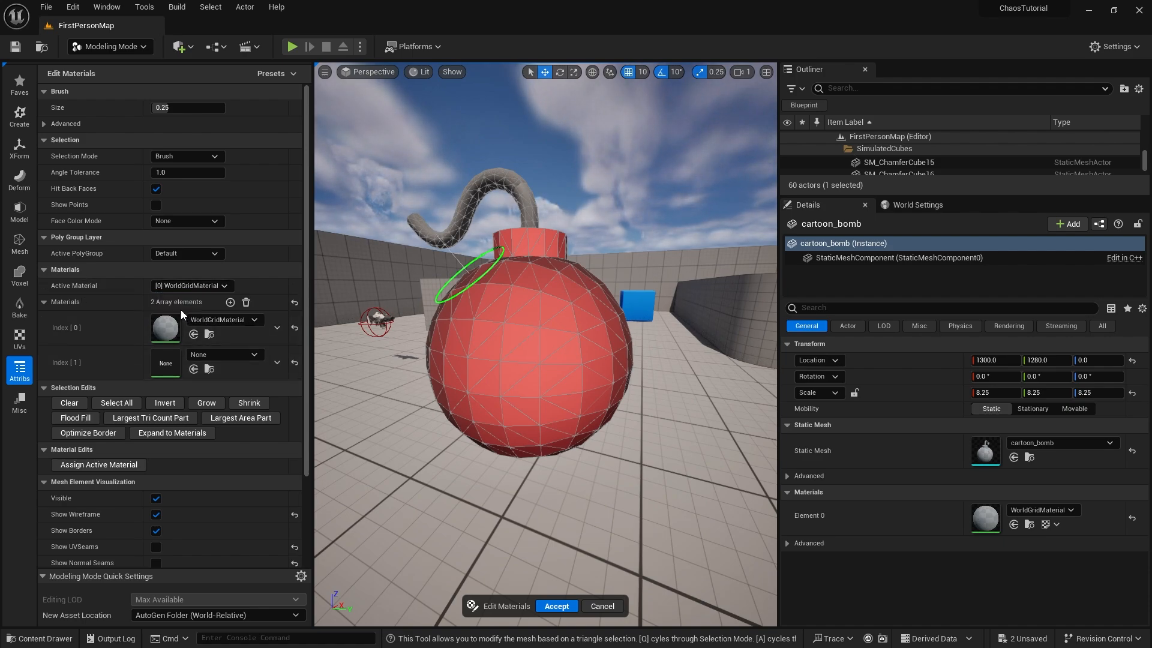
# Make slot Index [1] active, assign it to the body triangles, and set it to AliasReference
pyautogui.click(166, 362)
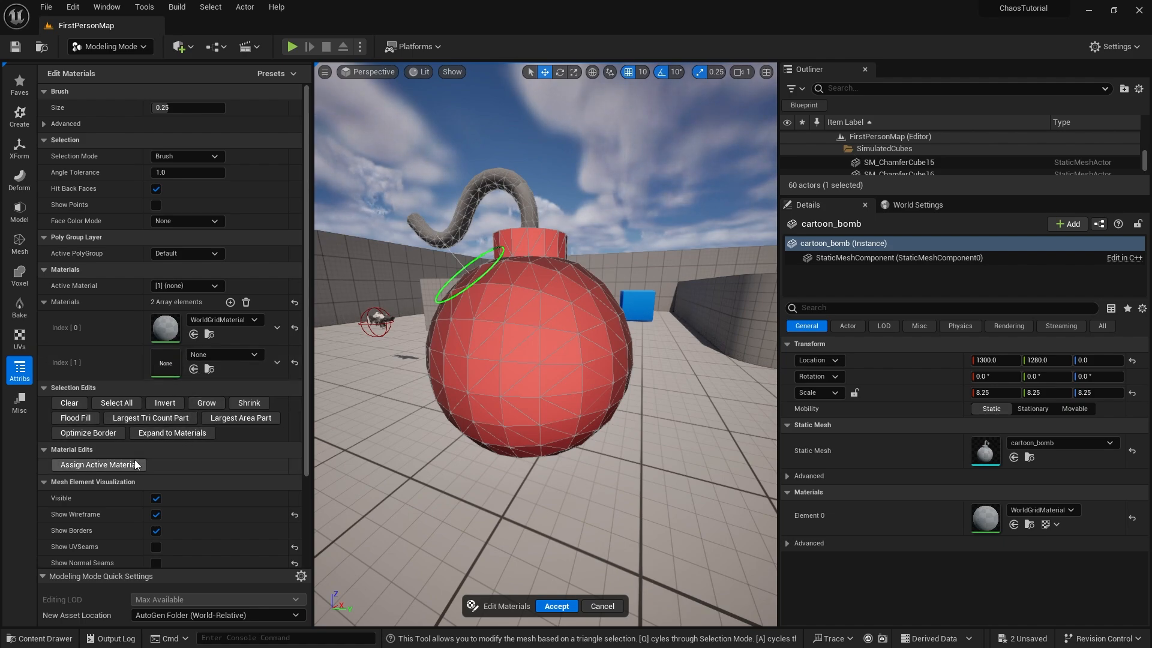
pyautogui.click(99, 465)
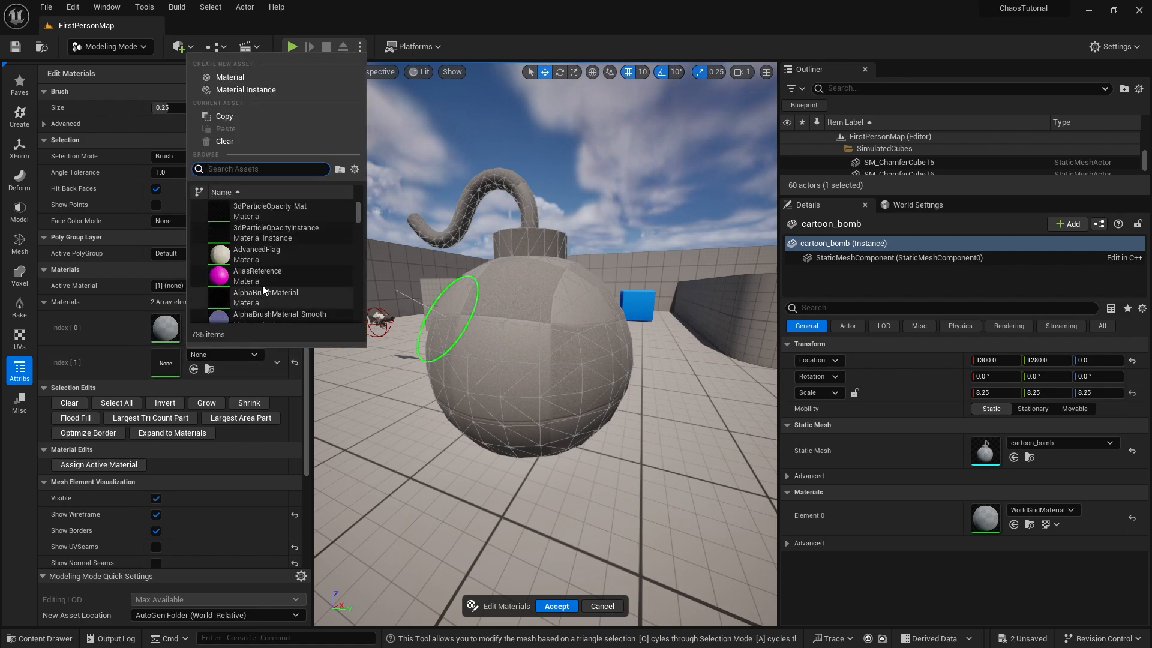
pyautogui.click(257, 276)
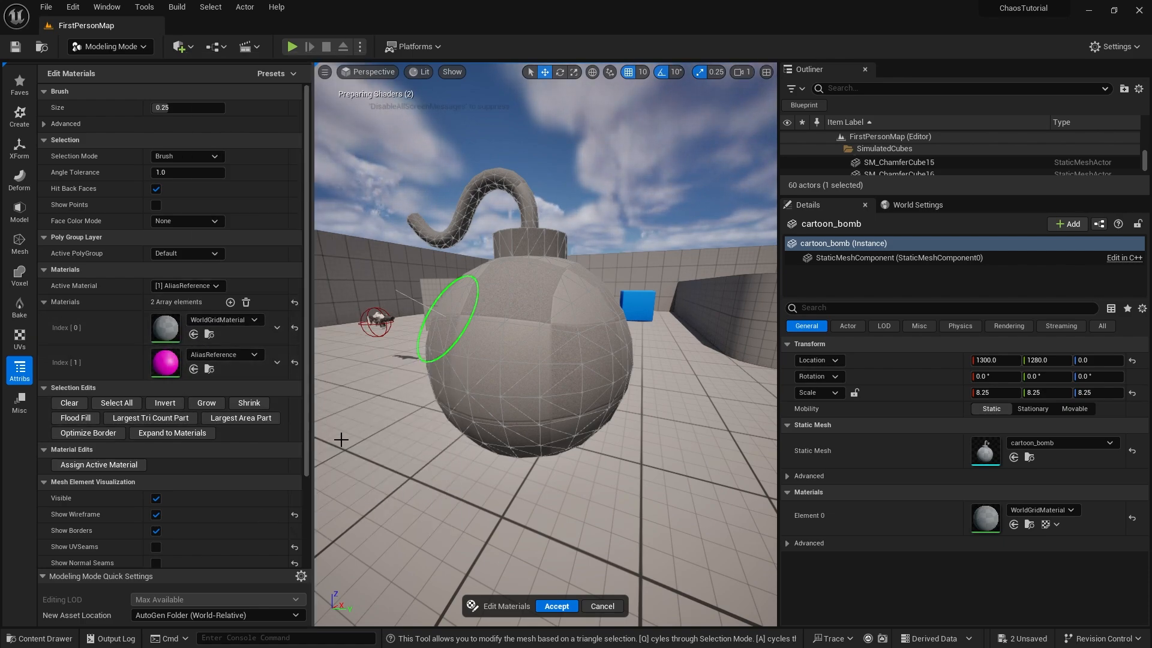
# Accept the pink body material and name a new Content material M_Bomb
pyautogui.click(555, 606)
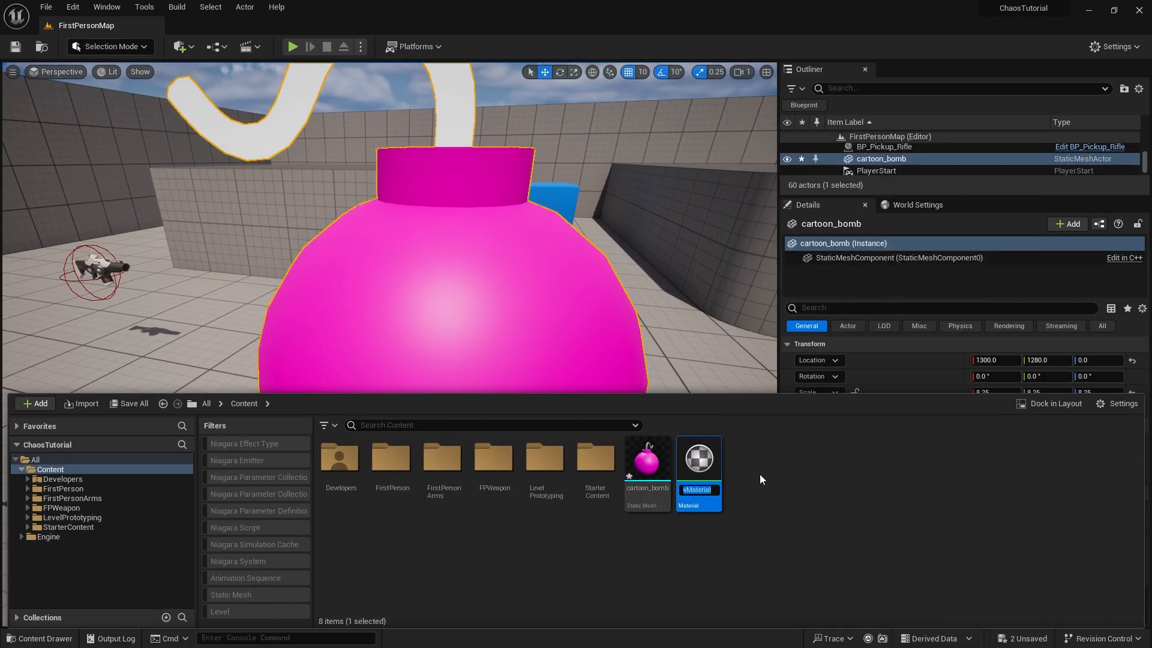
pyautogui.write('Bomb')
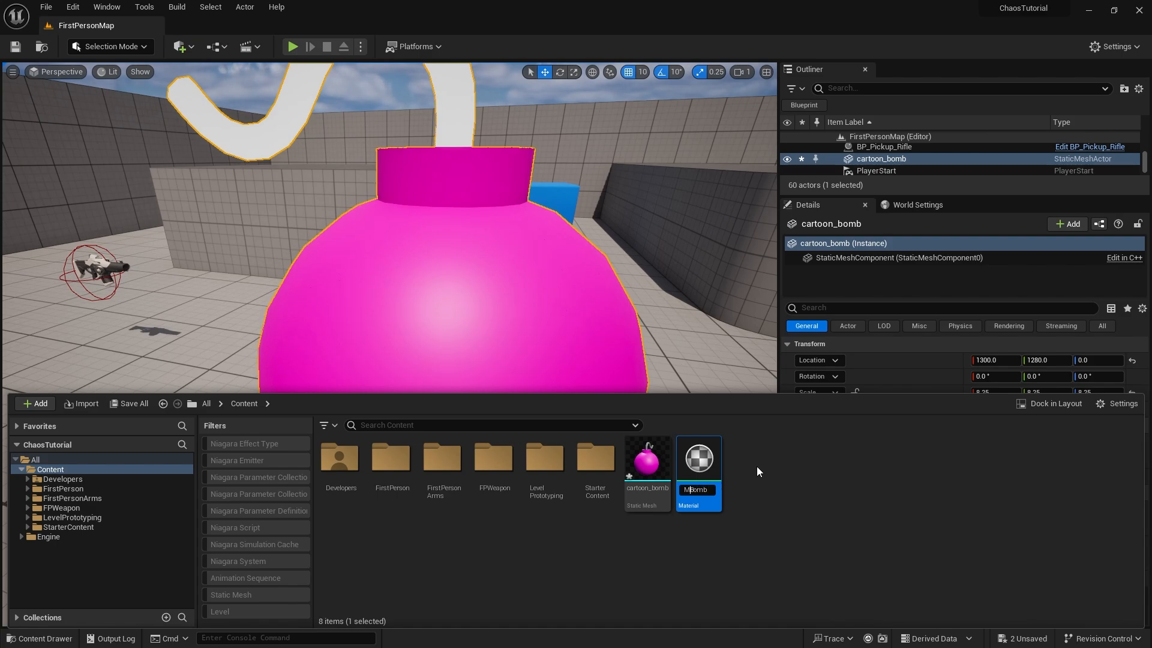
pyautogui.moveTo(698, 457)
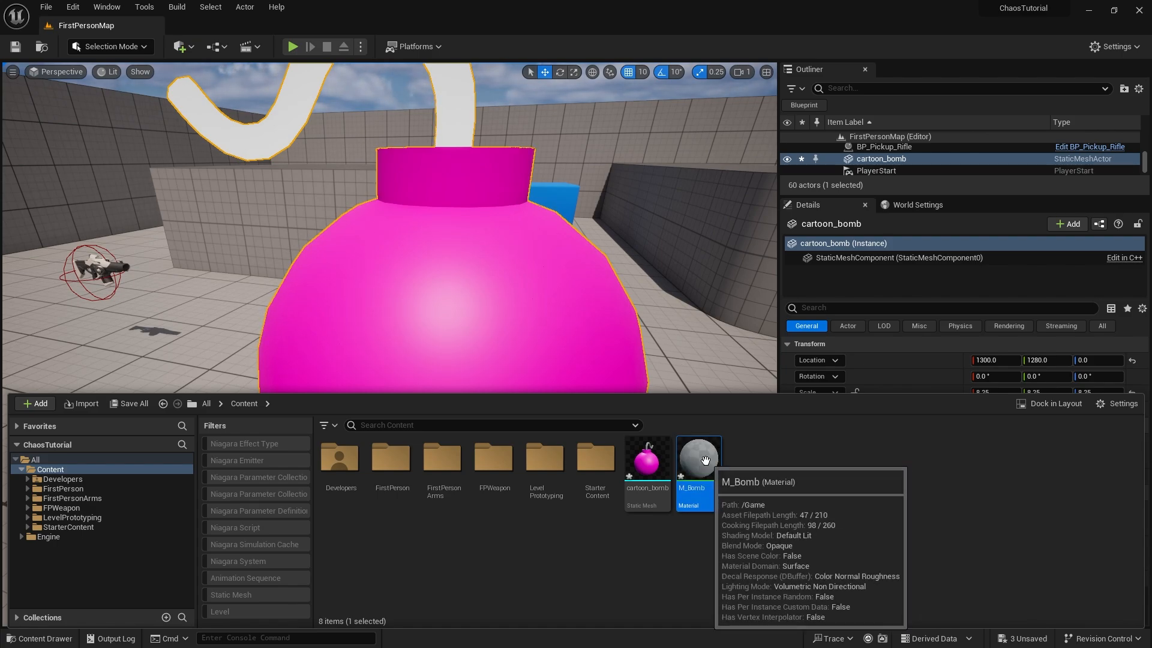
# Give M_Bomb a 0.8 Metallic constant and a metal normal texture, then apply it
pyautogui.doubleClick(696, 460)
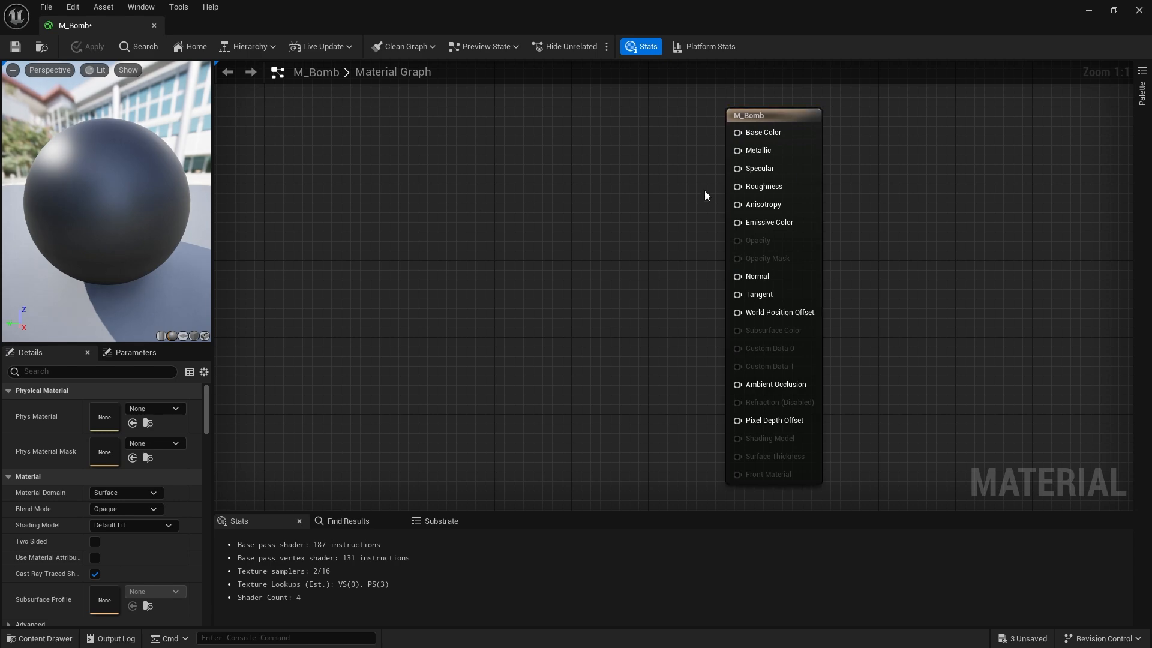
pyautogui.moveTo(423, 237)
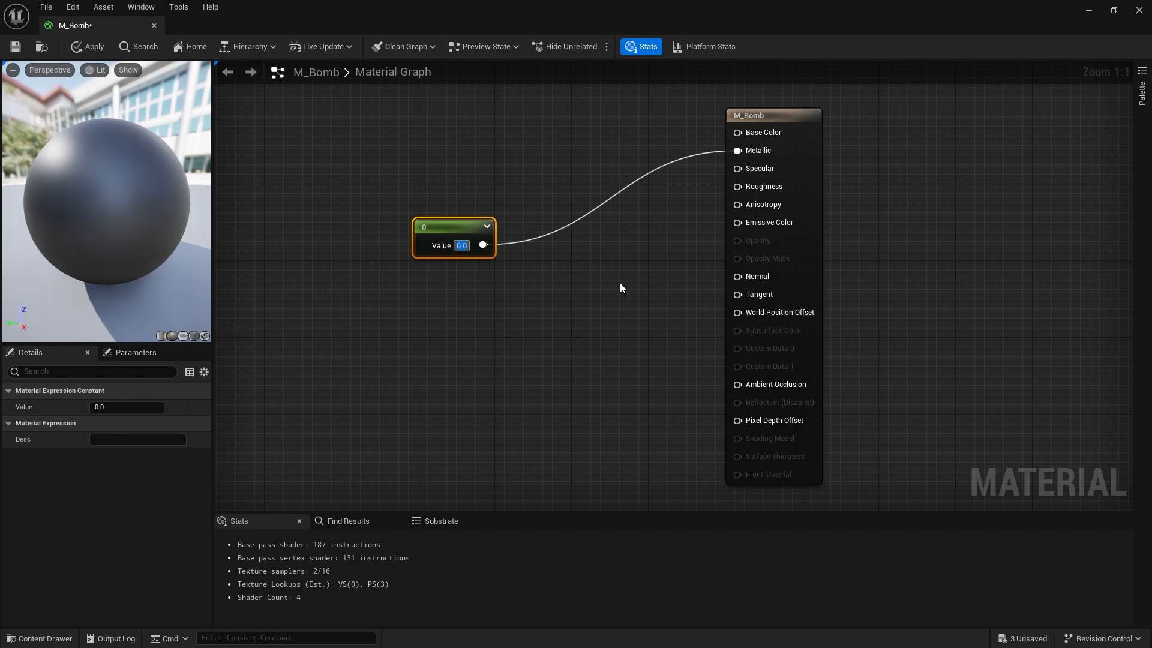
pyautogui.write('0.6')
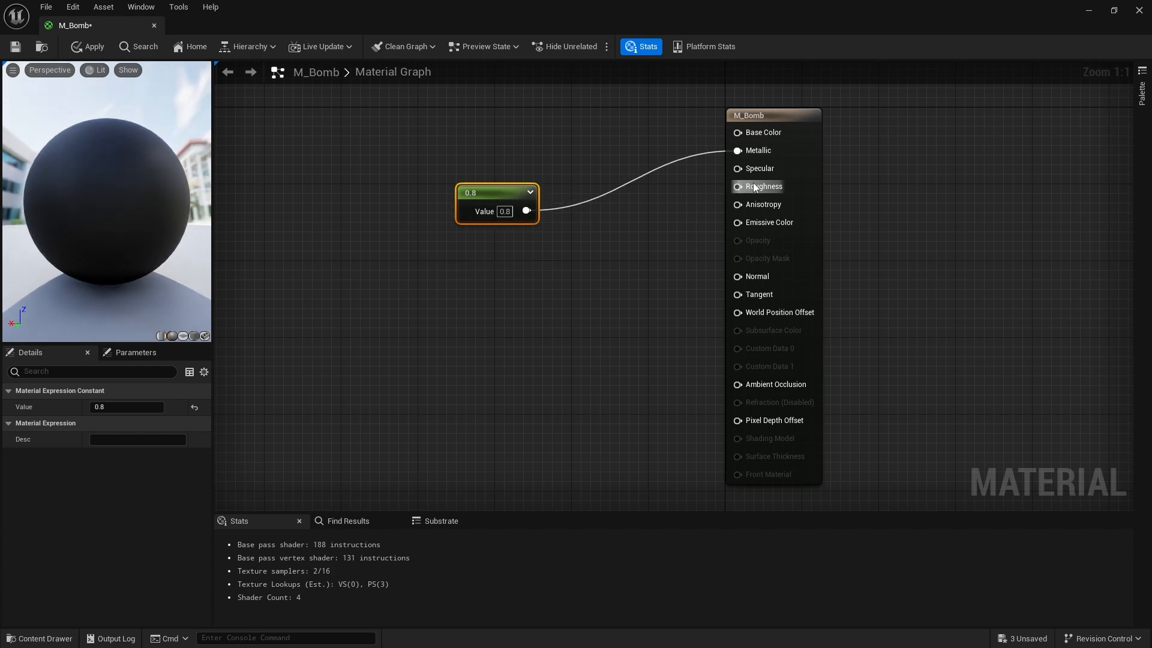
pyautogui.moveTo(764, 186)
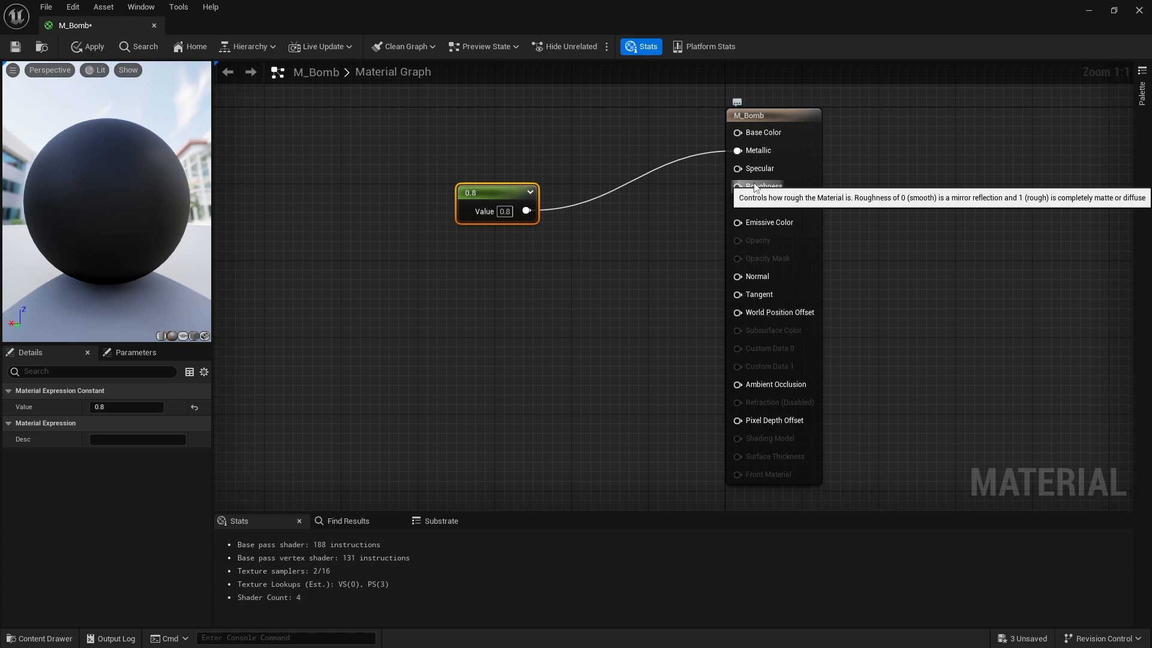
pyautogui.moveTo(767, 213)
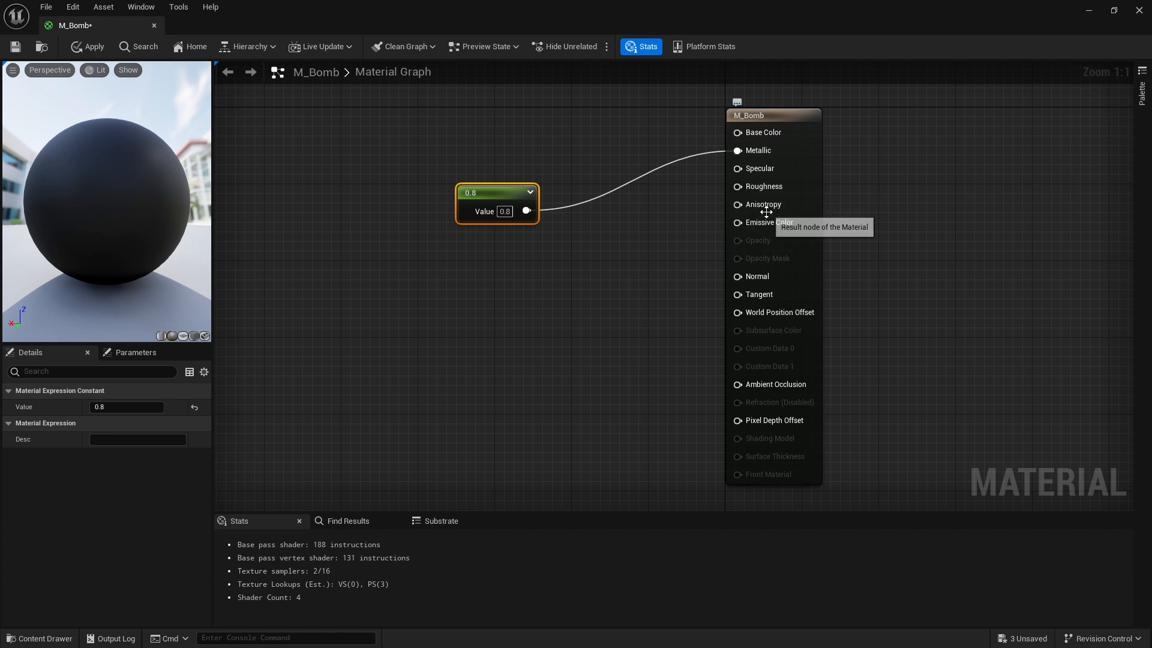
pyautogui.moveTo(757, 276)
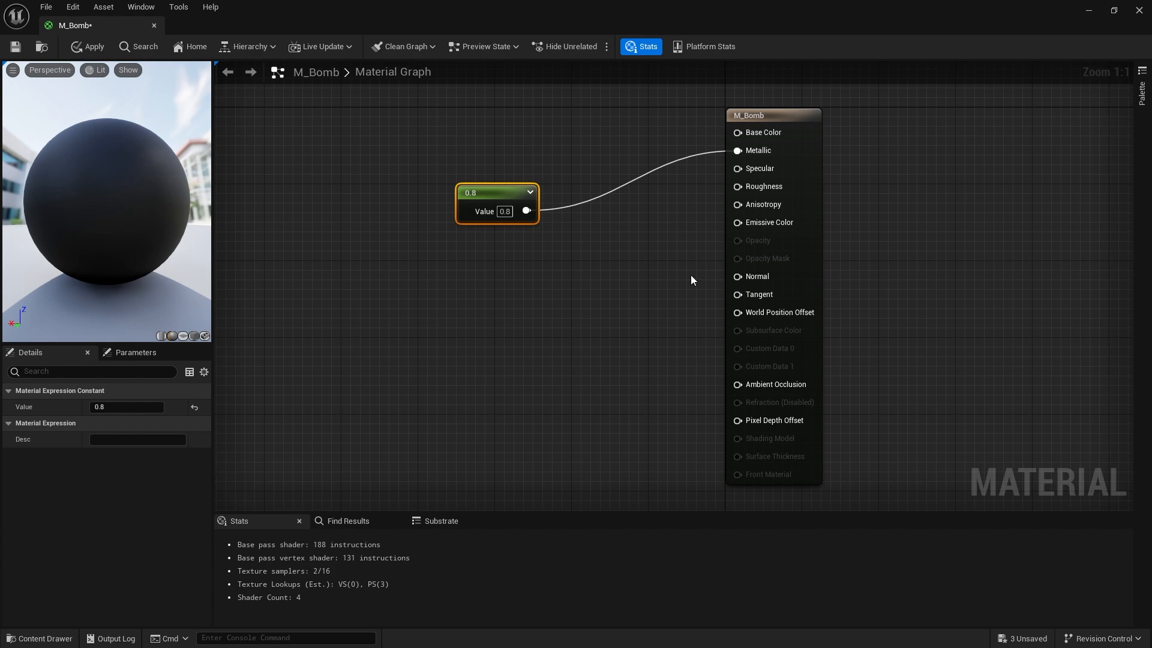
pyautogui.moveTo(723, 284)
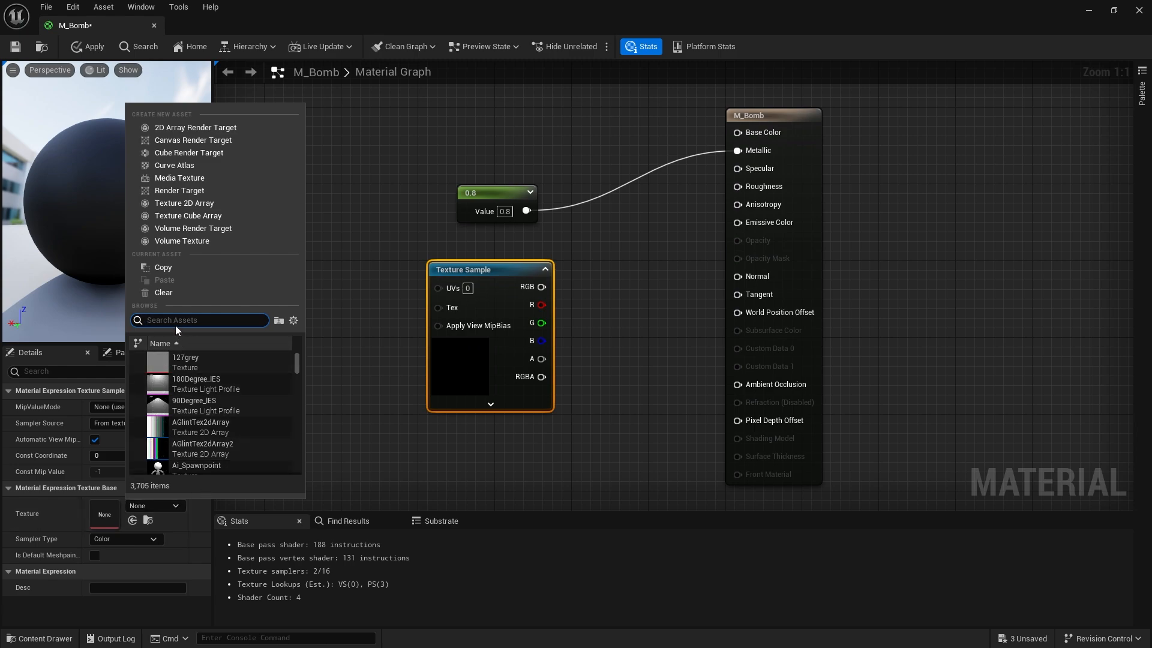
pyautogui.write('meta')
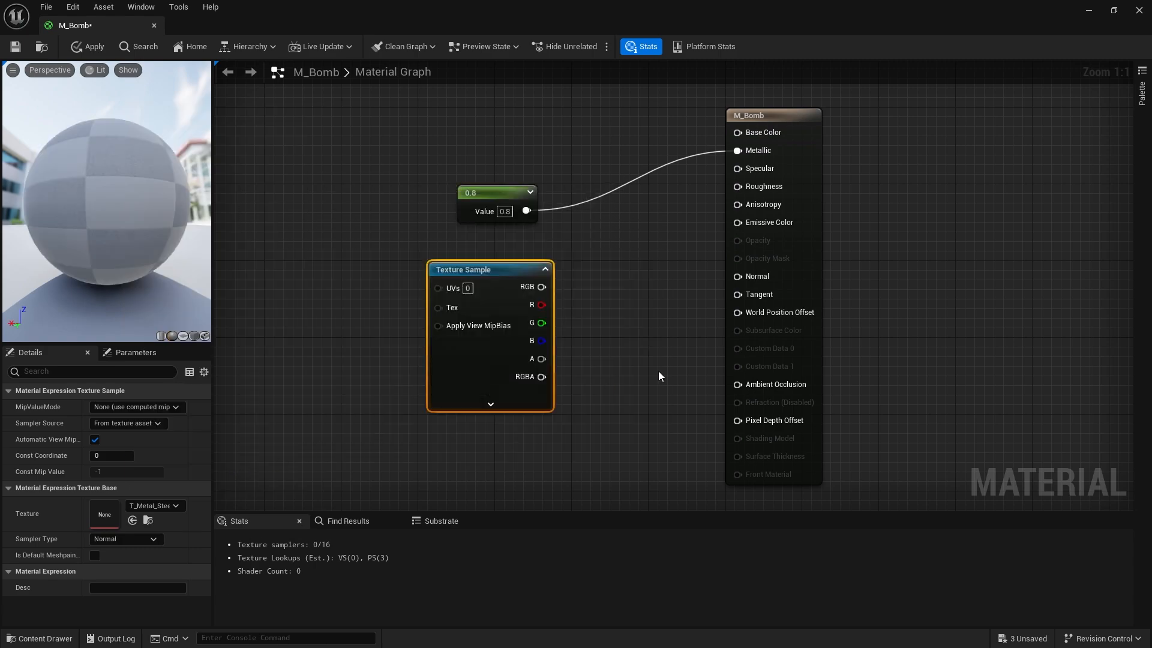
pyautogui.moveTo(542, 287); pyautogui.dragTo(737, 275)
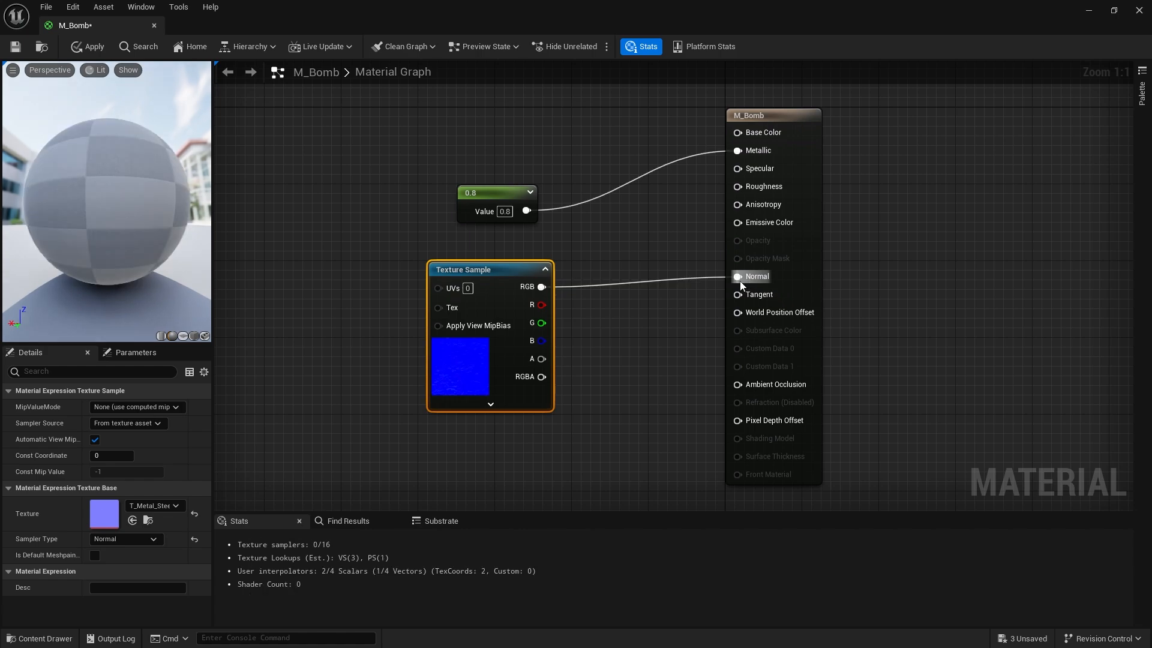
pyautogui.click(738, 276)
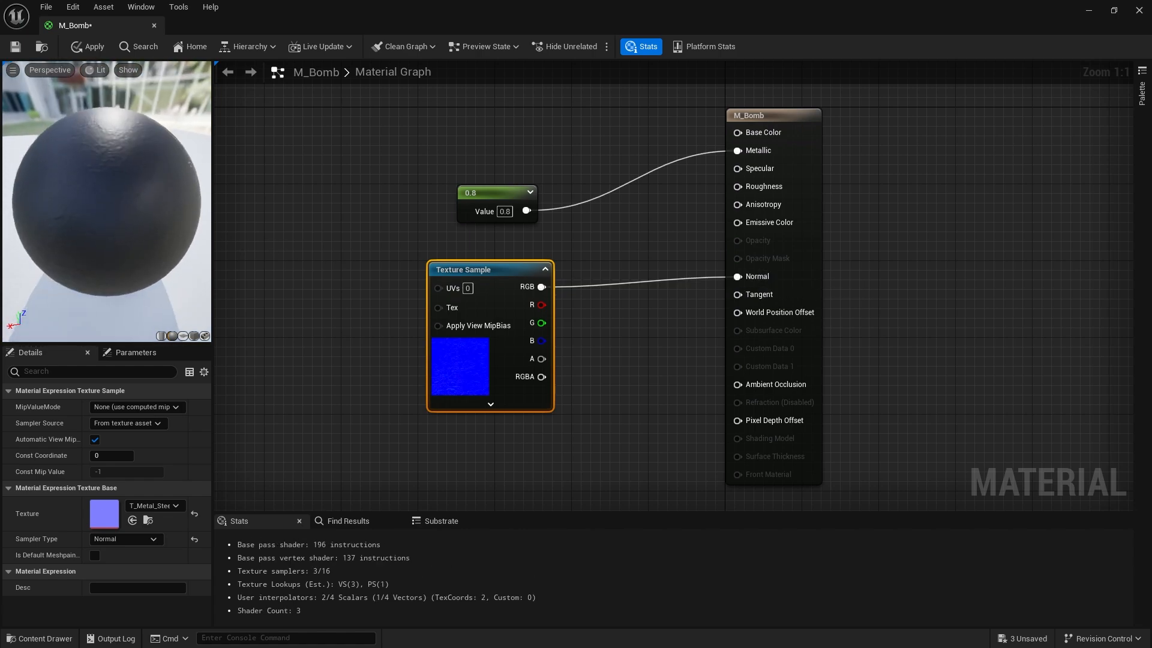
pyautogui.click(87, 46)
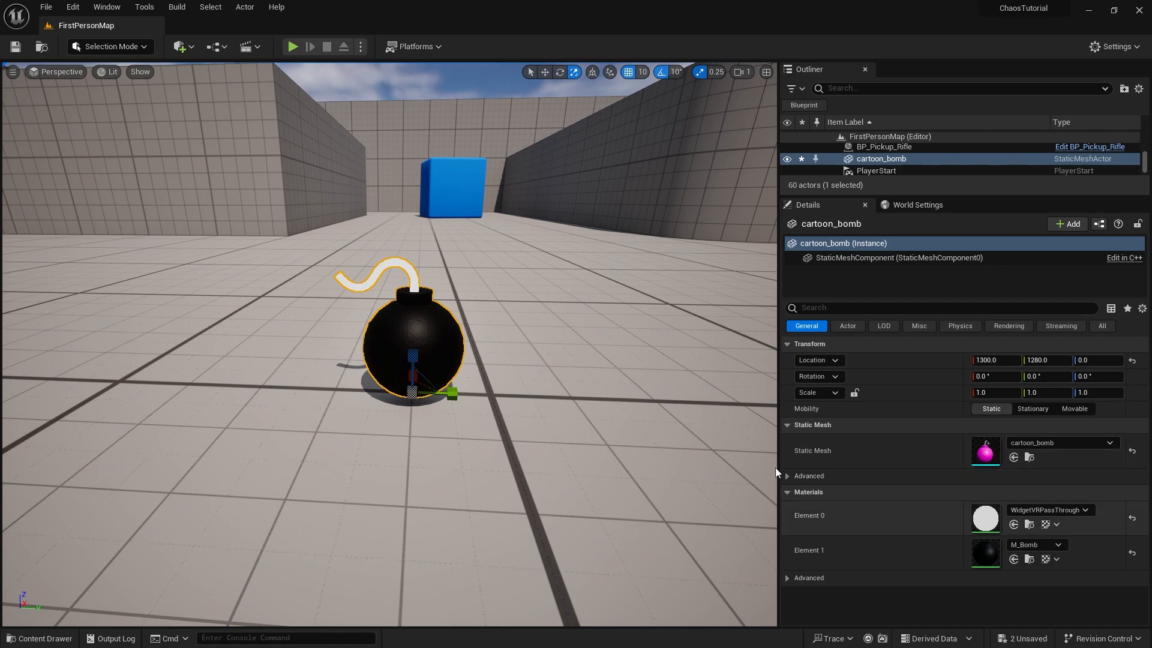
pyautogui.moveTo(924, 534)
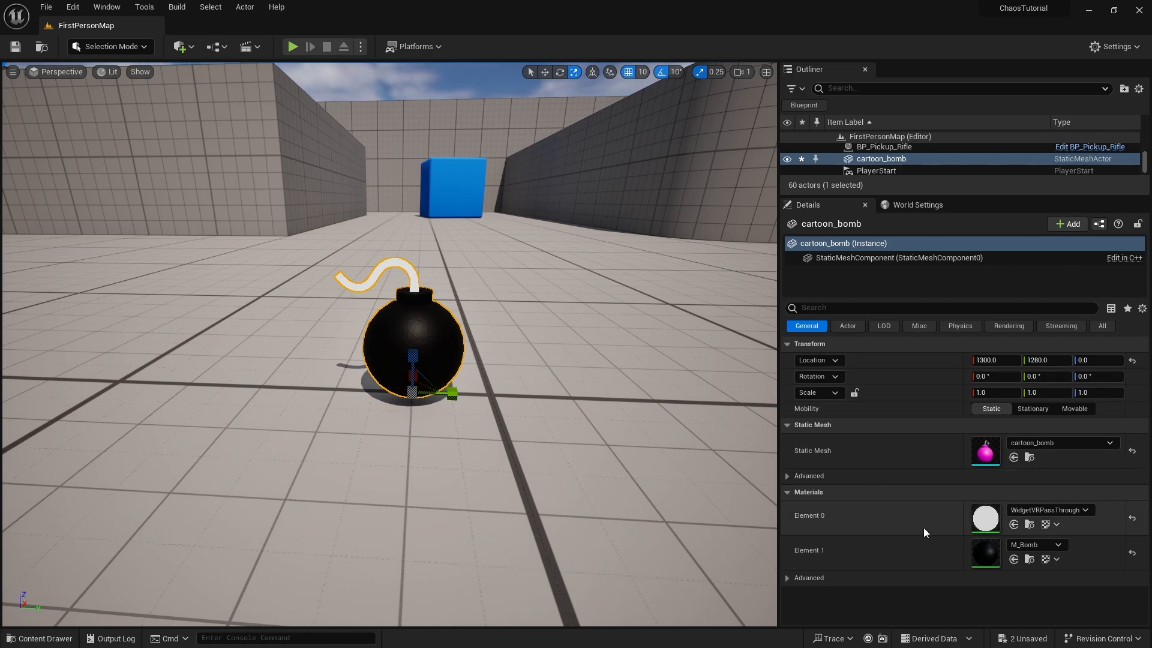
pyautogui.moveTo(40, 637)
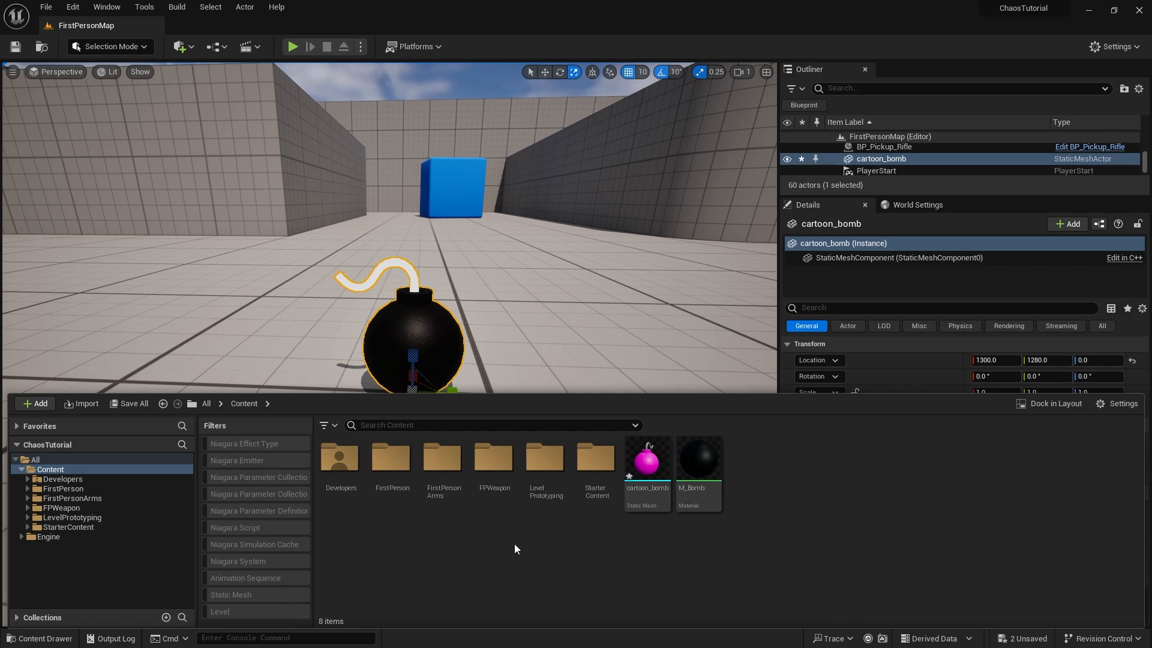
# Create a new material M_BombString in Content and open it in the material editor
pyautogui.click(35, 403)
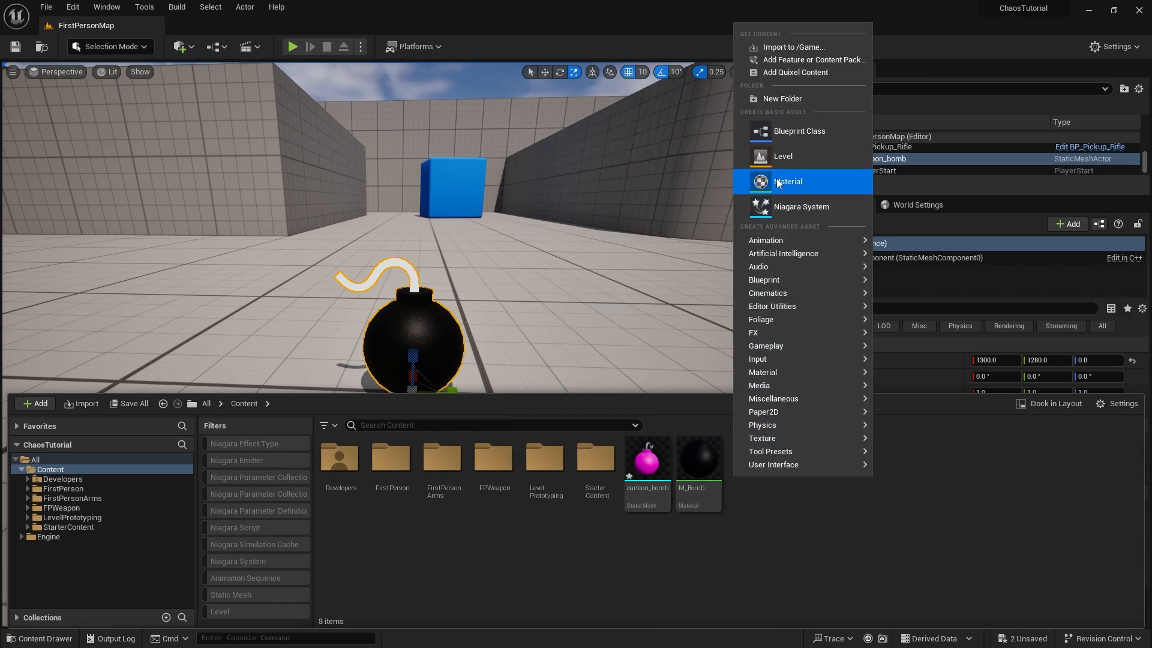
pyautogui.click(787, 181)
pyautogui.write('mtlString')
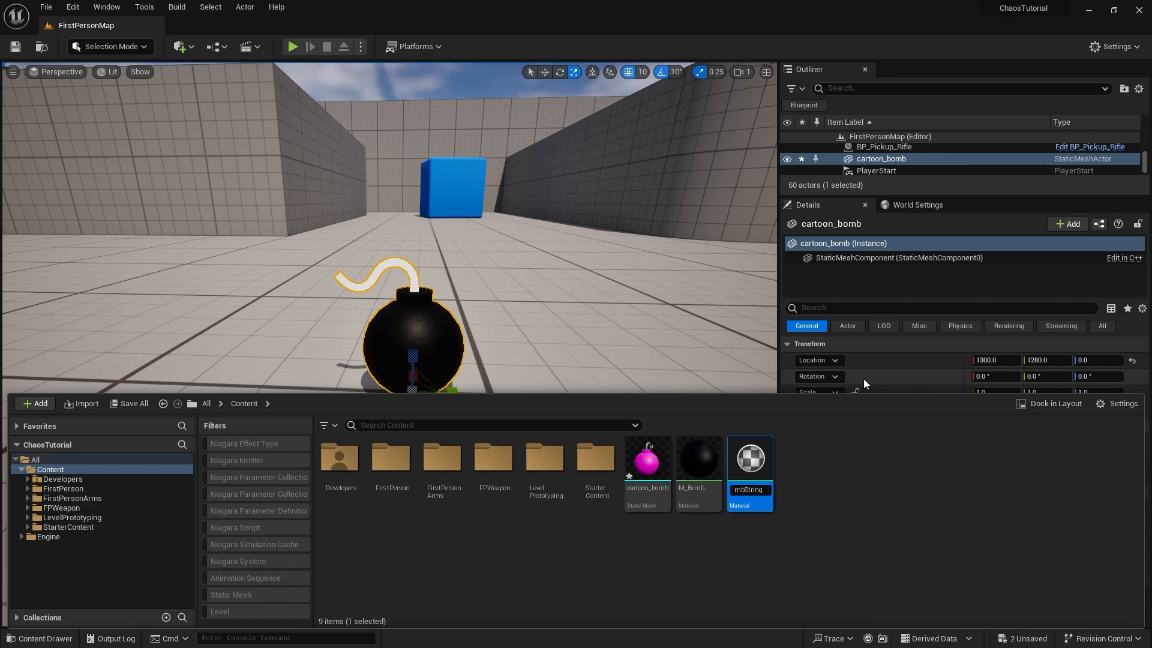
pyautogui.moveTo(748, 460)
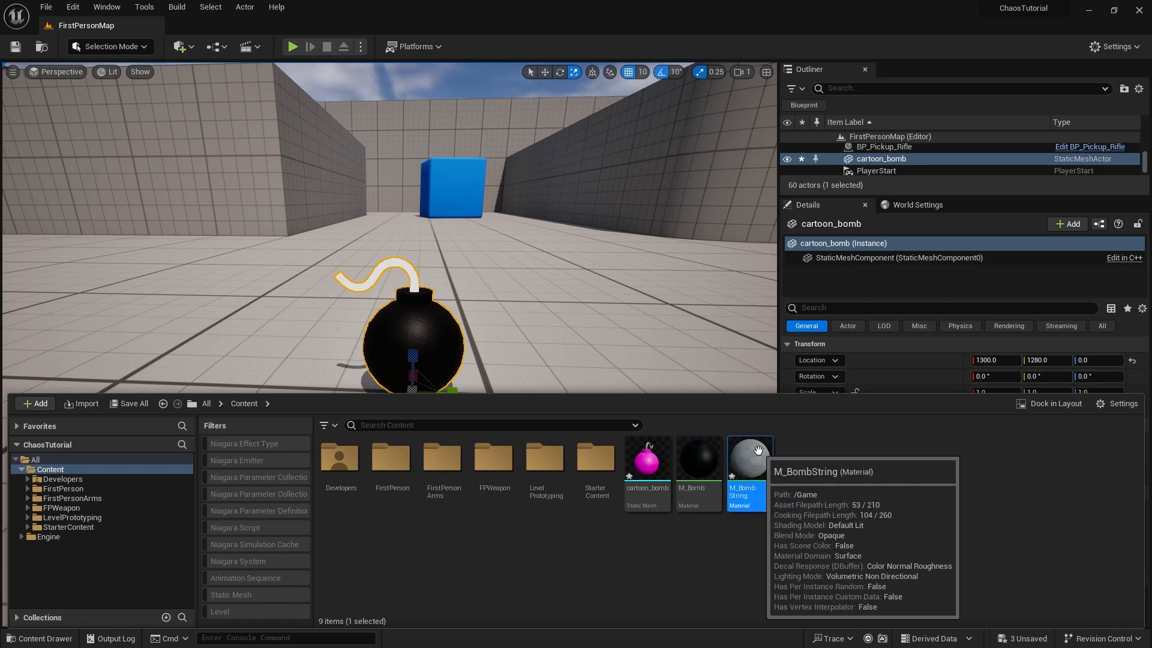
pyautogui.doubleClick(743, 460)
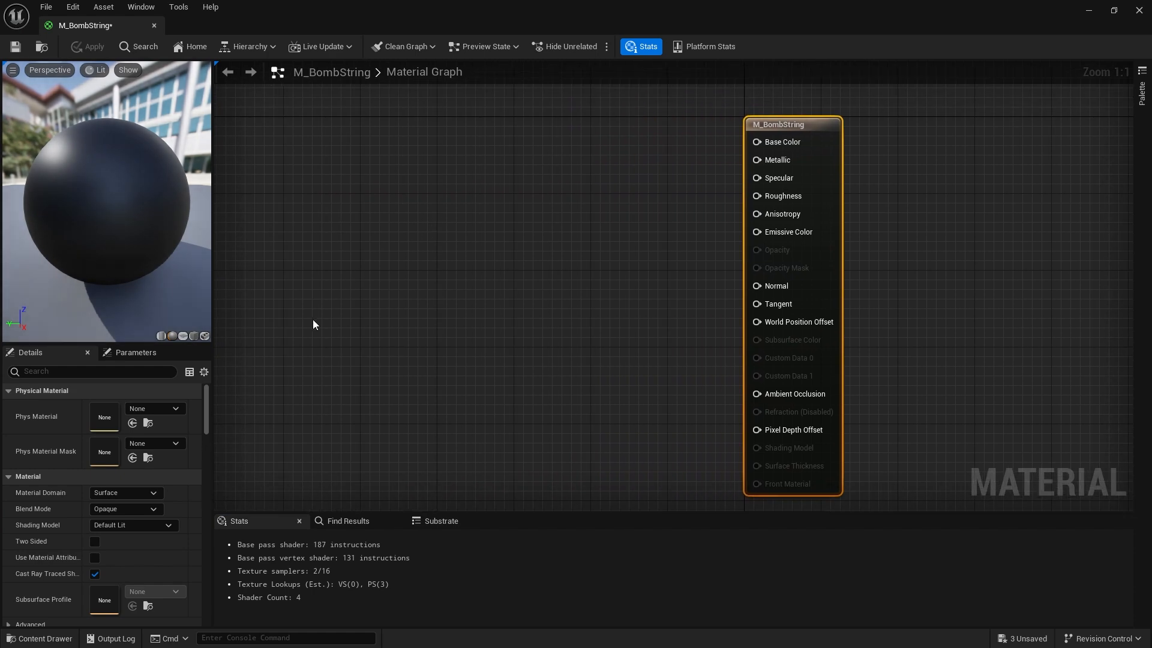
# Preview M_BombString on a cylinder and add a Sine node wired to Base Color
pyautogui.click(159, 336)
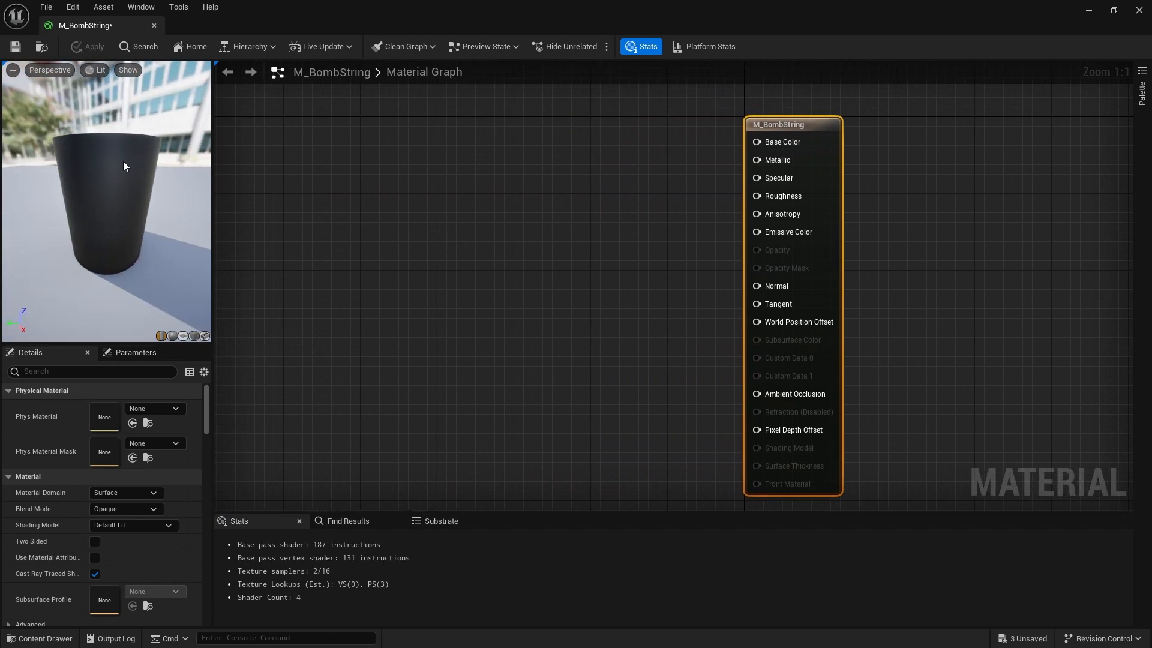
pyautogui.moveTo(106, 142)
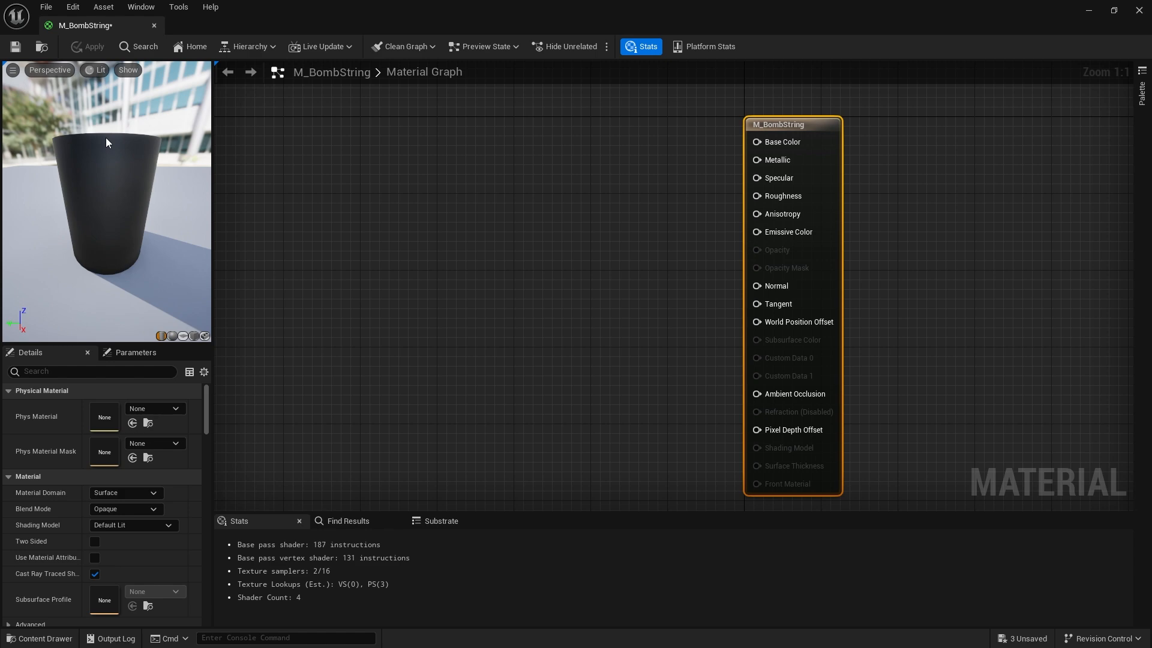
pyautogui.moveTo(535, 224)
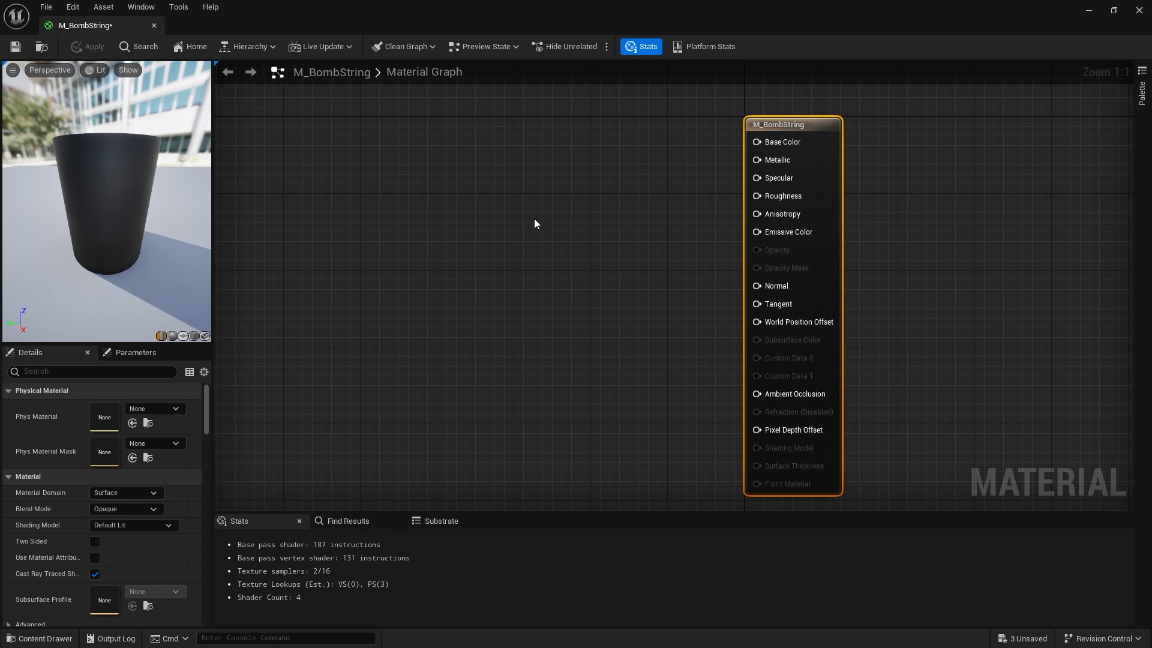
pyautogui.rightClick(535, 225)
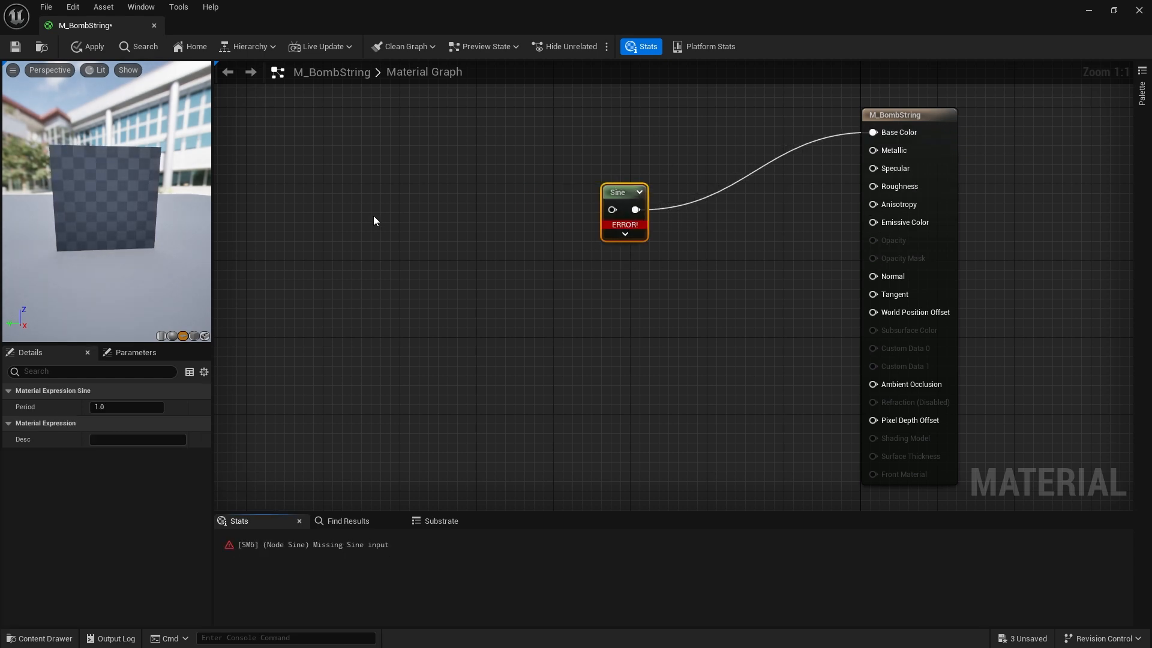
pyautogui.moveTo(371, 209)
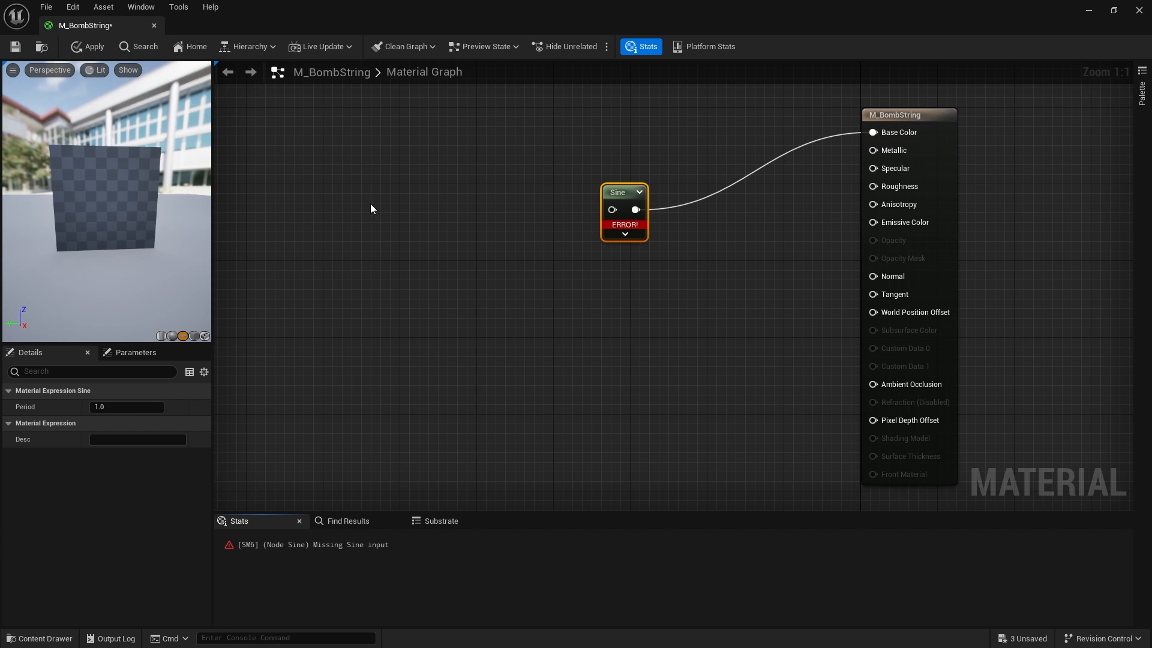
pyautogui.moveTo(400, 205)
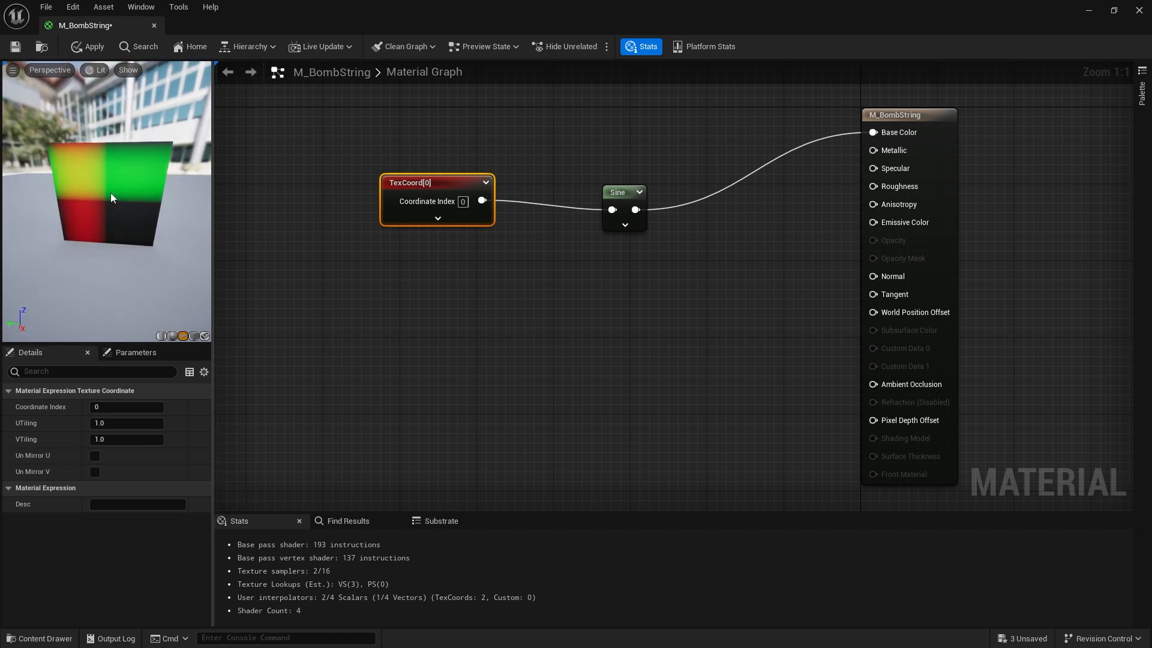
pyautogui.moveTo(170, 136)
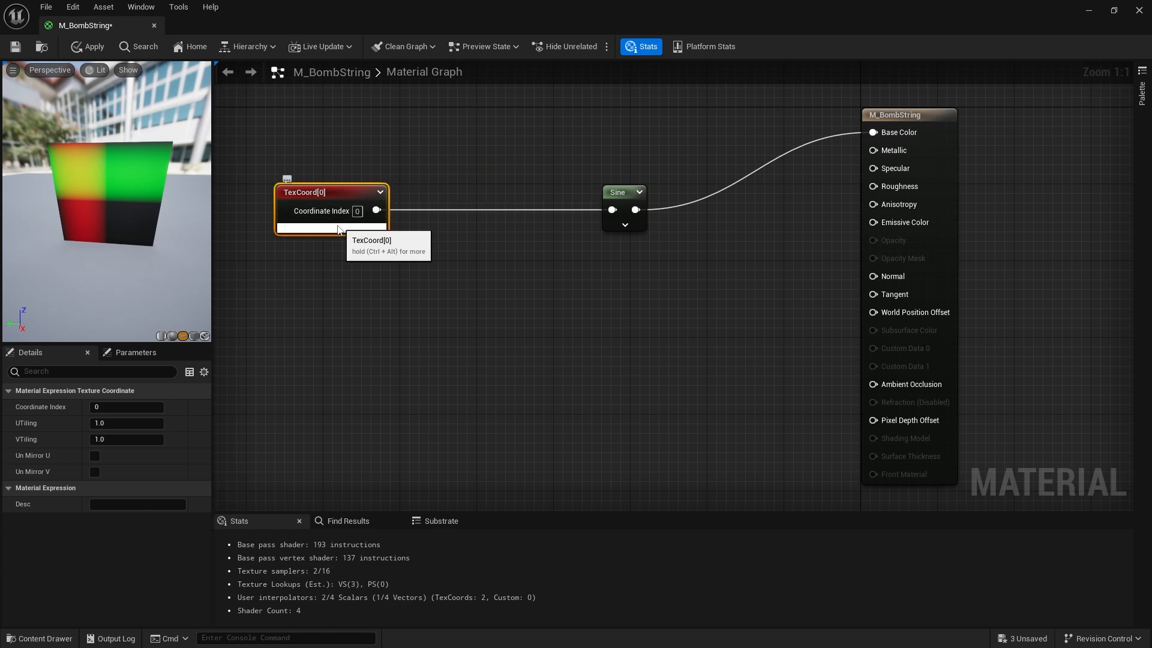
# Insert a Component Mask (R) between TexCoord[0] and Sine for a one-direction gradient
pyautogui.moveTo(377, 210); pyautogui.dragTo(437, 231)
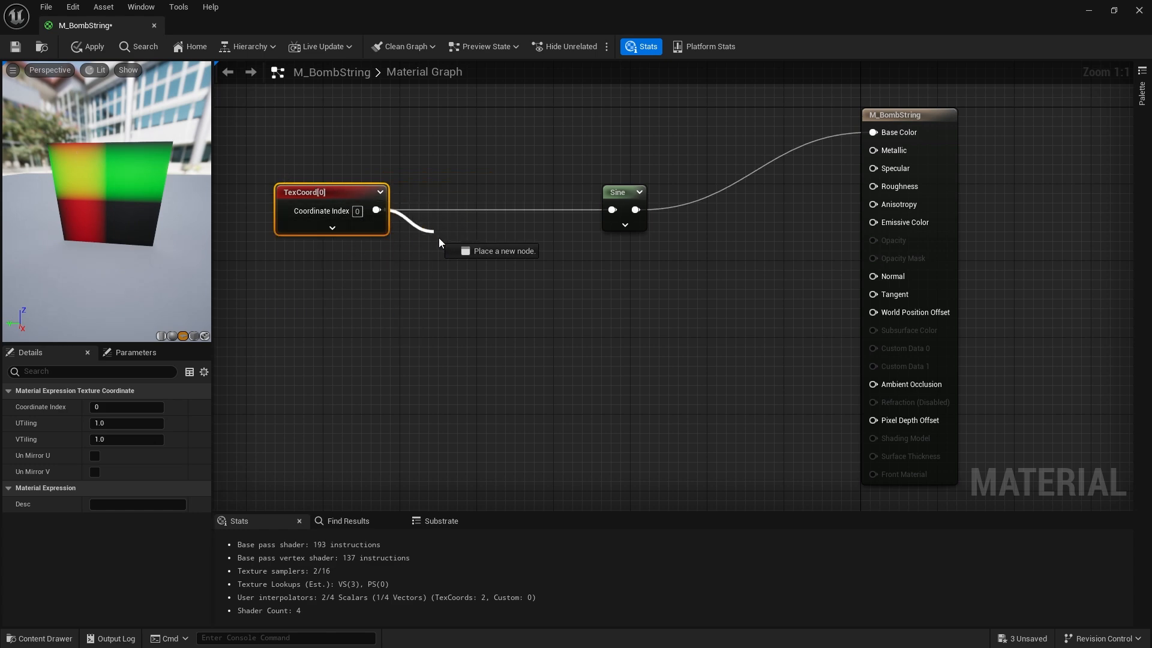
pyautogui.click(436, 249)
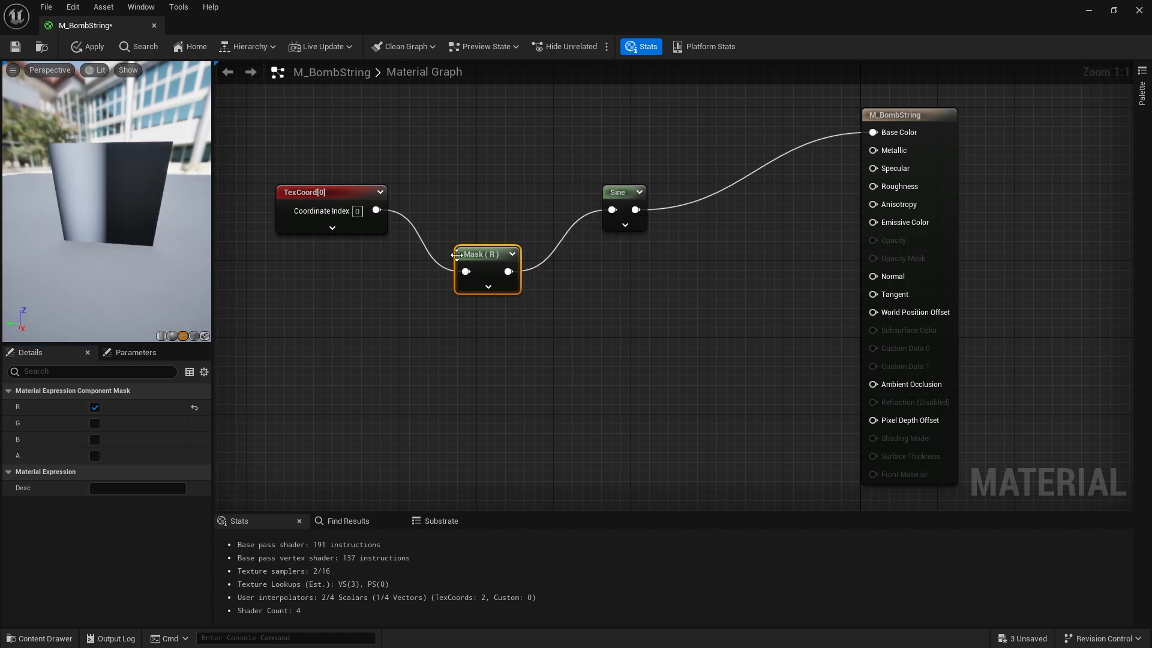
pyautogui.moveTo(487, 253); pyautogui.dragTo(488, 209)
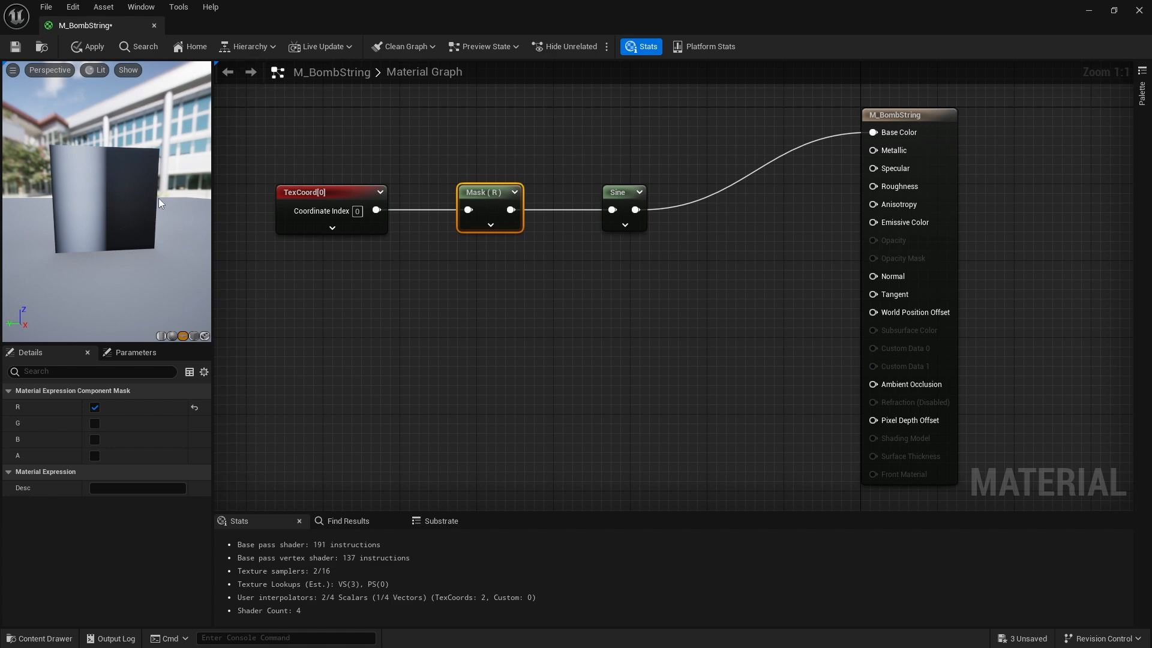
pyautogui.moveTo(56, 211)
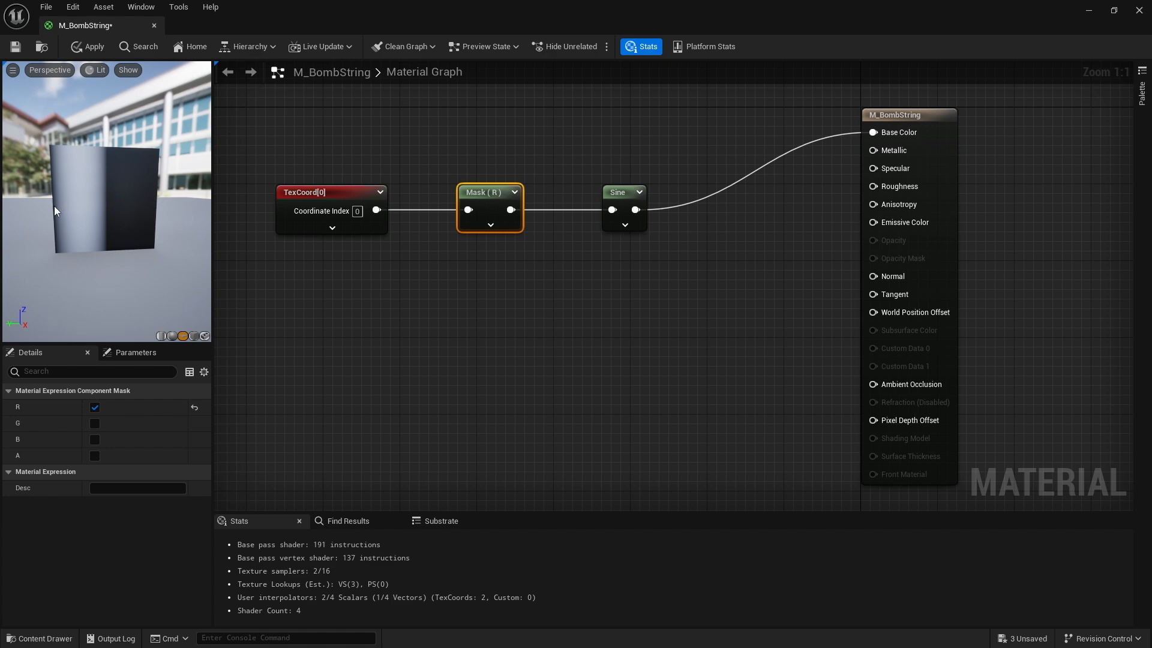
pyautogui.moveTo(88, 160)
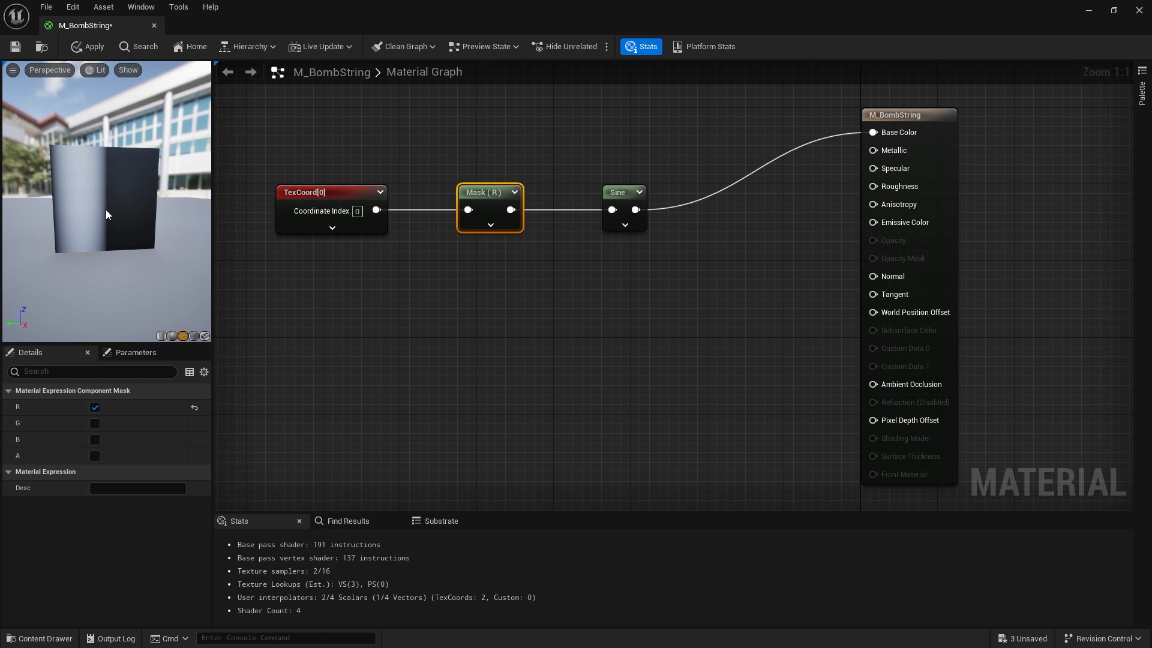
pyautogui.moveTo(120, 223)
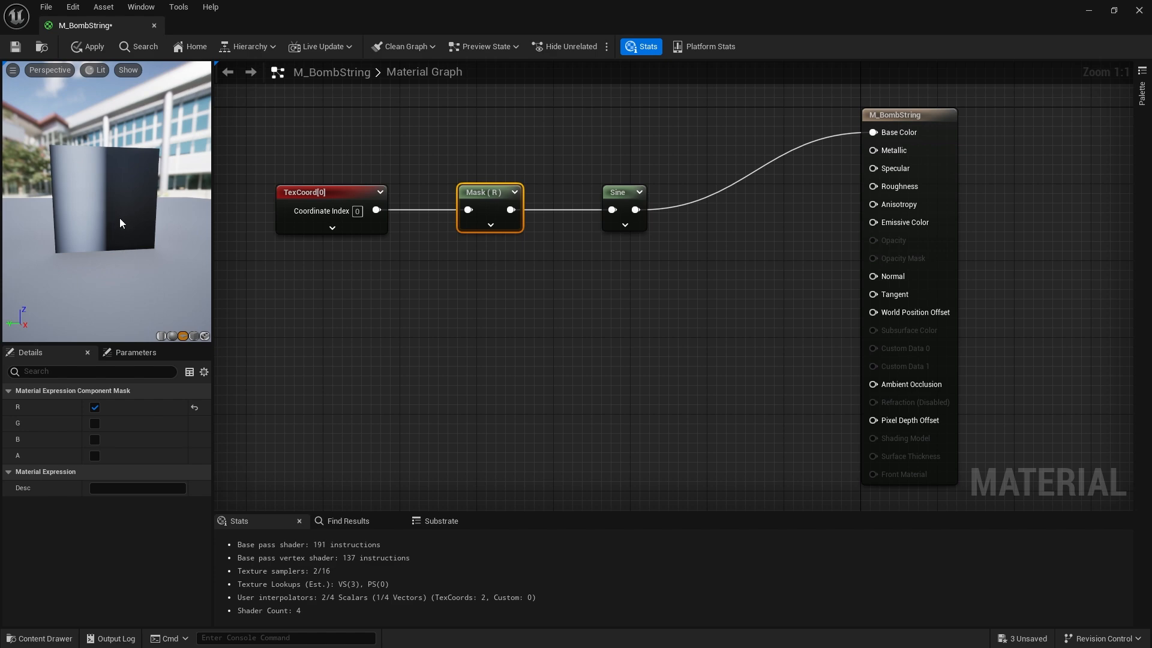
pyautogui.moveTo(106, 228)
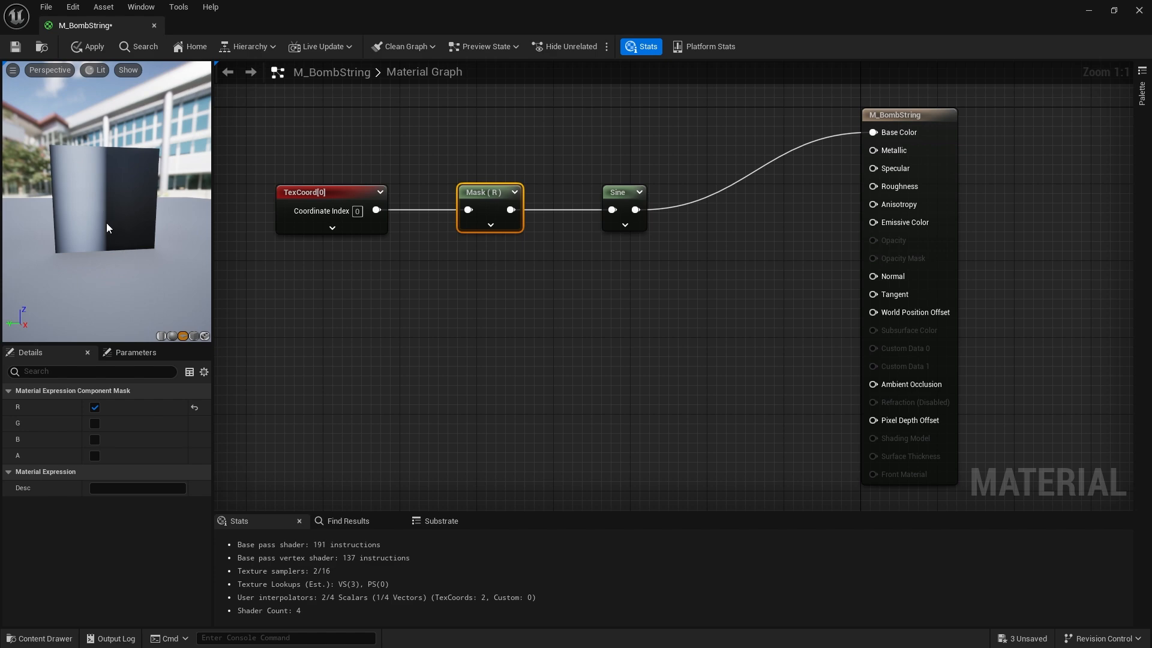
pyautogui.moveTo(136, 250)
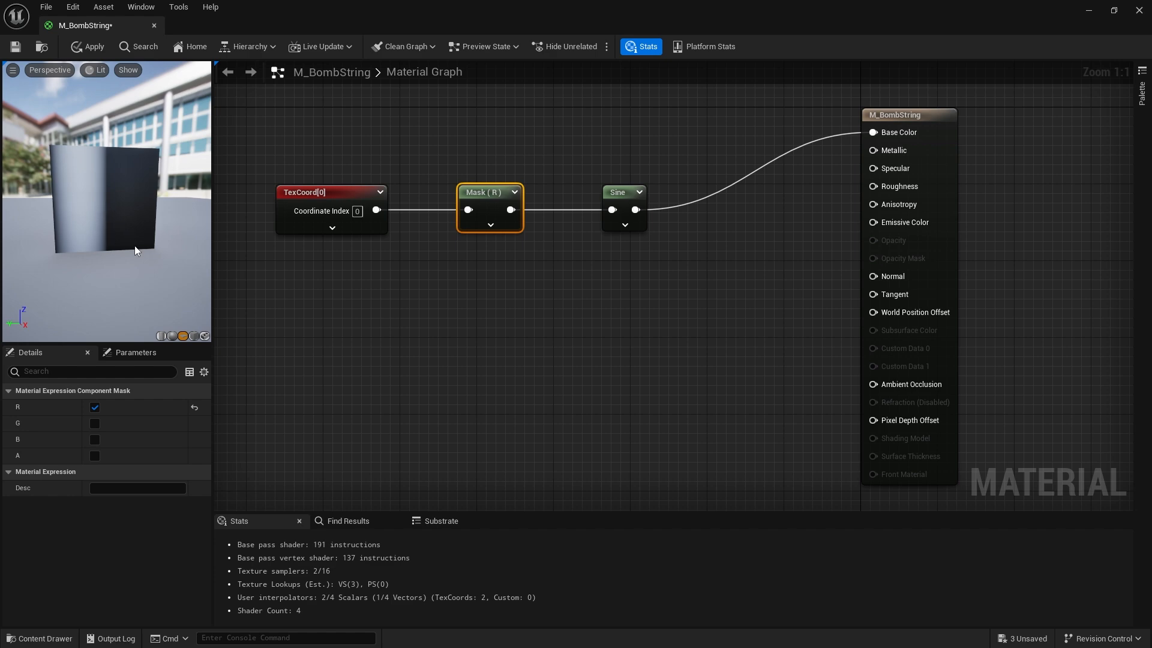
pyautogui.moveTo(55, 218)
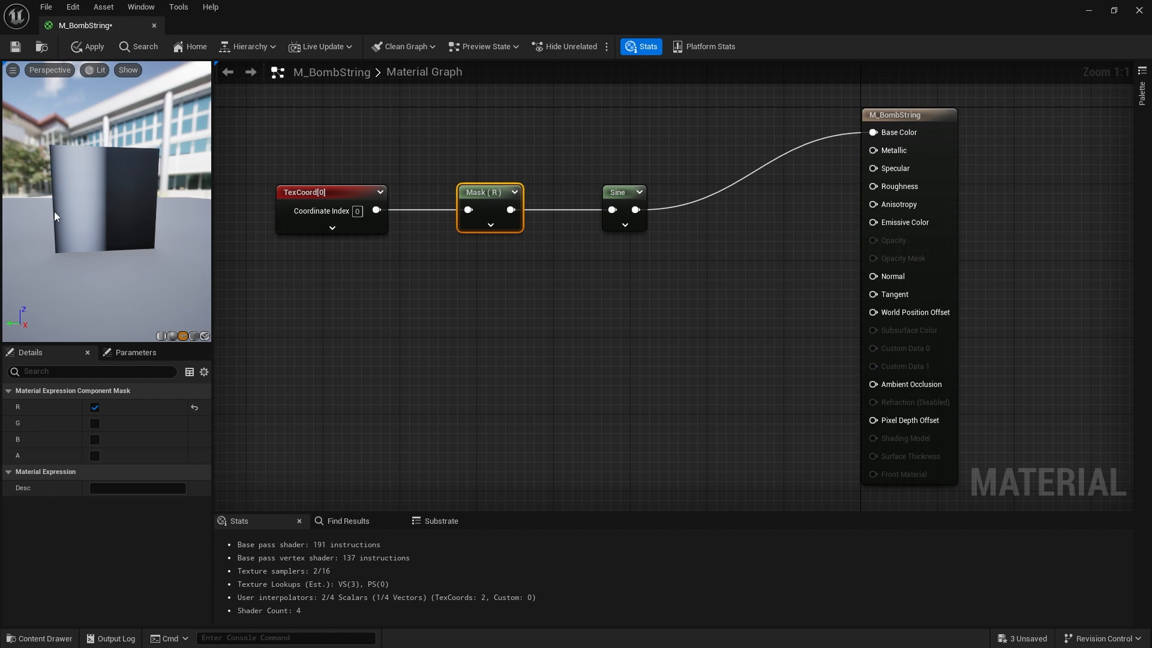
pyautogui.moveTo(136, 250)
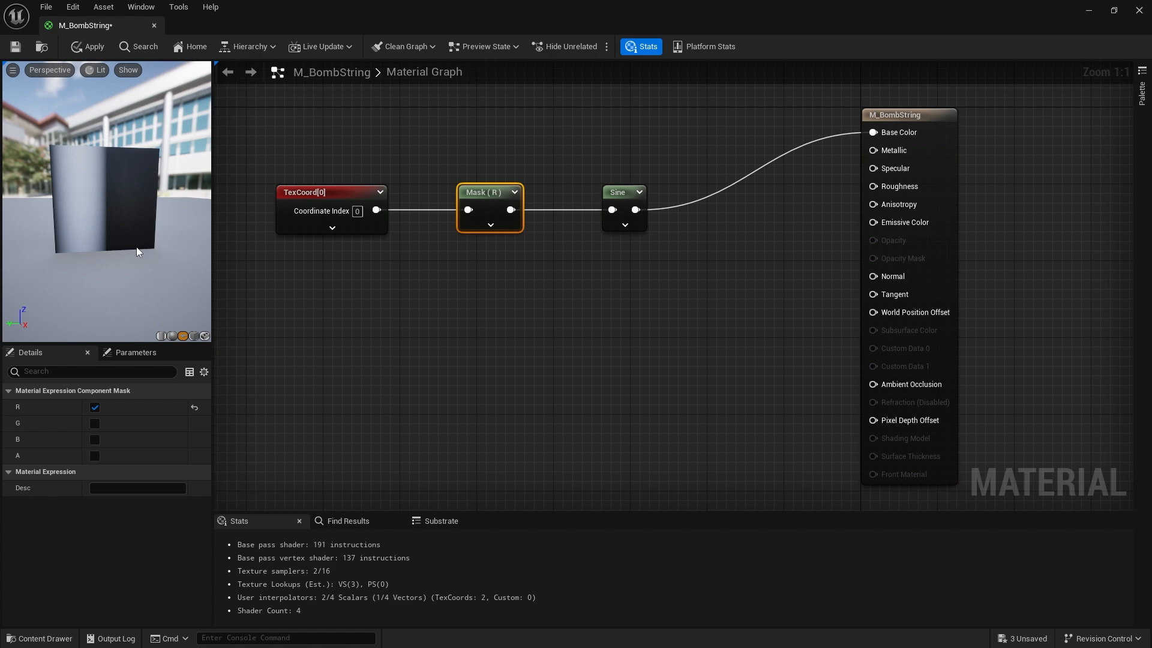
pyautogui.moveTo(163, 110)
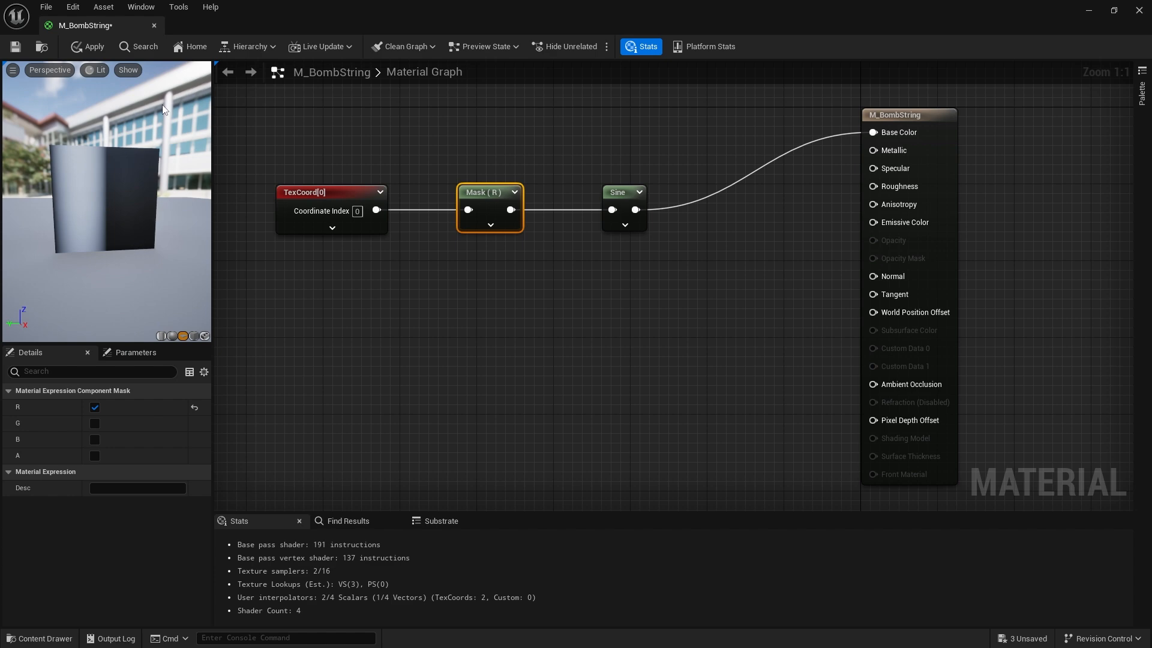
pyautogui.moveTo(111, 155)
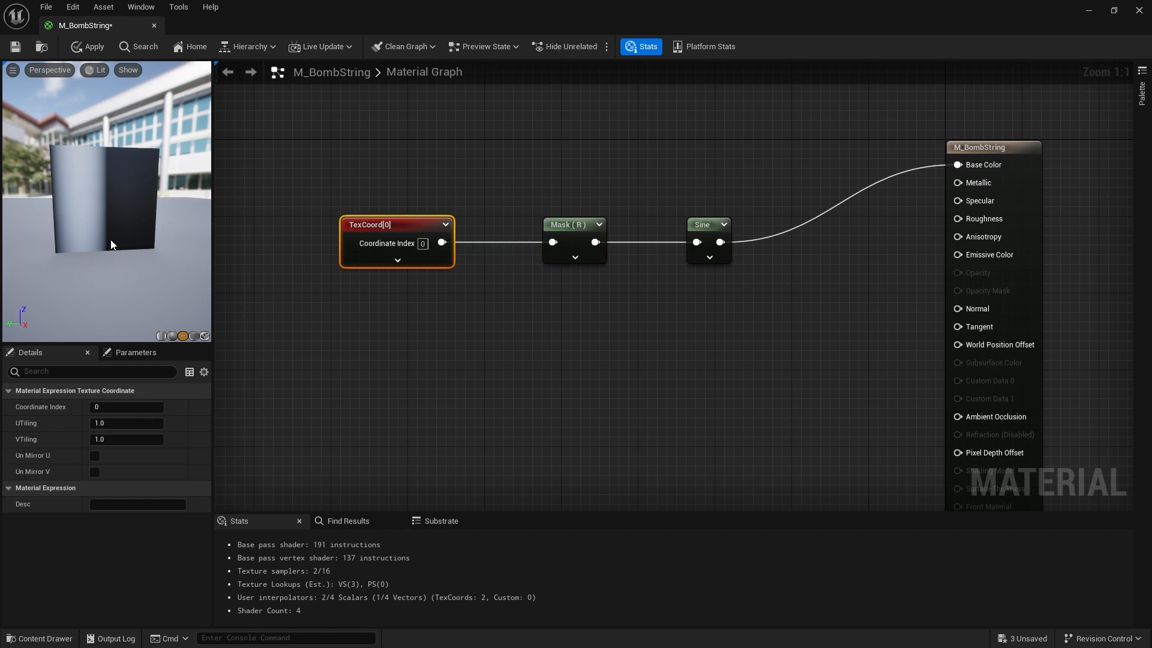
pyautogui.moveTo(133, 217)
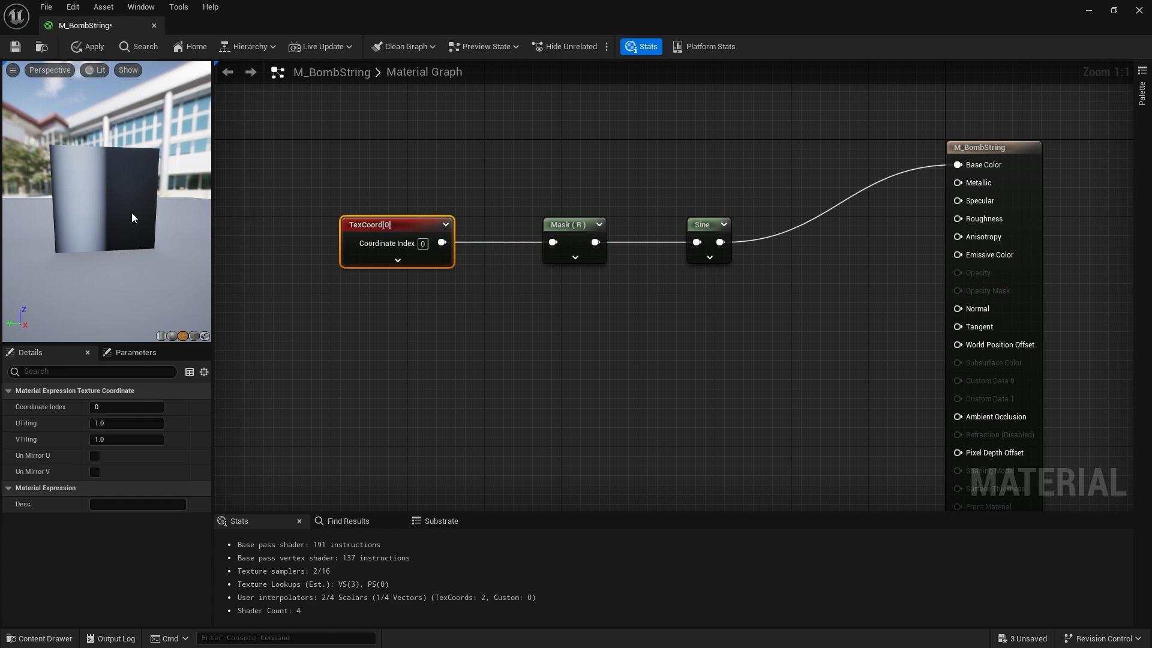
pyautogui.moveTo(80, 205)
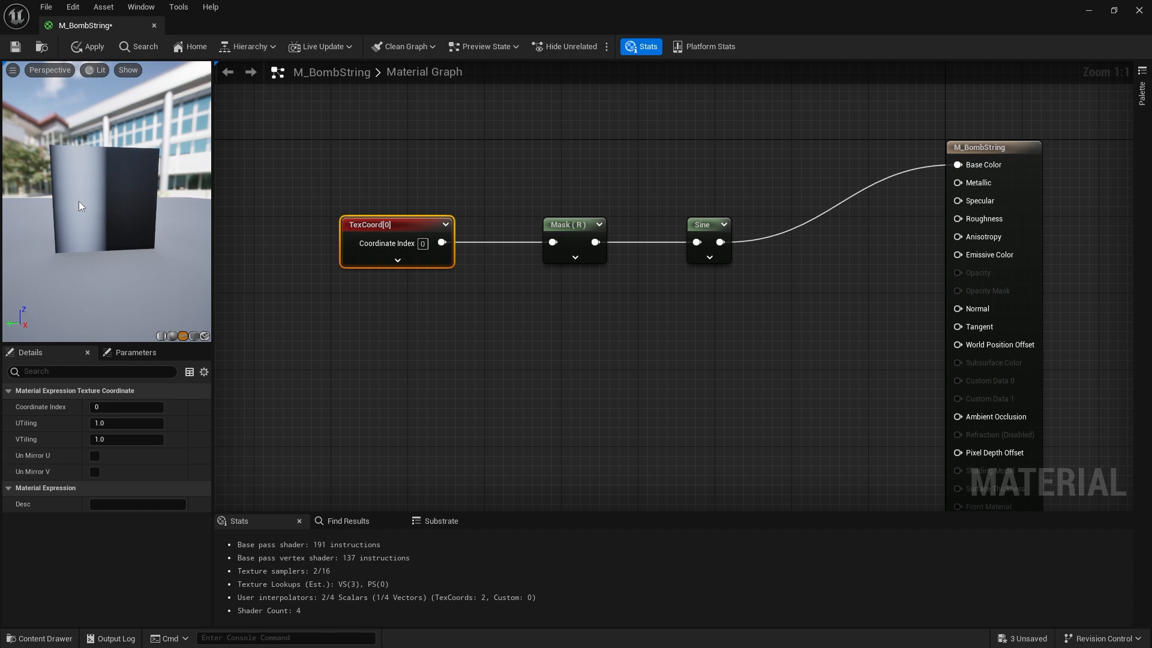
pyautogui.moveTo(730, 339)
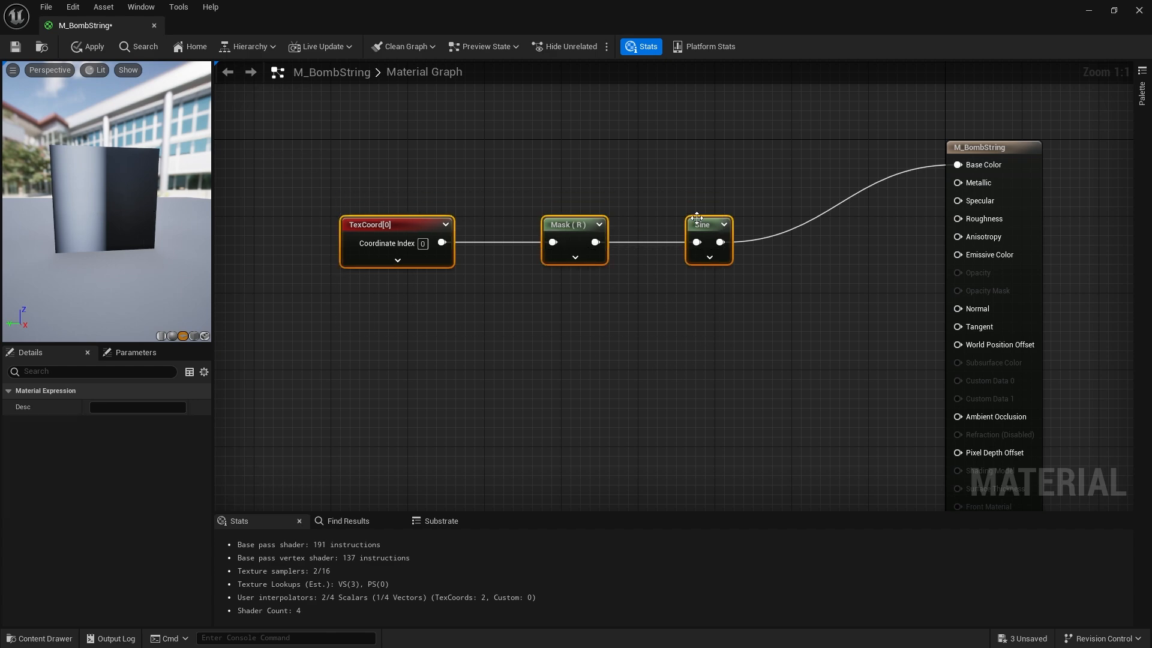
# Move the TexCoord node left and set its UTiling to 10.0 for repeating vertical stripes
pyautogui.click(506, 292)
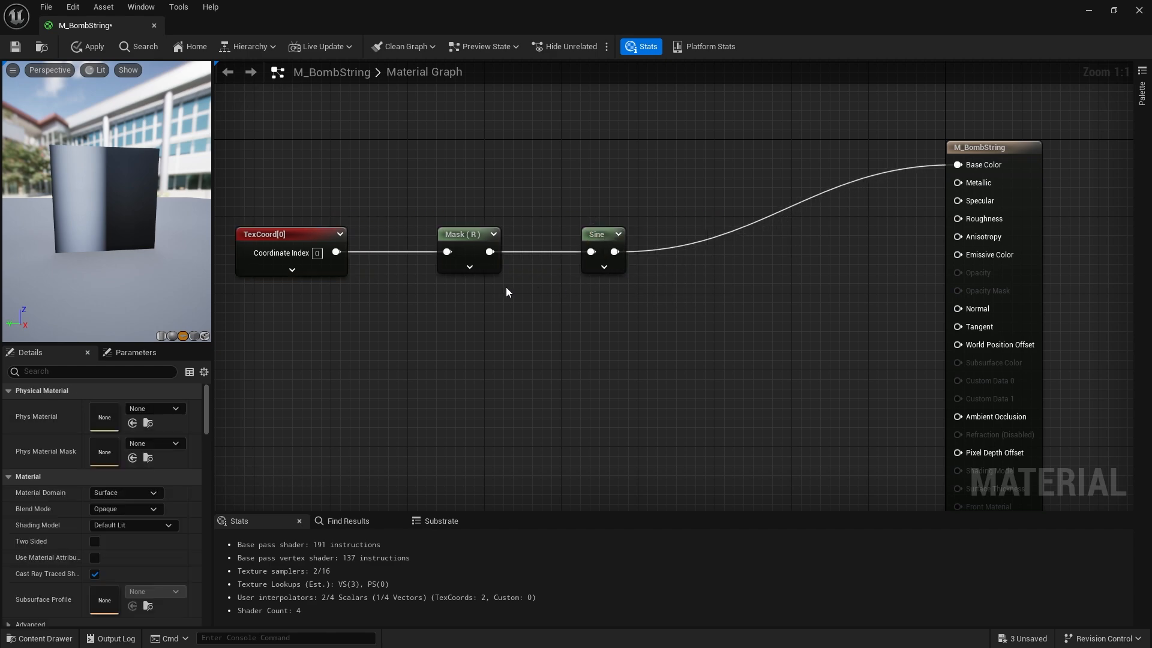
pyautogui.click(287, 234)
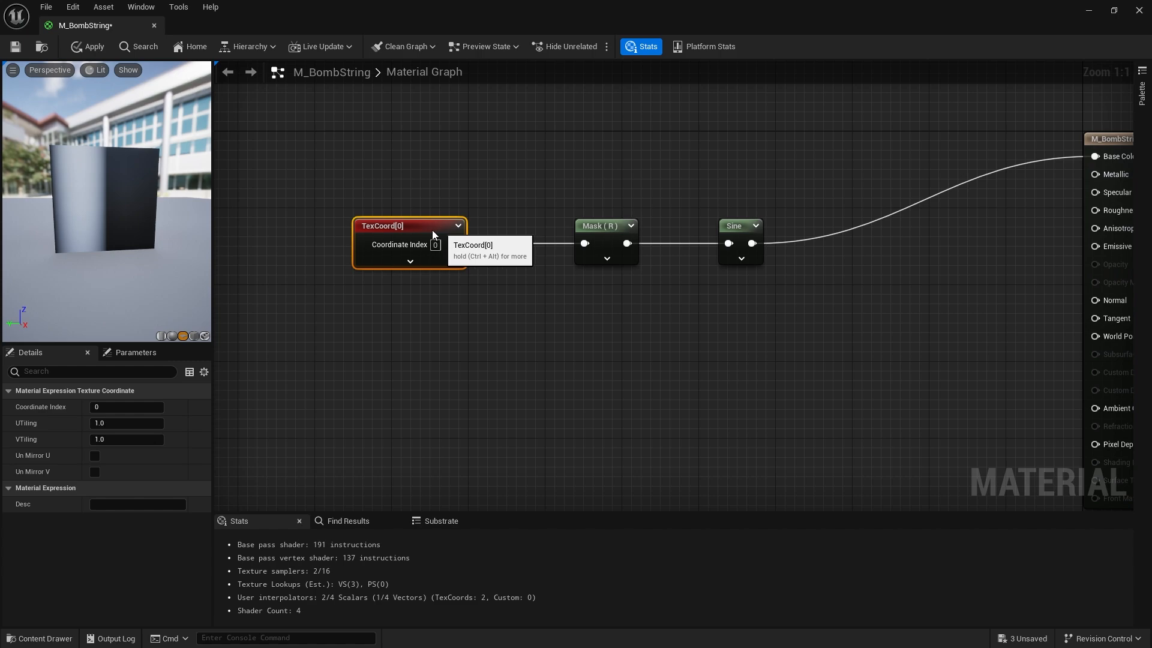
pyautogui.moveTo(409, 226); pyautogui.dragTo(323, 225)
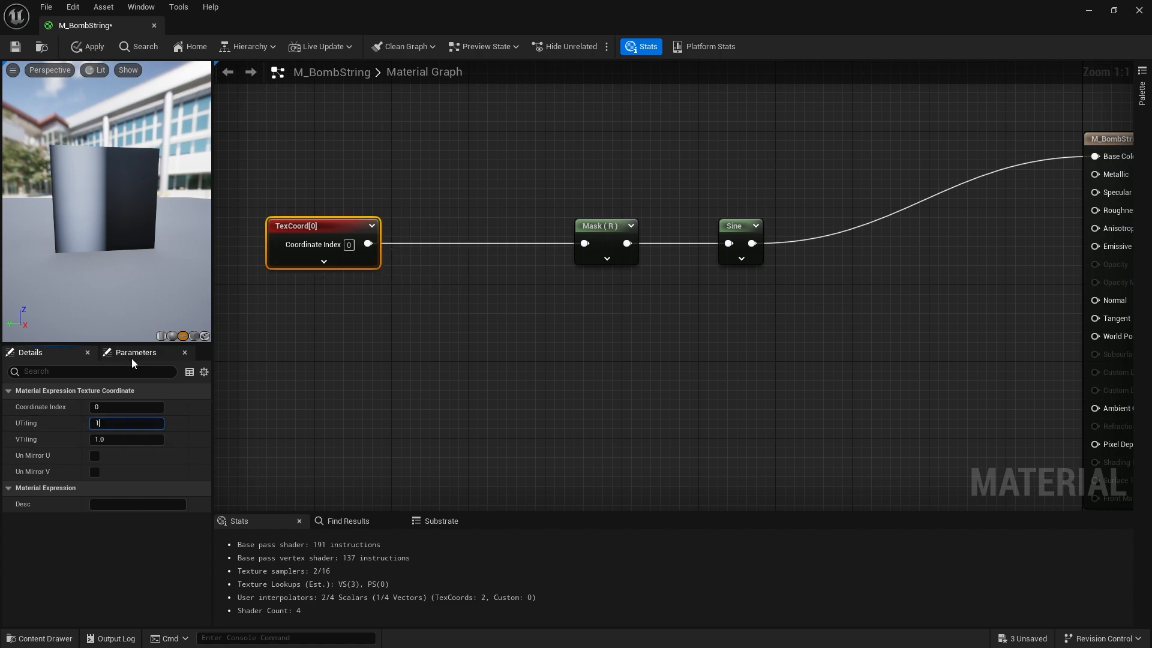
pyautogui.write('10.0')
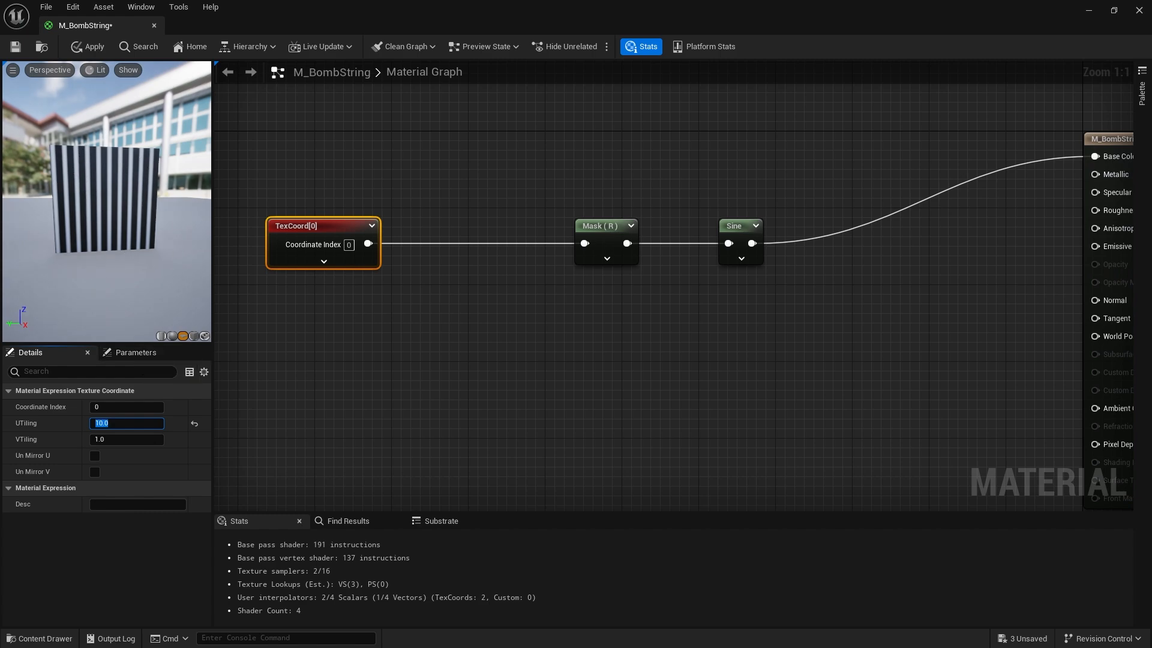
pyautogui.moveTo(362, 302)
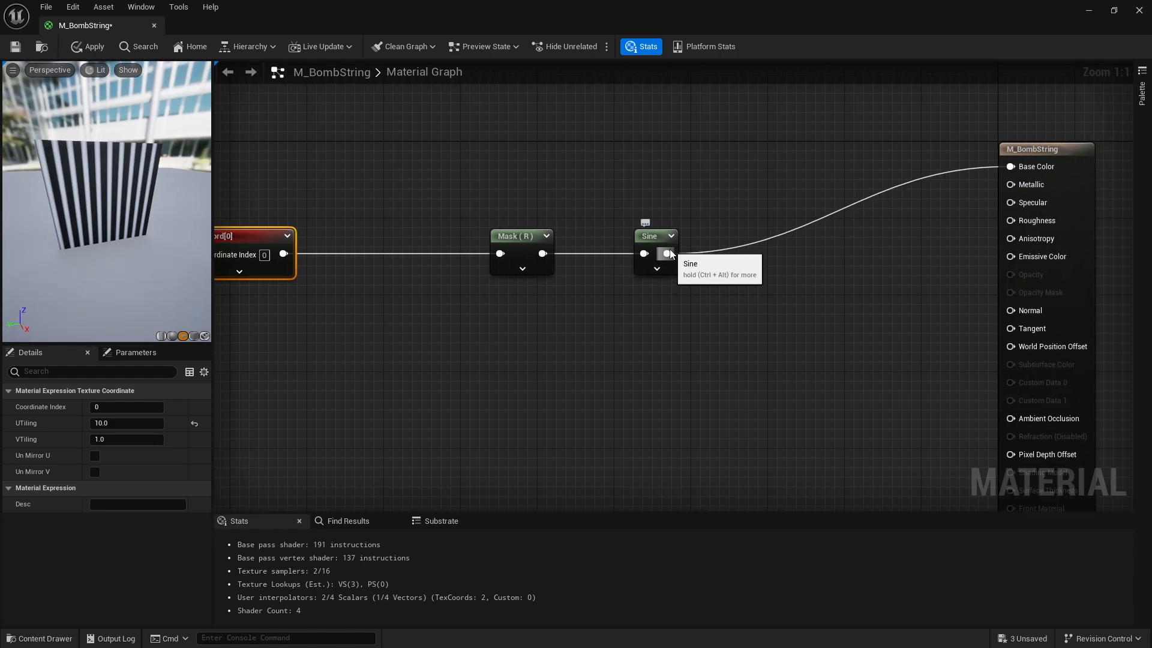
# Insert a Ceil node between the Sine output and Base Color for hard-edged bands
pyautogui.moveTo(668, 253); pyautogui.dragTo(708, 274)
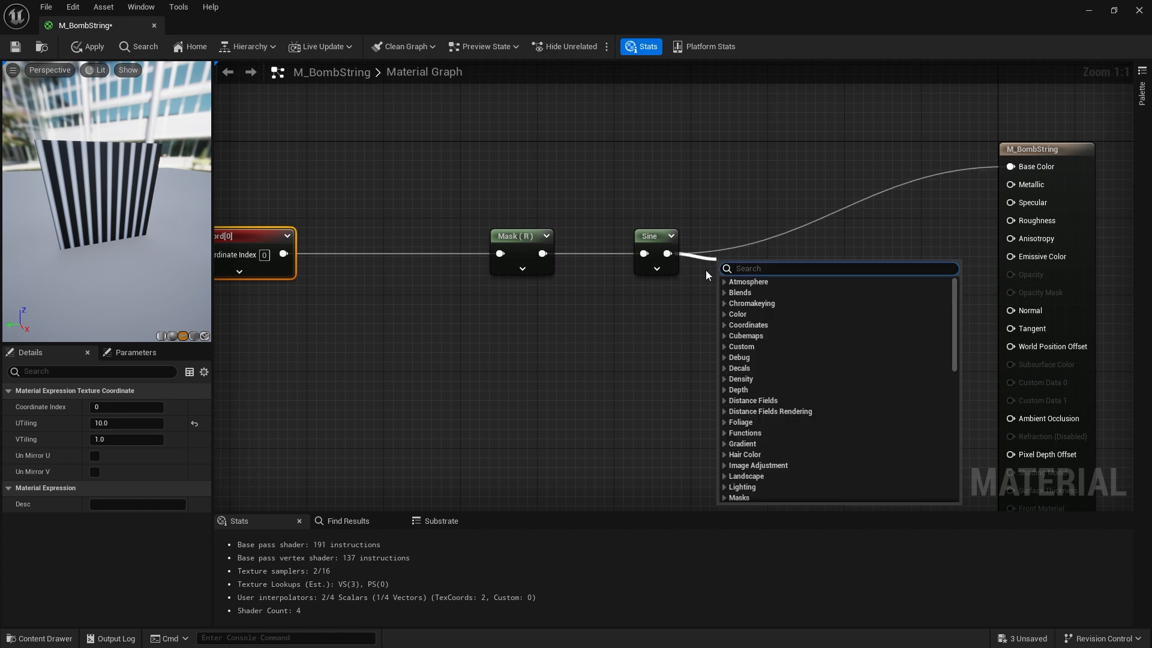
pyautogui.write('ceil')
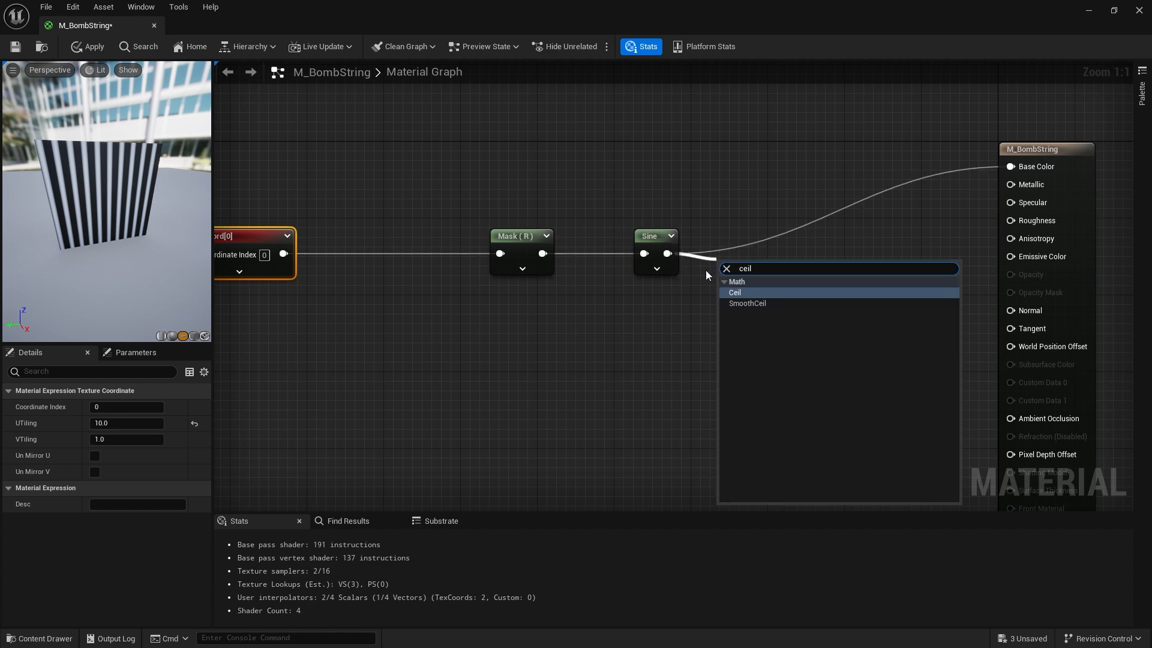
pyautogui.click(734, 292)
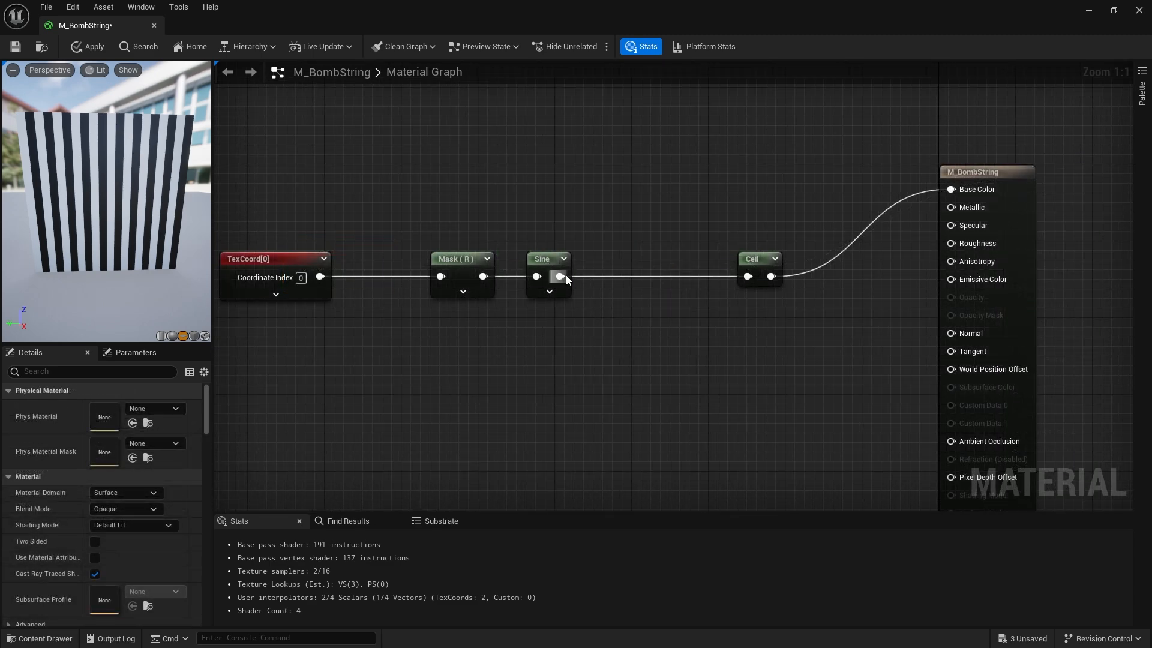
# Insert an Add node with B = 0.9 between Sine and Ceil, leaving thin dark lines
pyautogui.moveTo(559, 276); pyautogui.dragTo(620, 319)
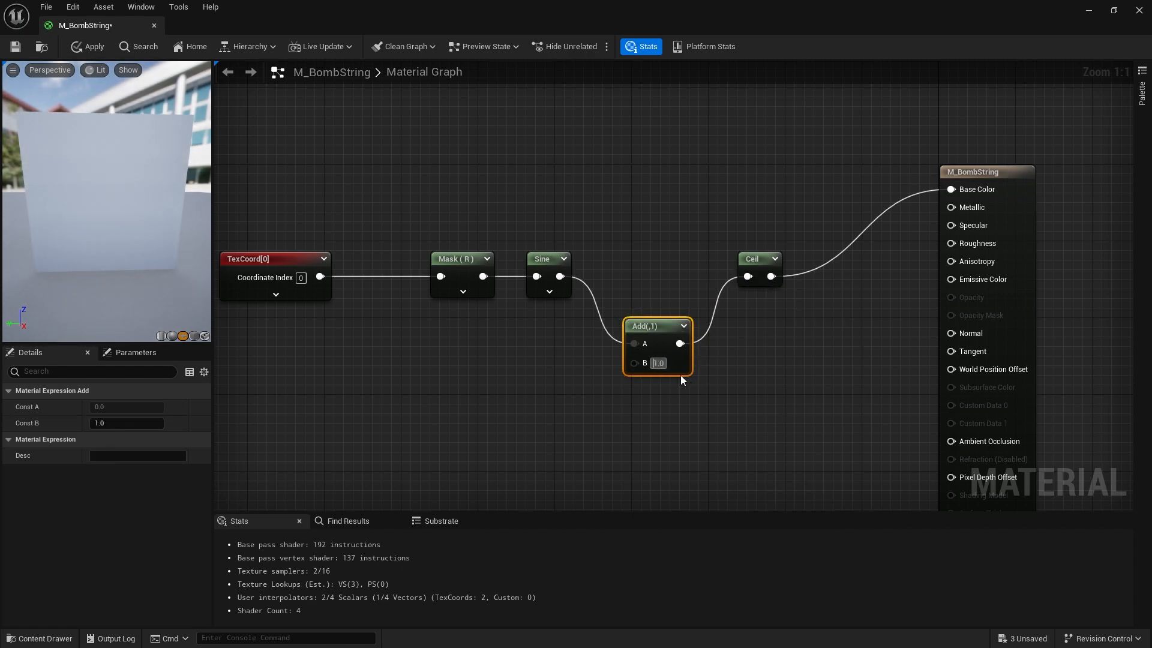
pyautogui.write('0.9')
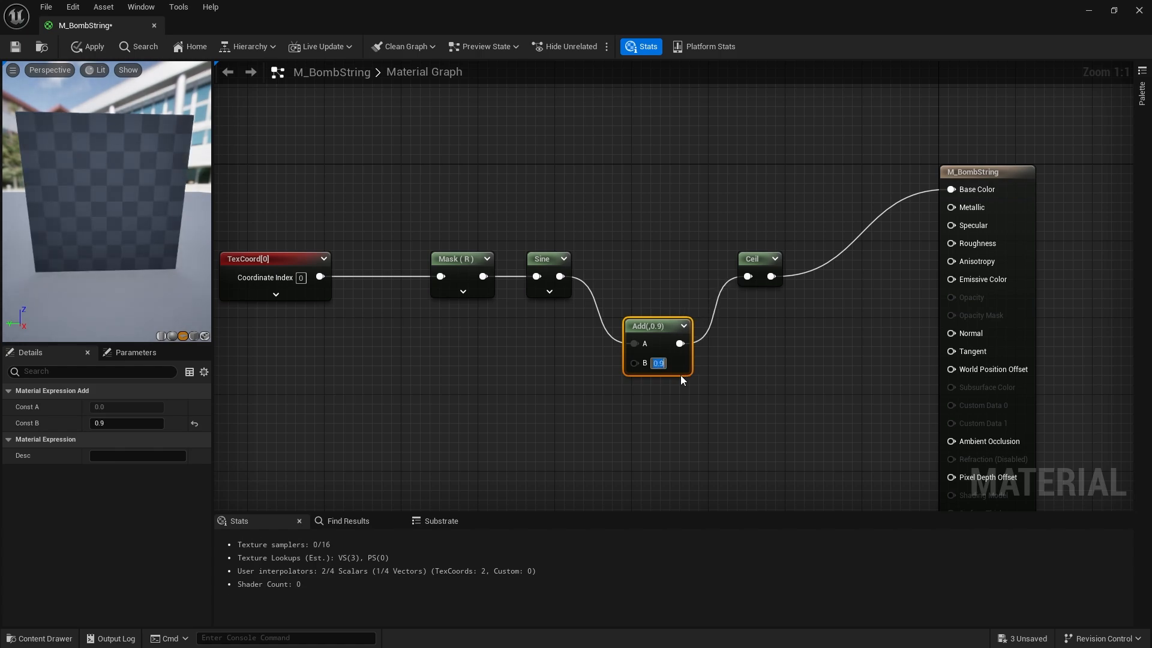
pyautogui.click(93, 47)
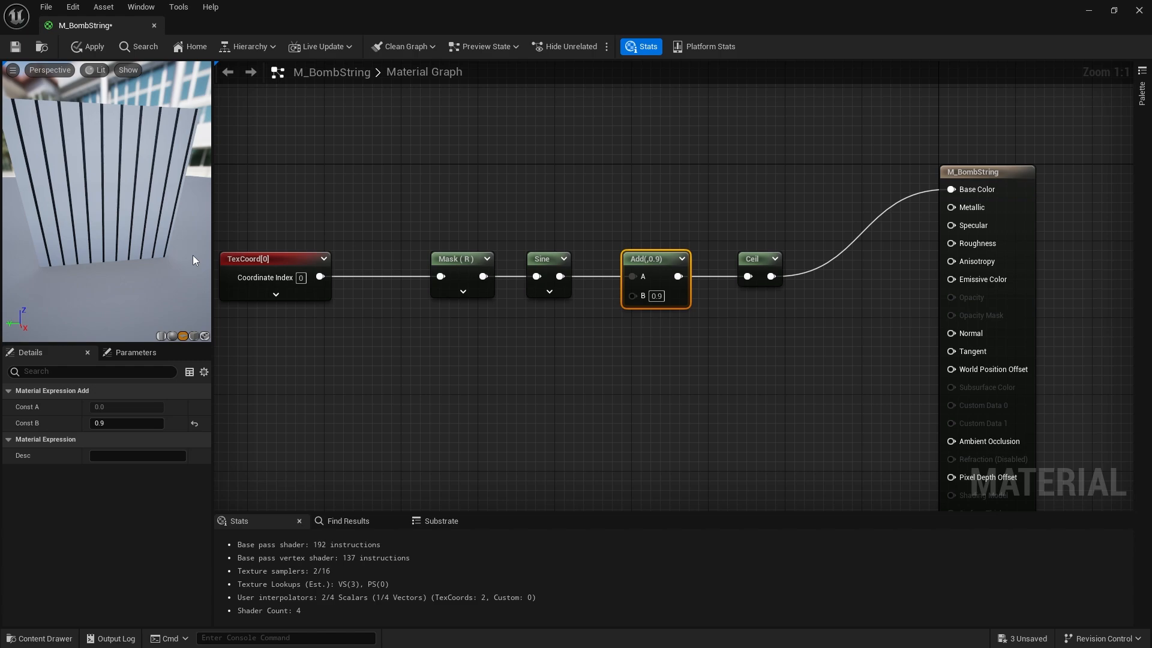
pyautogui.moveTo(916, 354)
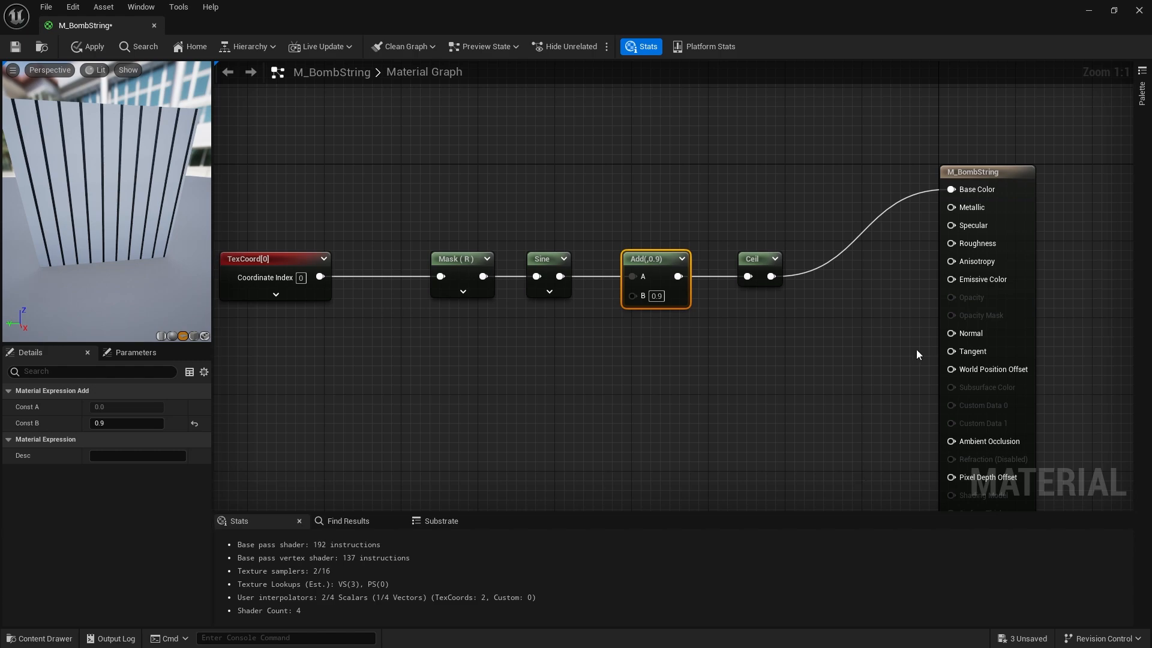
pyautogui.moveTo(168, 155)
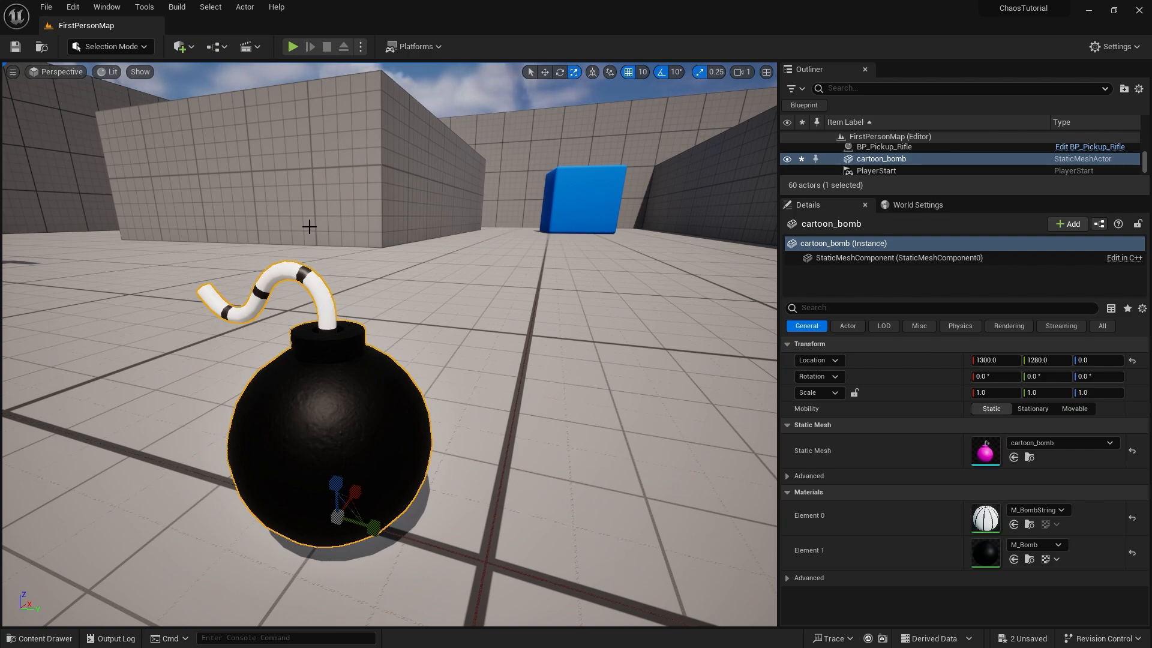
pyautogui.moveTo(301, 201)
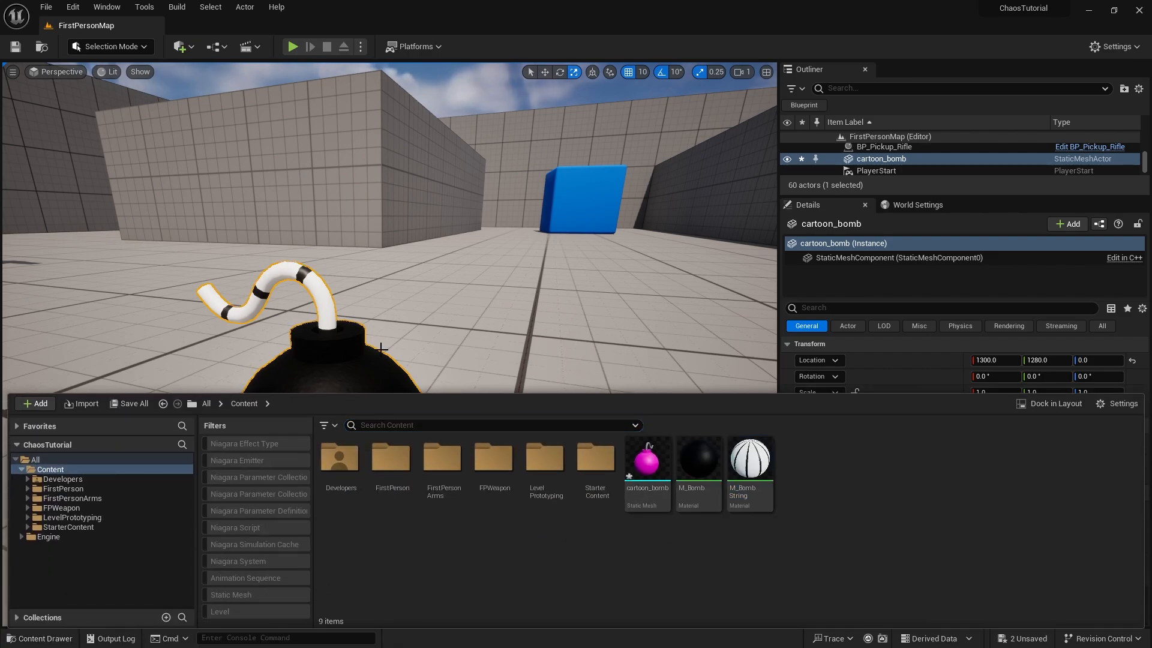
# Enter Modeling Mode's UVs category and open the cartoon_bomb mesh in the UV Editor
pyautogui.click(108, 47)
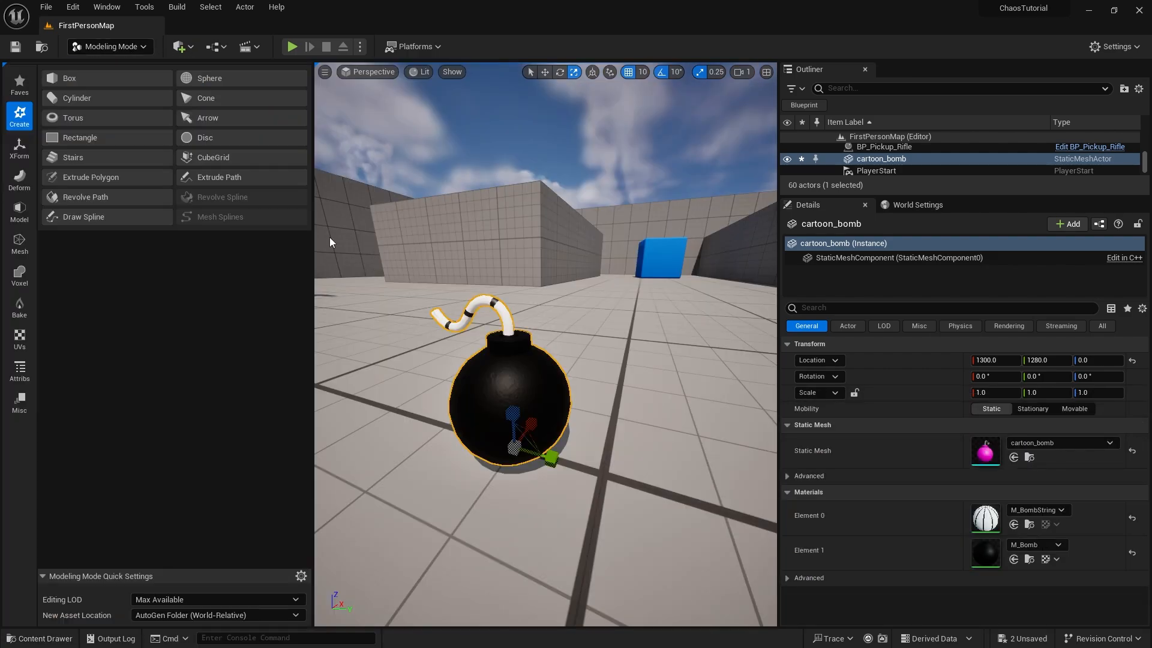
pyautogui.moveTo(19, 339)
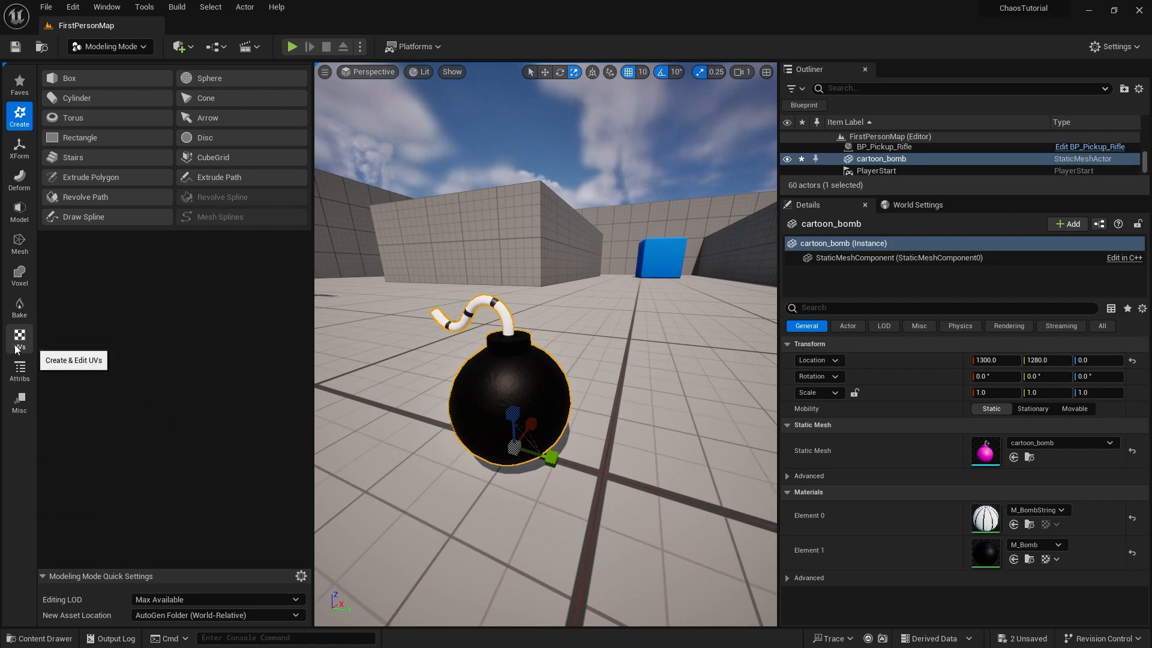
pyautogui.click(18, 339)
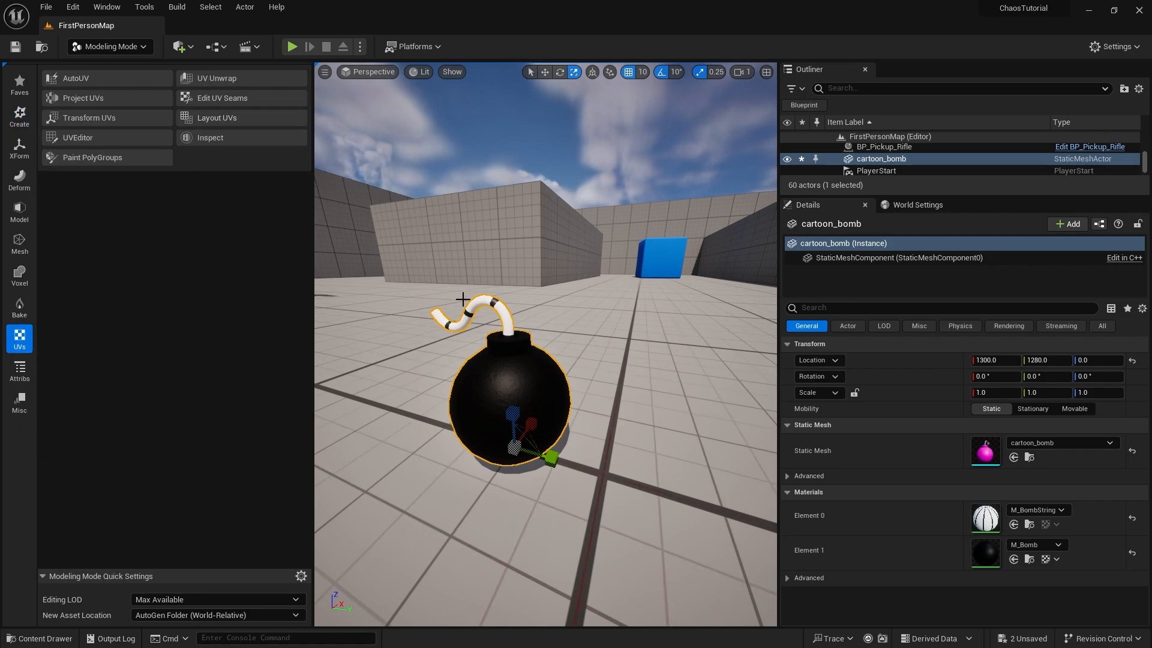
pyautogui.moveTo(83, 151)
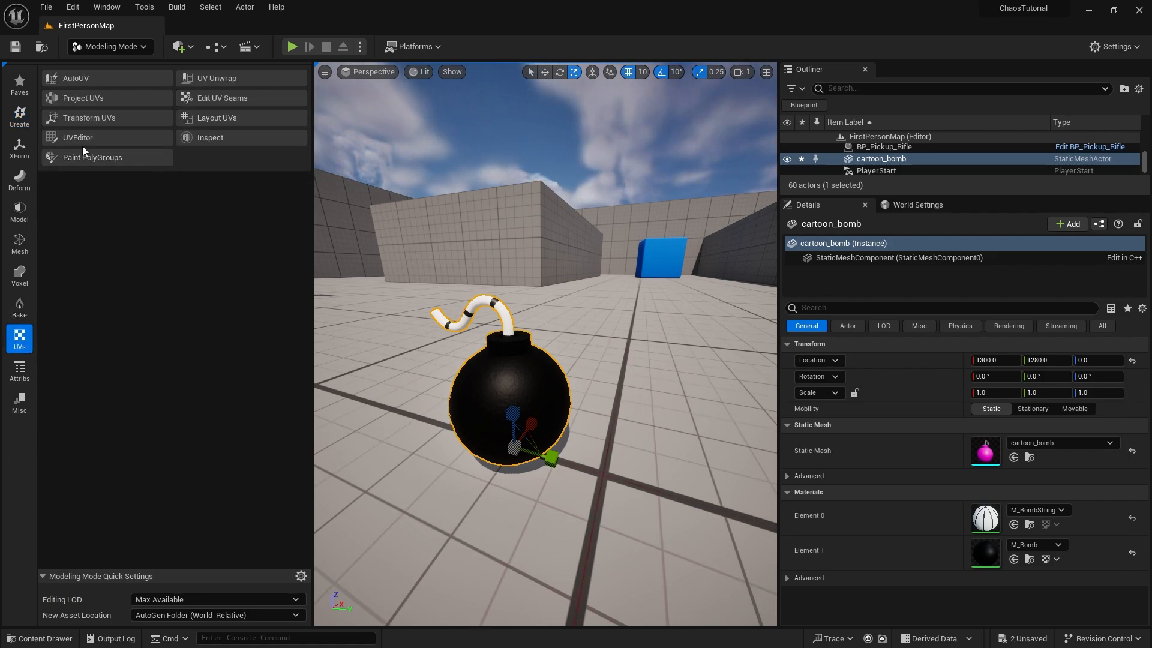
pyautogui.click(77, 137)
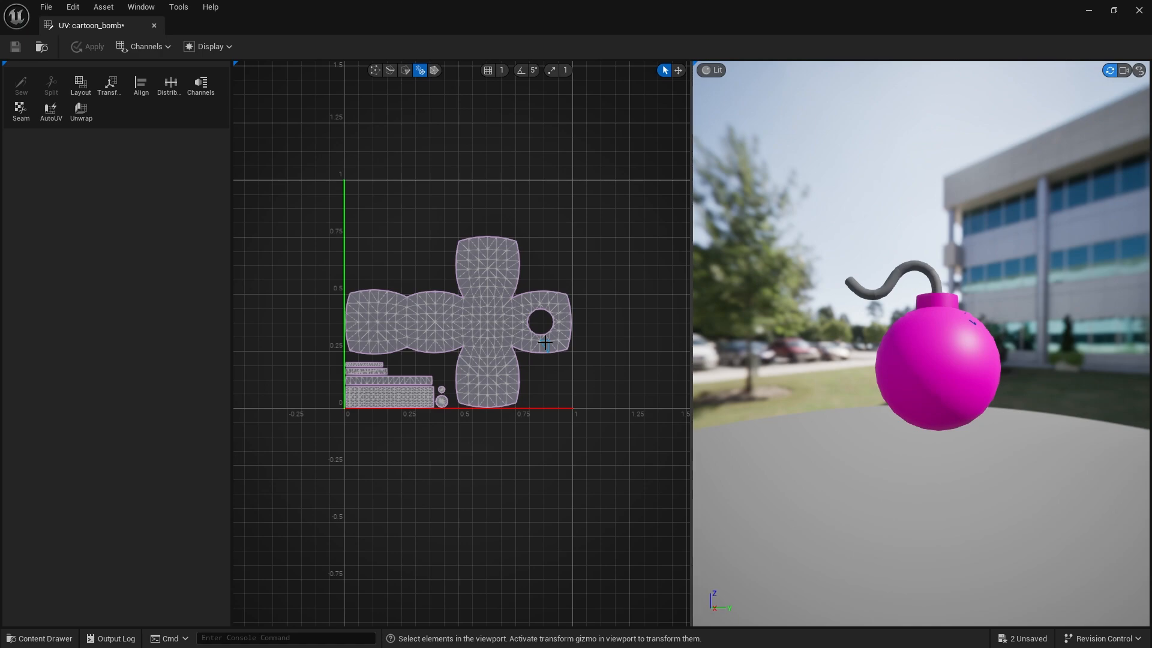
pyautogui.moveTo(541, 270)
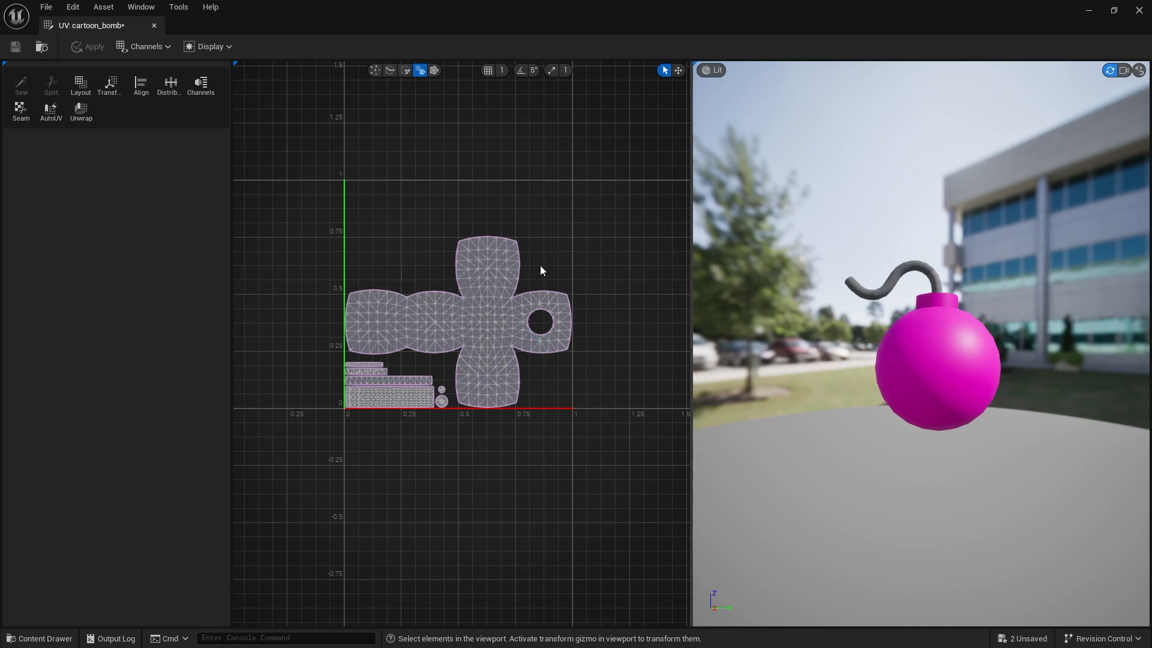
pyautogui.moveTo(437, 424)
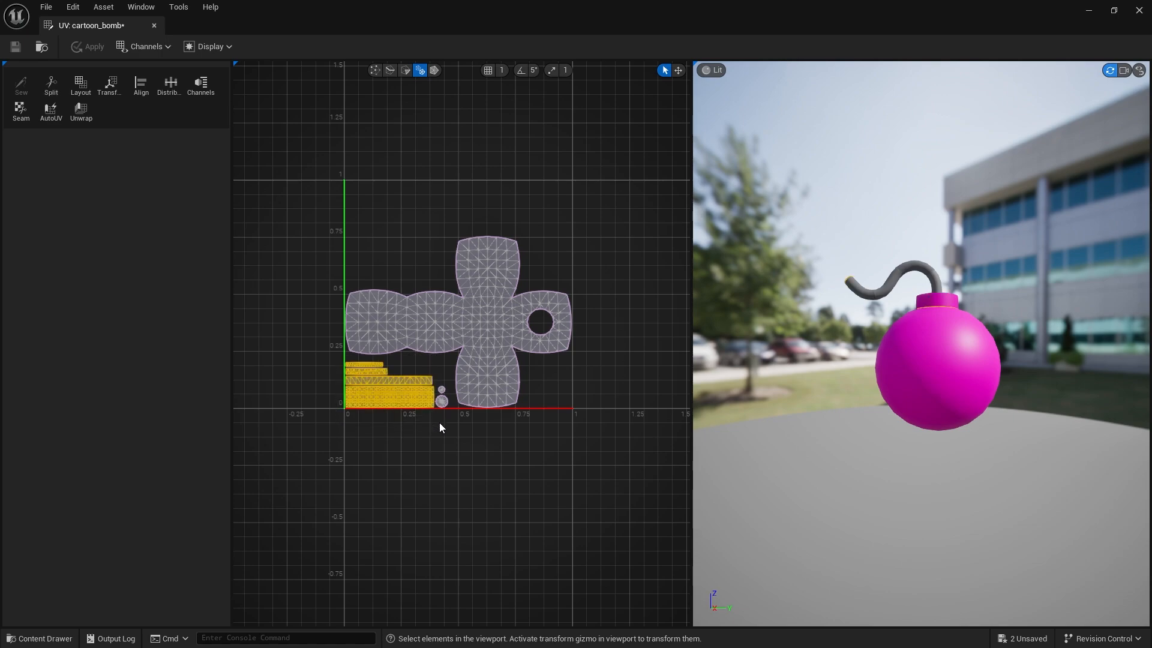
pyautogui.moveTo(342, 388)
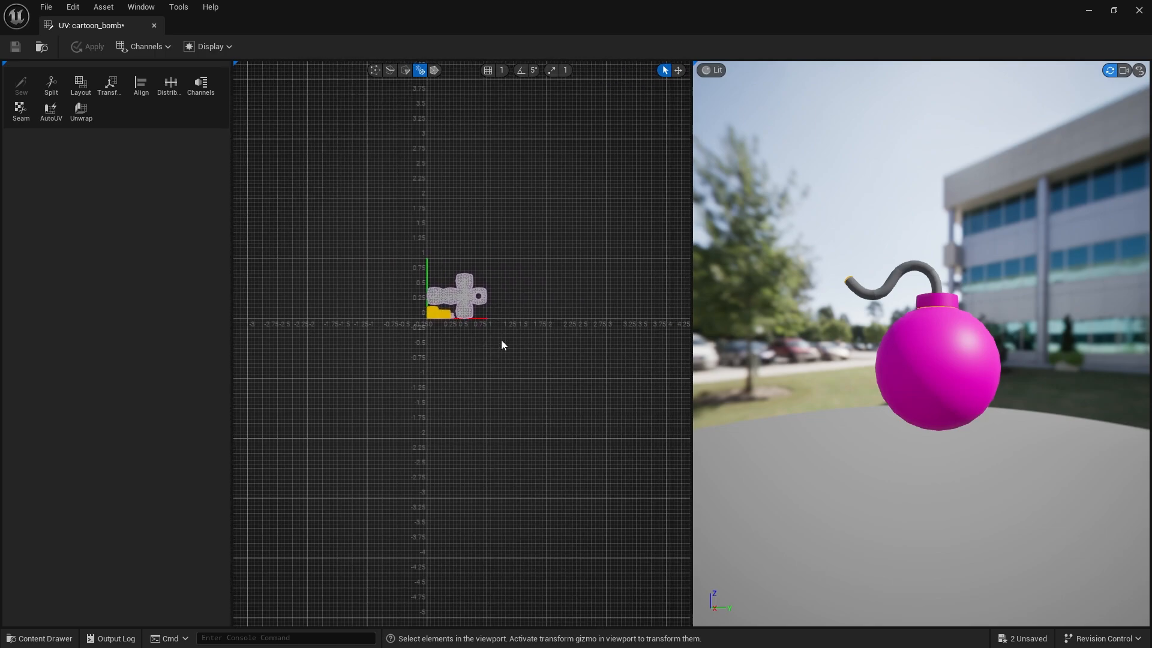
# Adjust the fuse UV islands, apply, and scale the bomb to 1.5 in Details
pyautogui.click(677, 69)
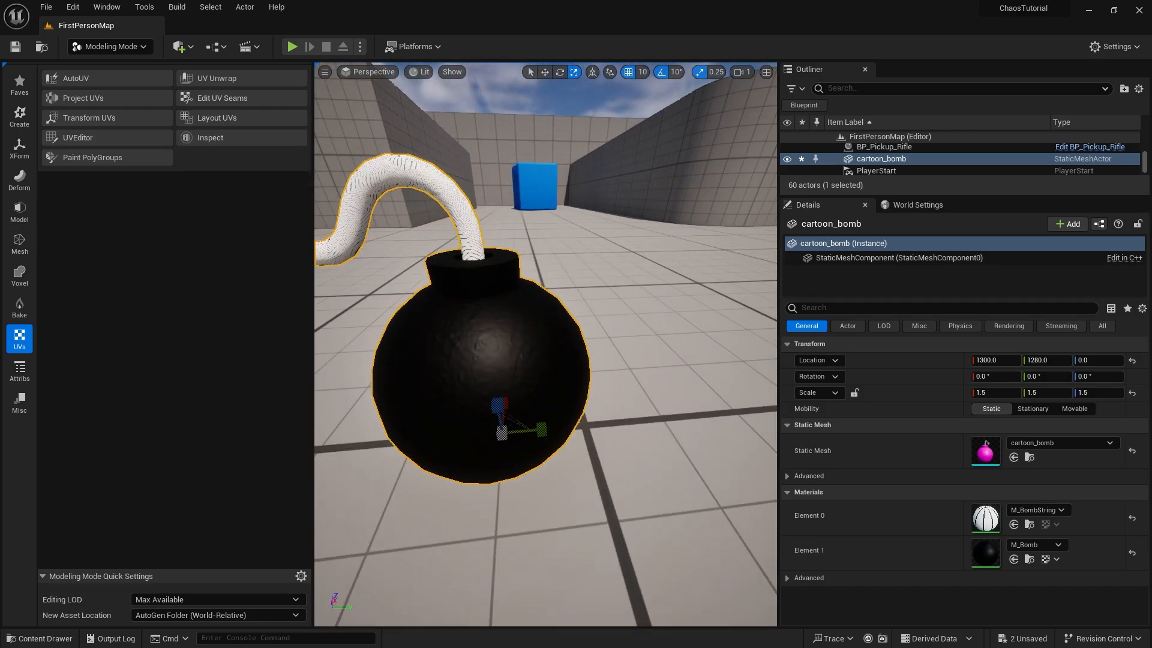
# Scale up the fuse UV islands in the UV Editor, apply, and return to the level
pyautogui.click(76, 136)
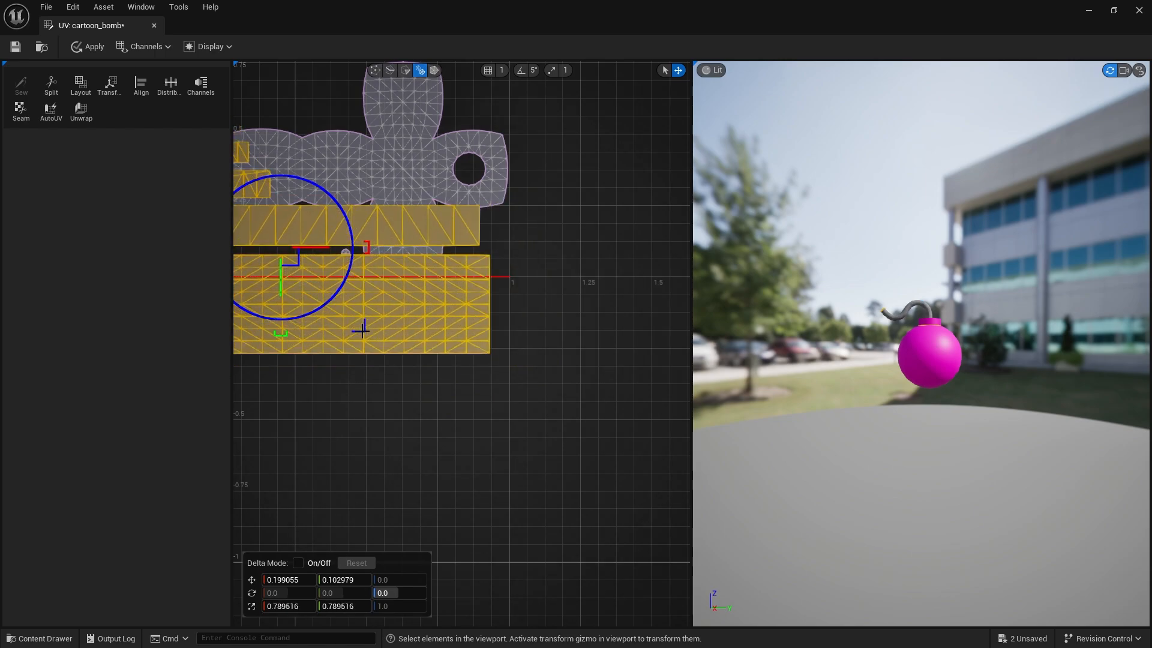
pyautogui.click(86, 46)
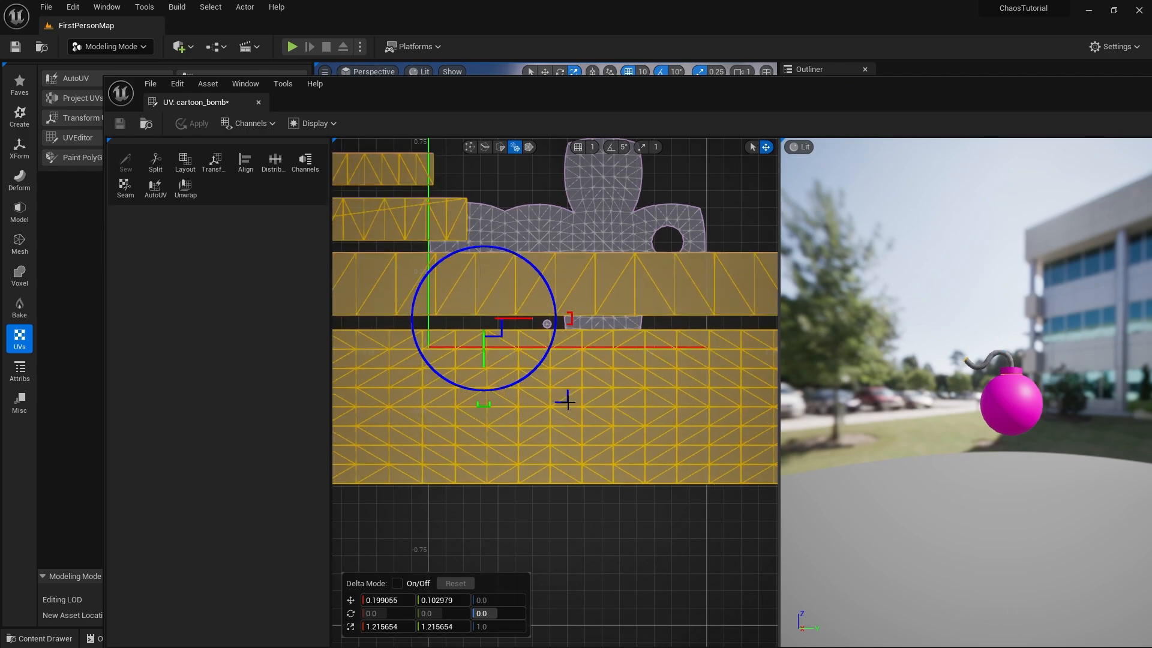
pyautogui.click(197, 123)
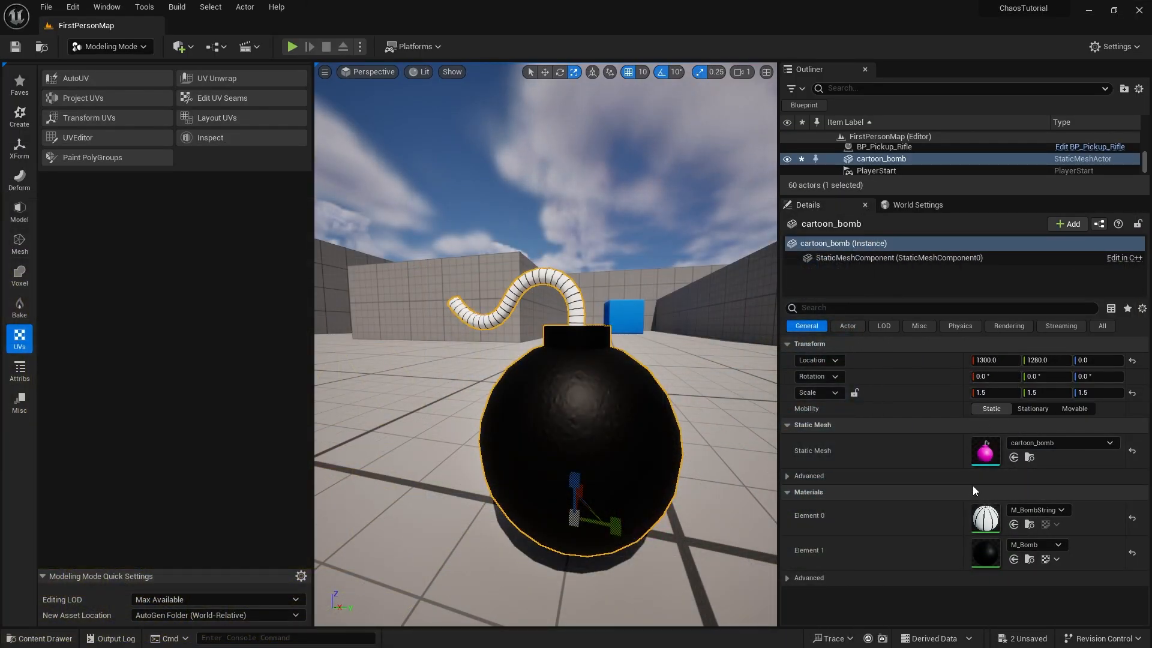
pyautogui.moveTo(985, 516)
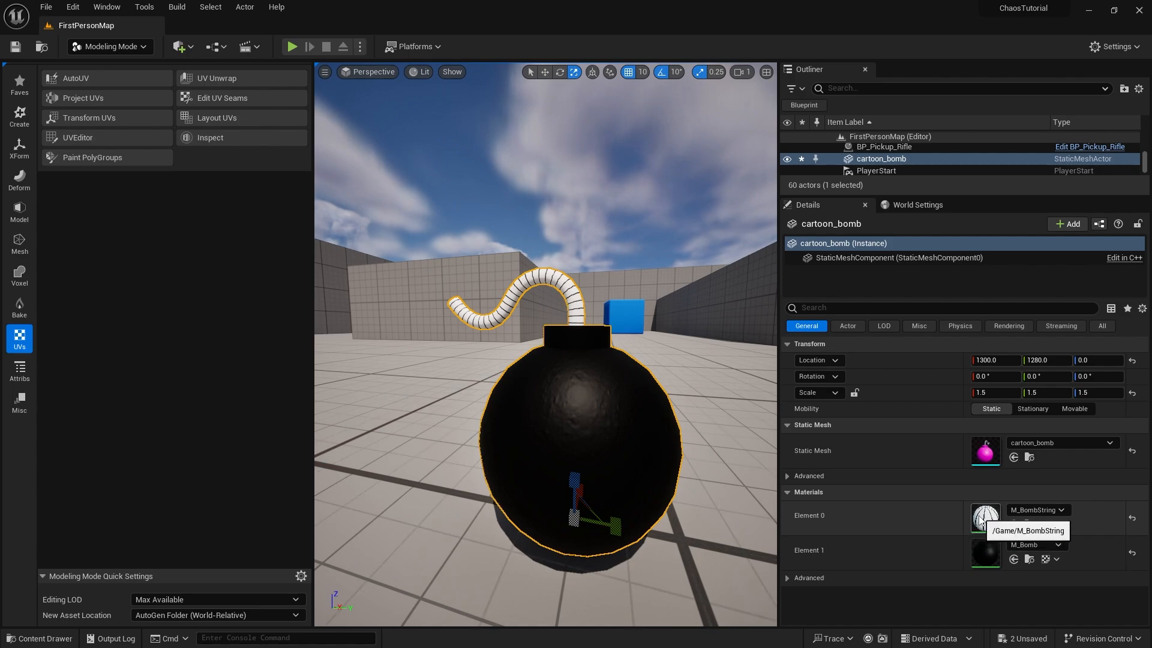
# Open M_BombString from the Materials slot and maximize the Material Editor
pyautogui.doubleClick(985, 516)
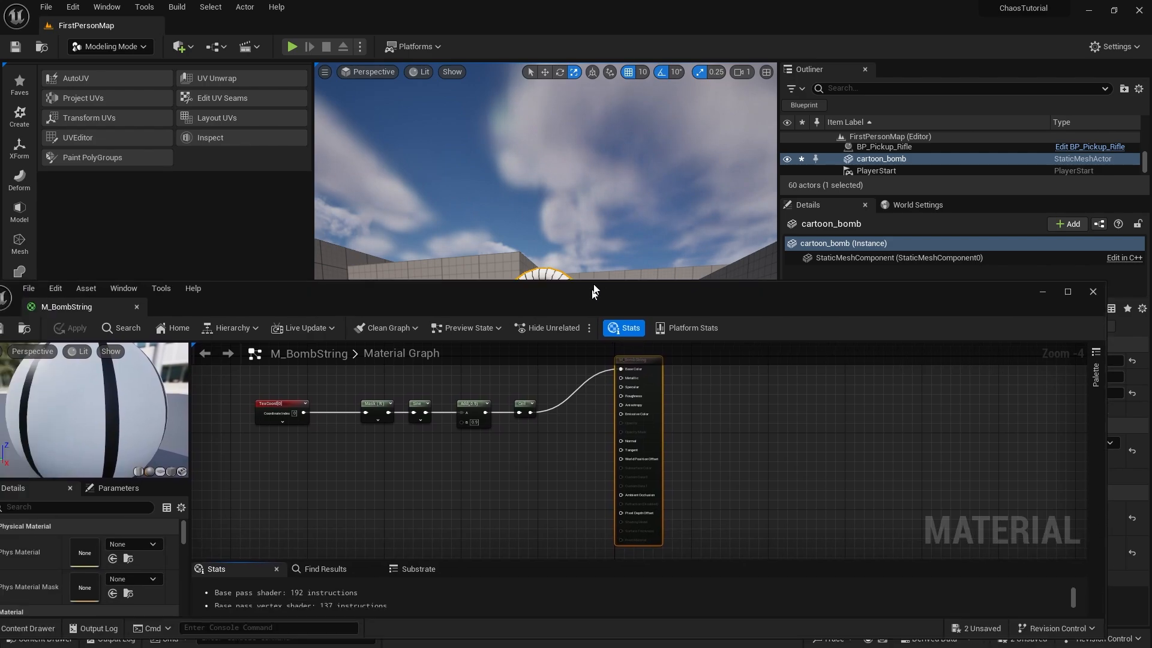
pyautogui.click(1067, 291)
pyautogui.write('lerp')
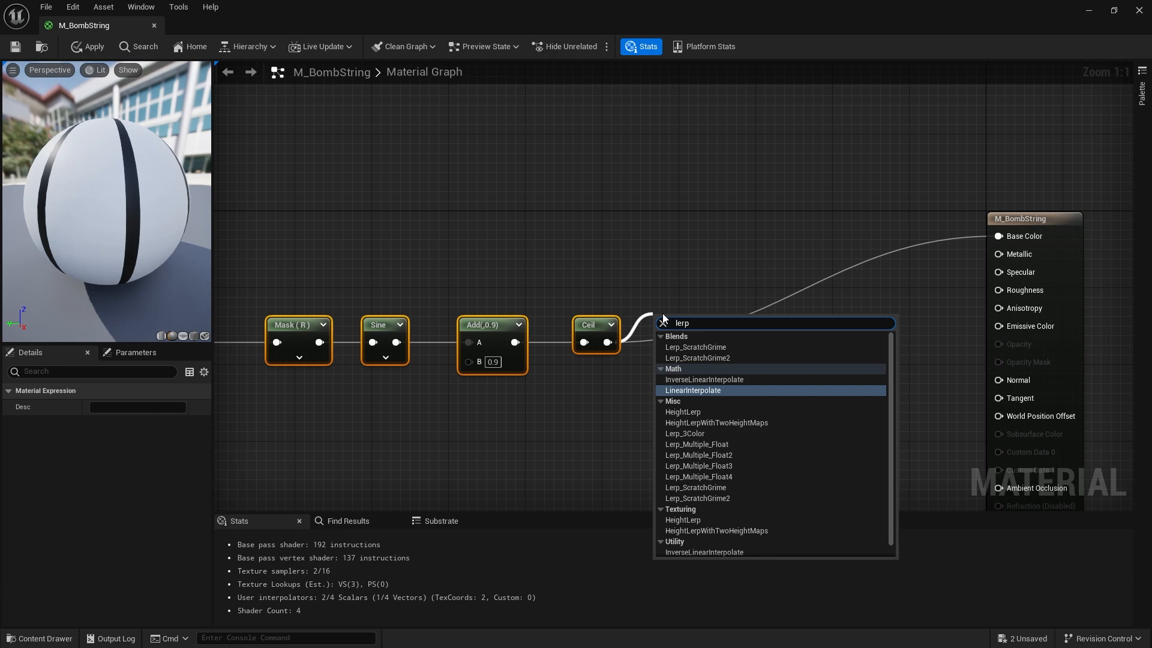
# Feed Ceil into a Lerp blending a tan Constant3Vector with its 0.2-multiplied darker shade
pyautogui.click(691, 390)
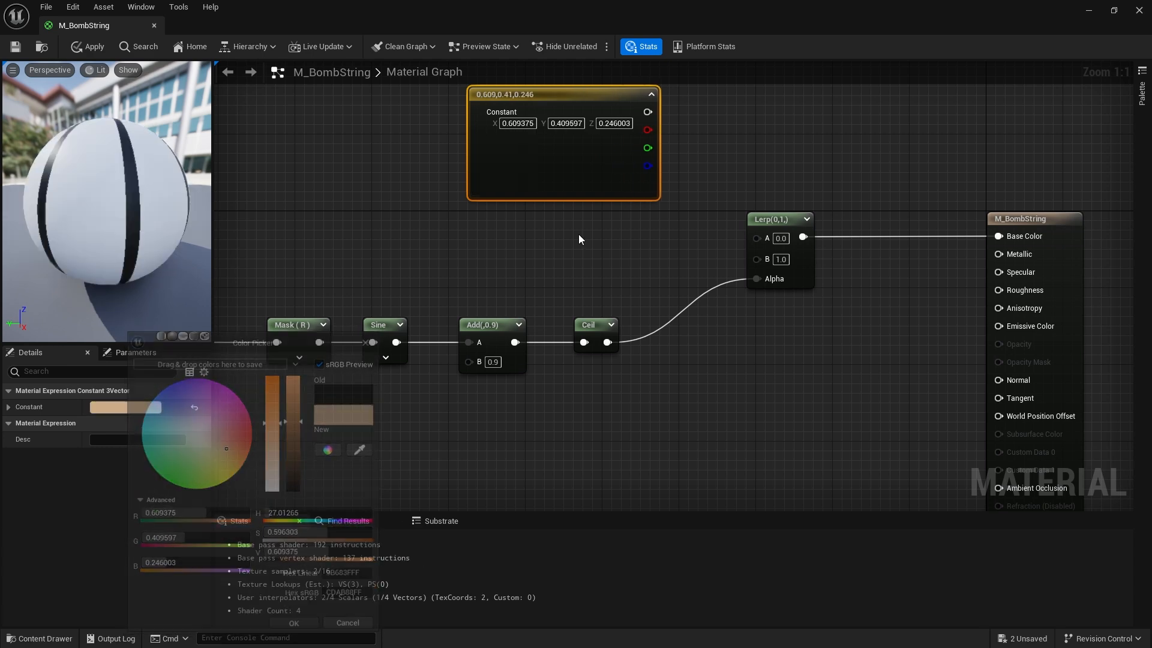
pyautogui.click(293, 622)
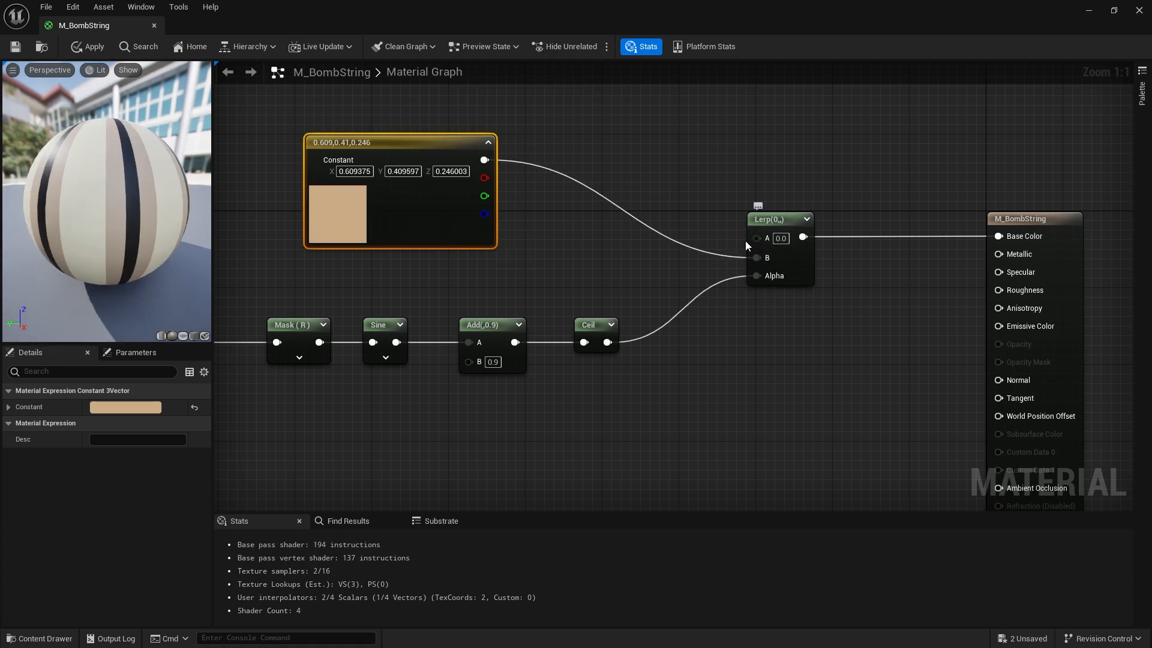
pyautogui.moveTo(482, 159)
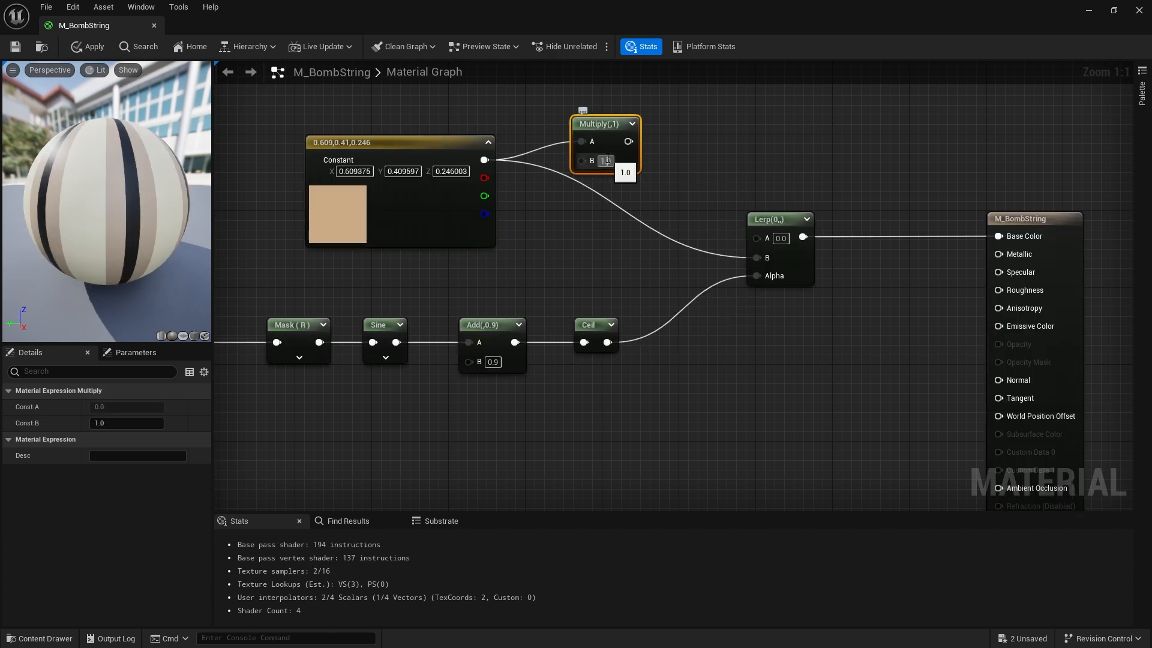
pyautogui.write('0.2')
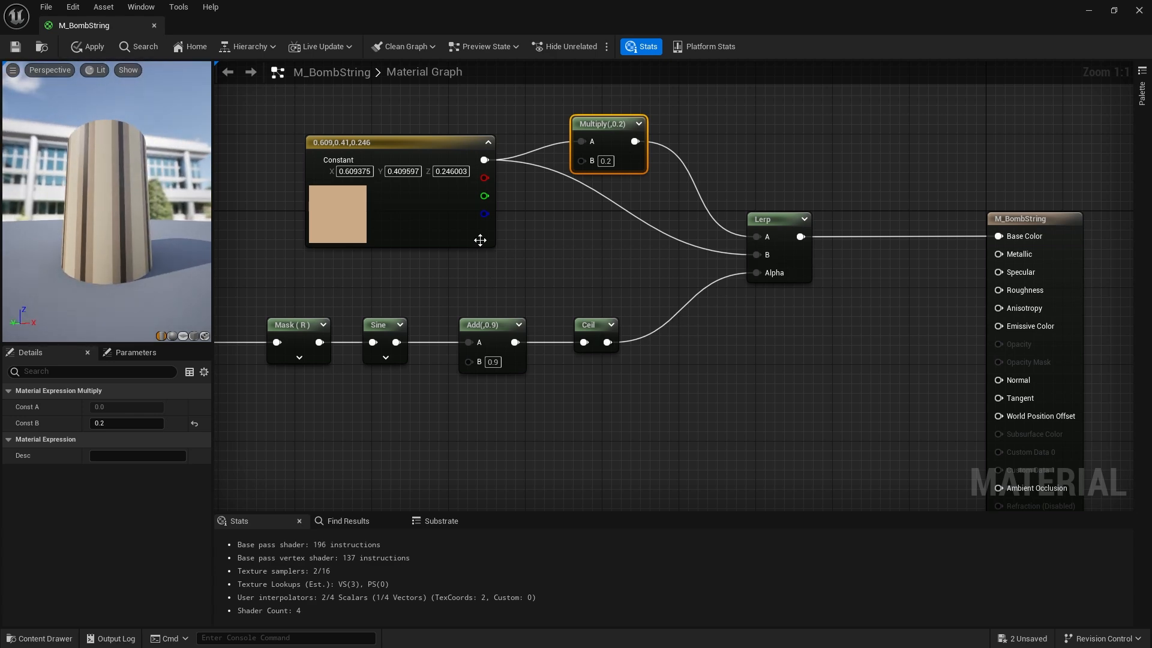
# Insert a Clamp node after Ceil before the Lerp Alpha and apply the material
pyautogui.click(585, 325)
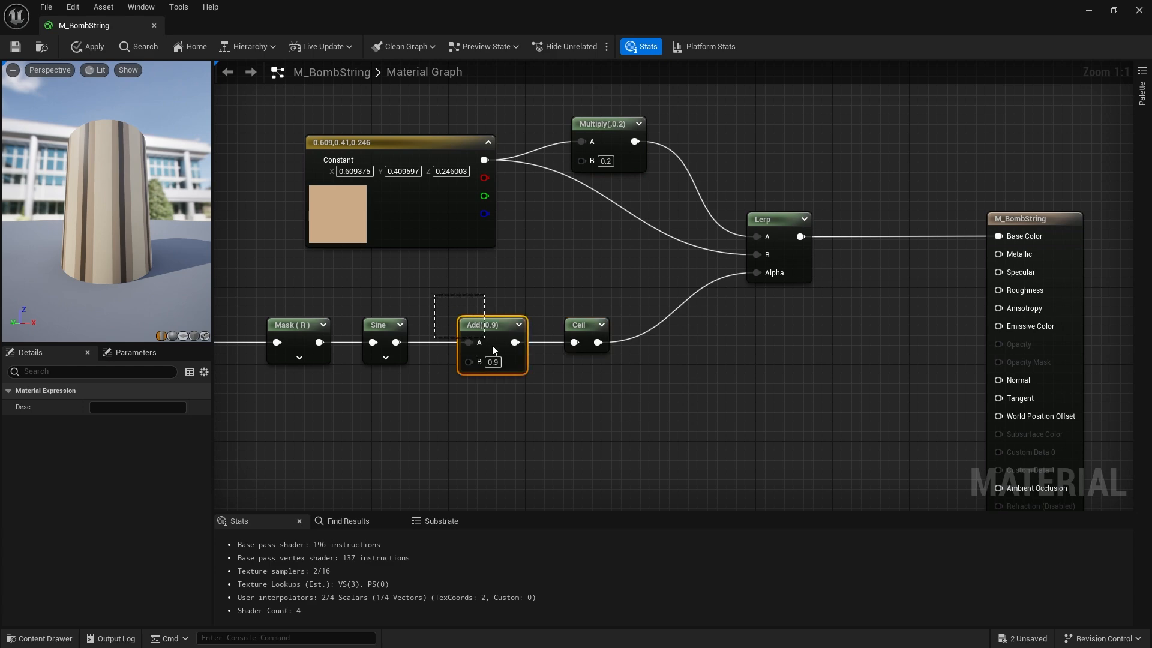
pyautogui.click(492, 325)
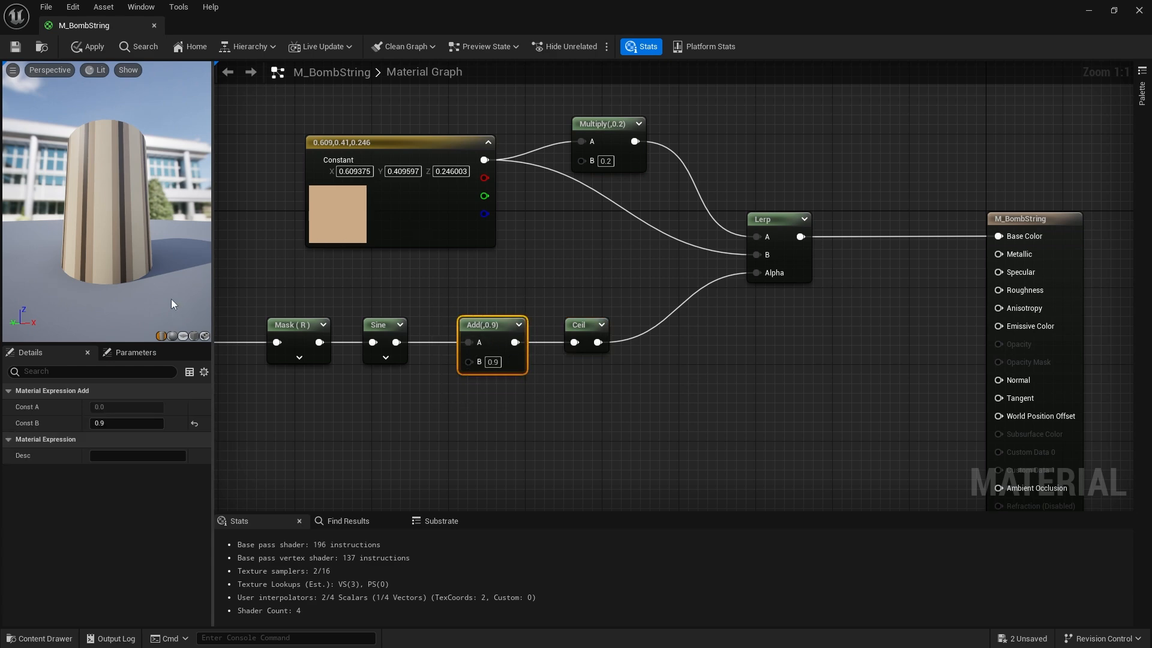
pyautogui.moveTo(596, 342)
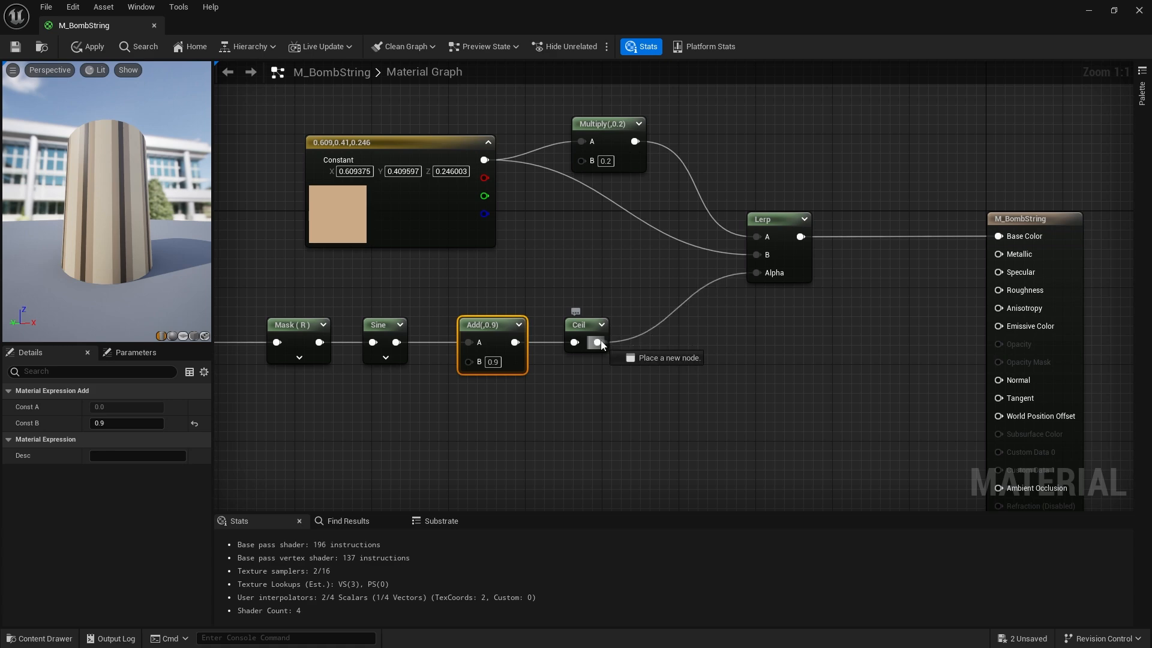
pyautogui.click(596, 342)
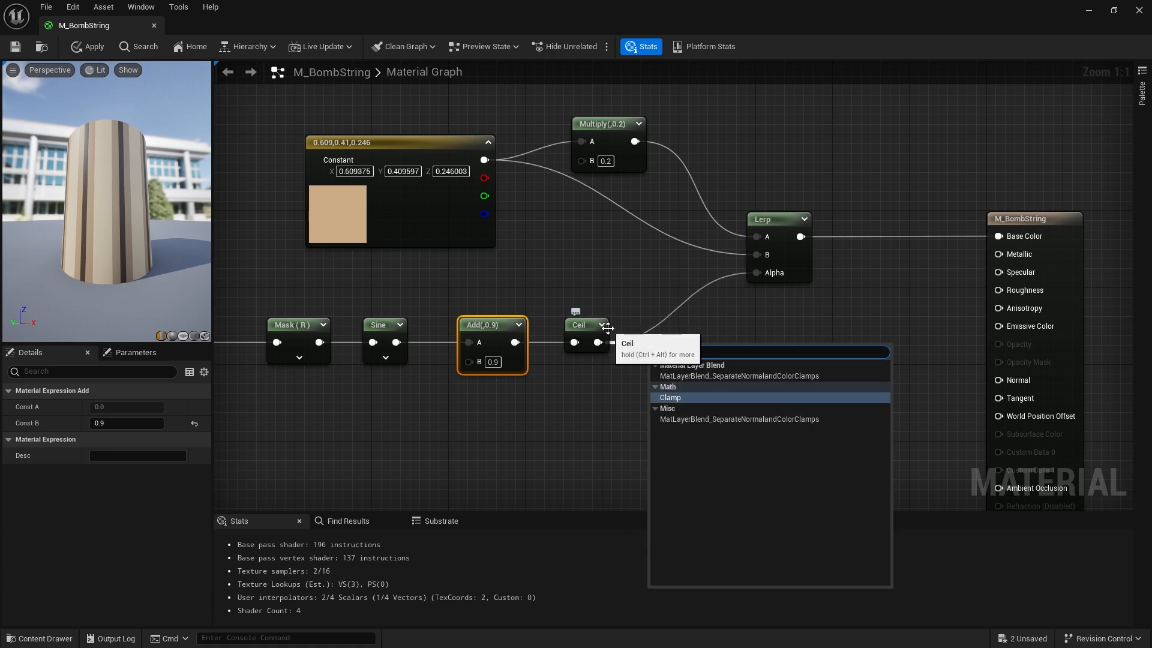
pyautogui.click(669, 397)
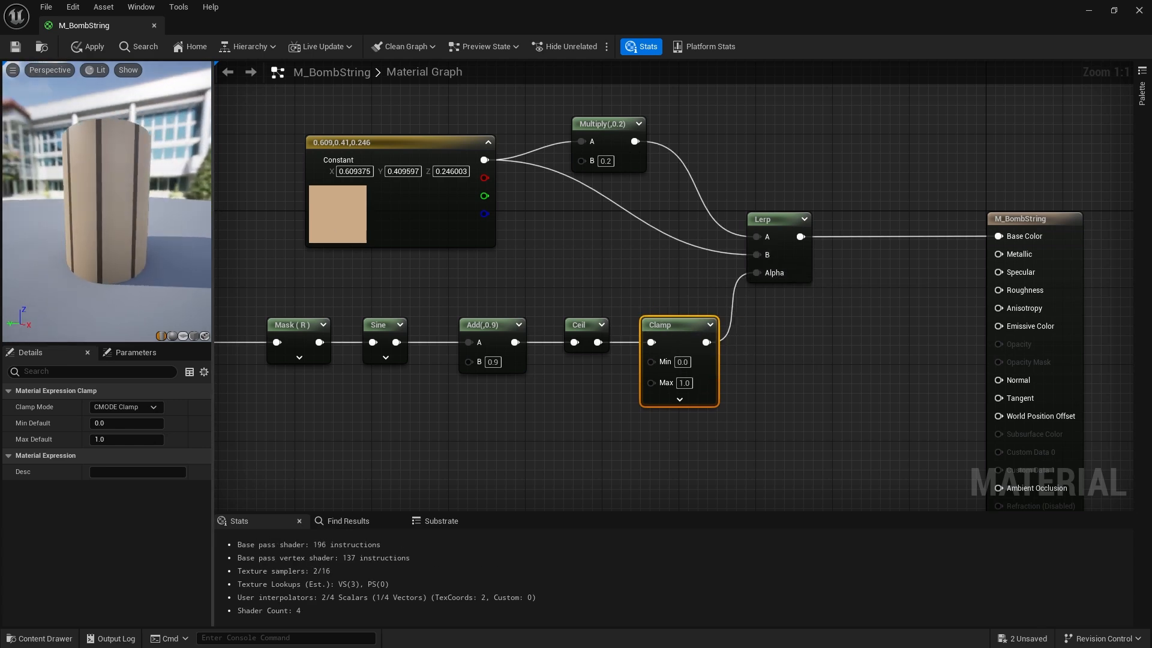
pyautogui.click(87, 47)
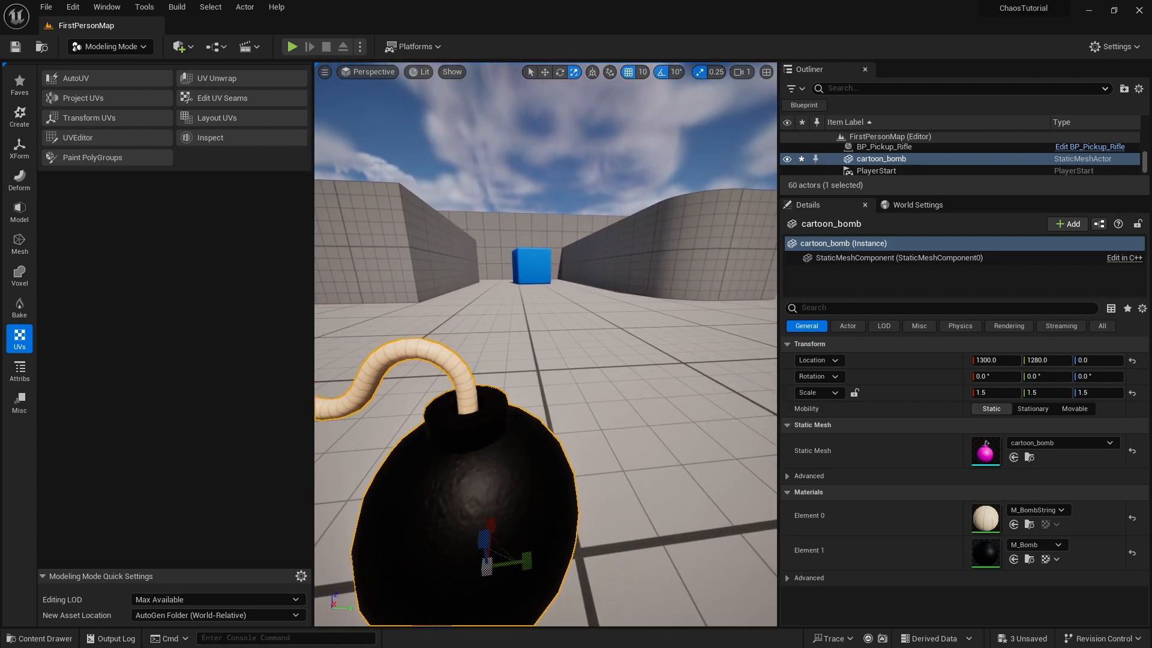
# Zoom the viewport out to show the whole bomb with its tan, banded fuse
pyautogui.scroll(-3)
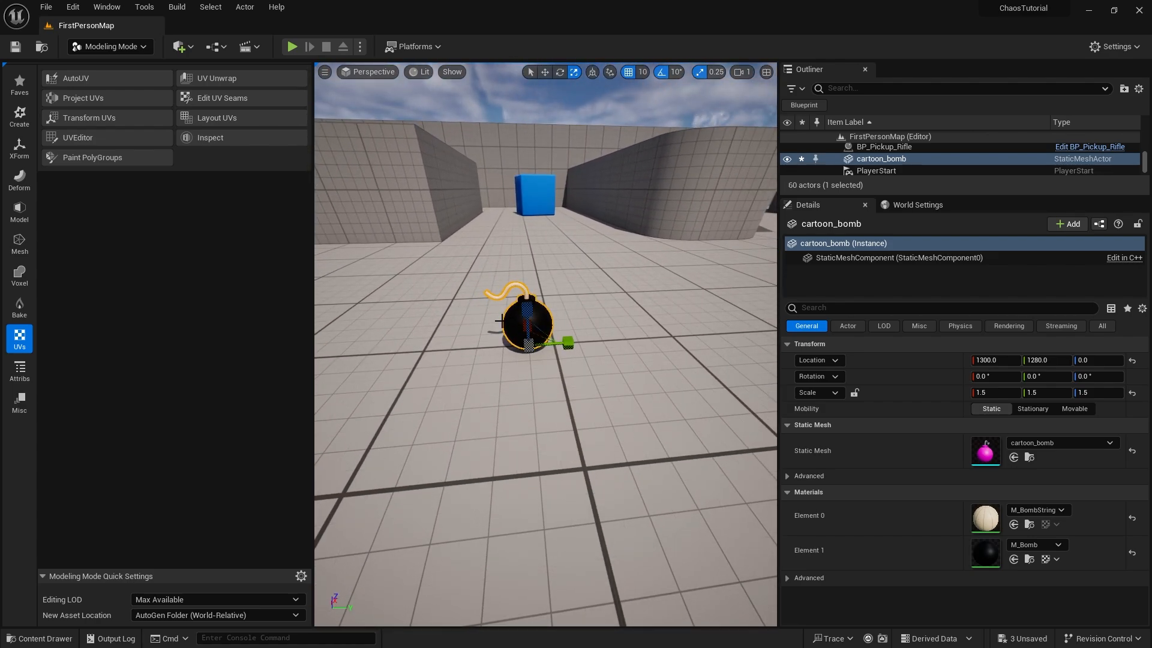